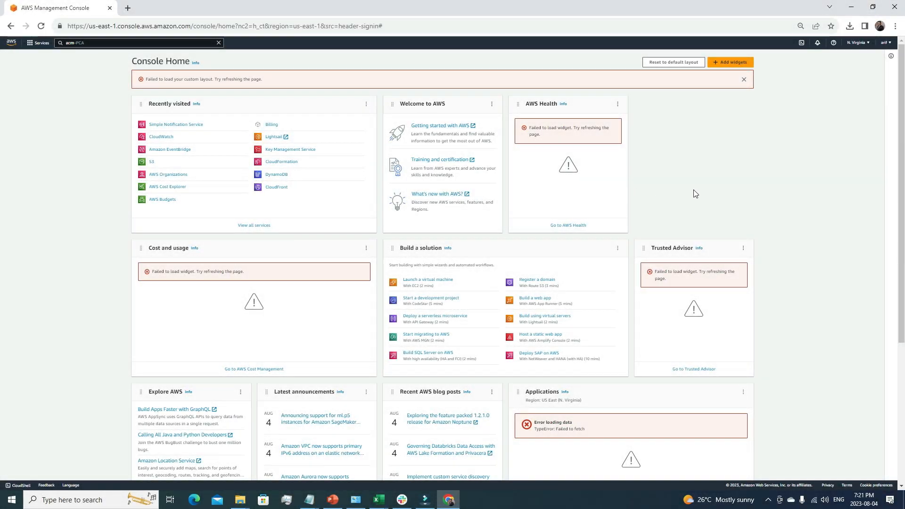
{"action": "mouse_move", "coordinate": [220, 52]}
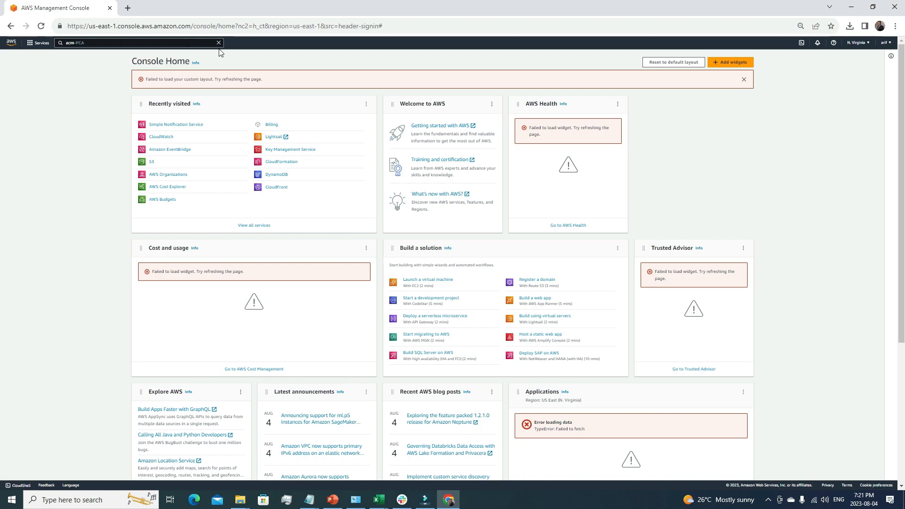
Step: Clear the previous console search and search for s3 to reach the bucket list
{"action": "left_click", "coordinate": [218, 42]}
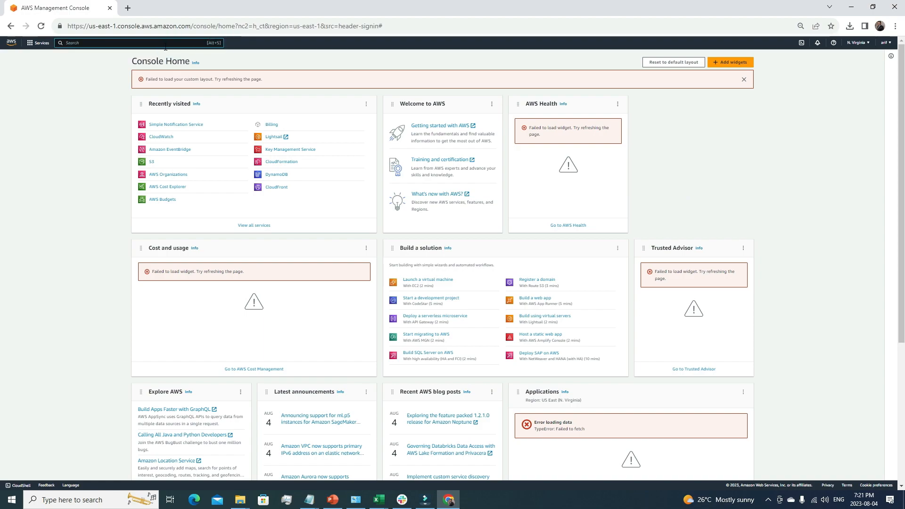
{"action": "type", "text": "s3"}
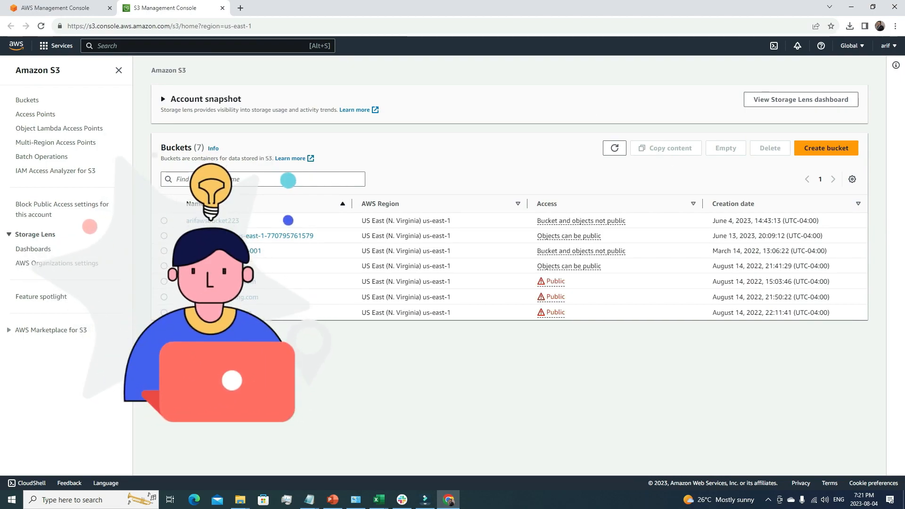
{"action": "mouse_move", "coordinate": [778, 166]}
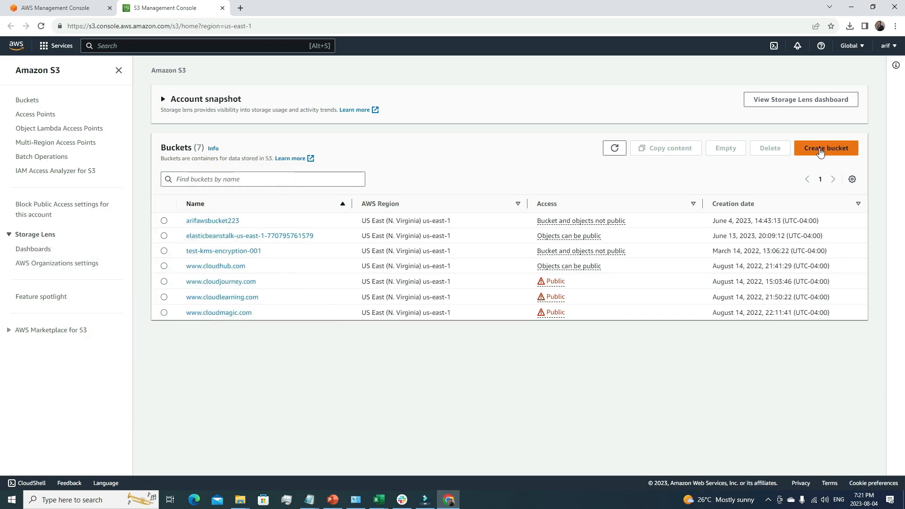
Step: Start a new bucket and name it thecloudinvestor.com, keeping region us-east-1
{"action": "left_click", "coordinate": [826, 148]}
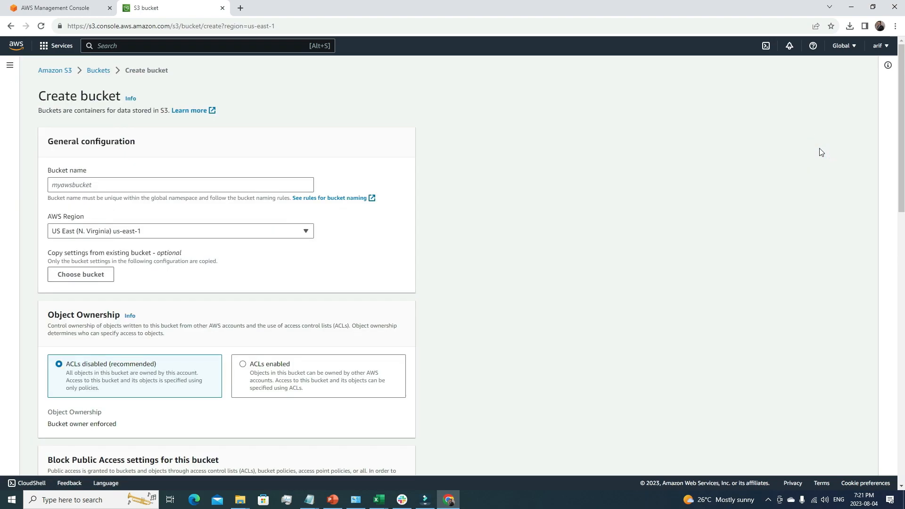
{"action": "left_click", "coordinate": [204, 185]}
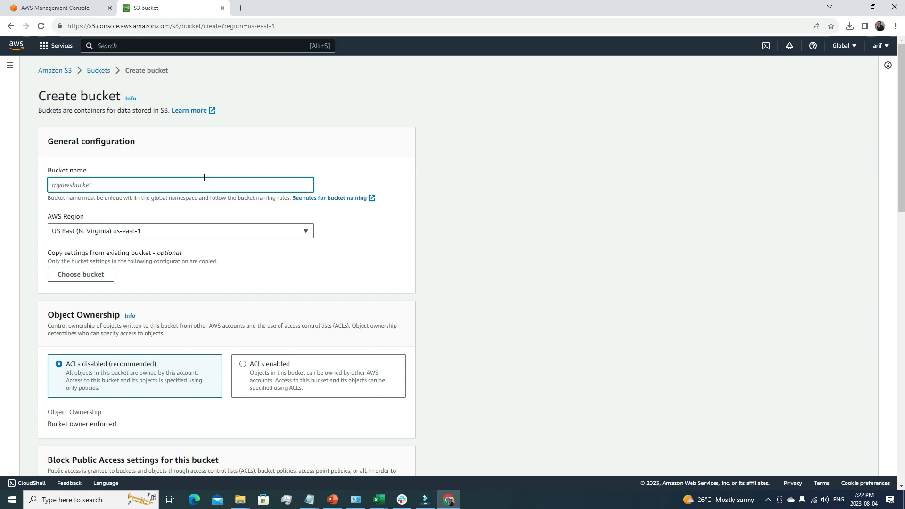
{"action": "type", "text": "the"}
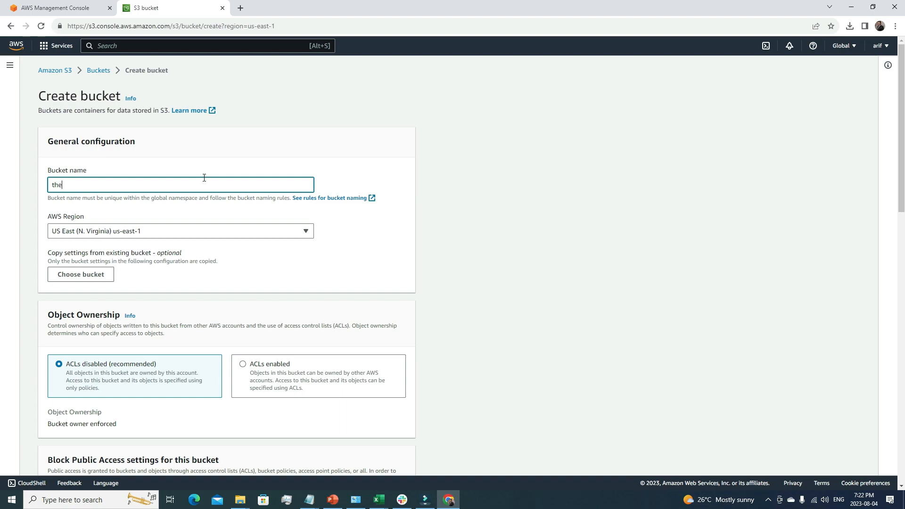
{"action": "type", "text": "cloud"}
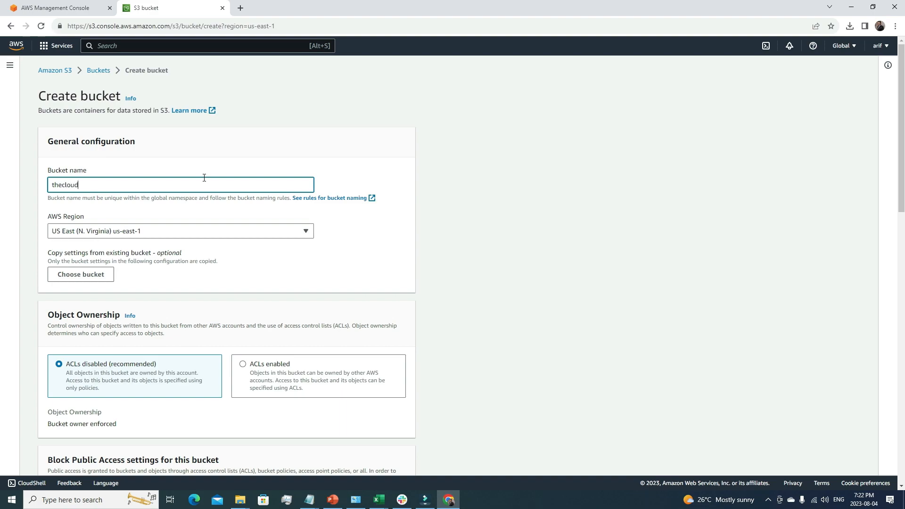
{"action": "type", "text": "investor.com"}
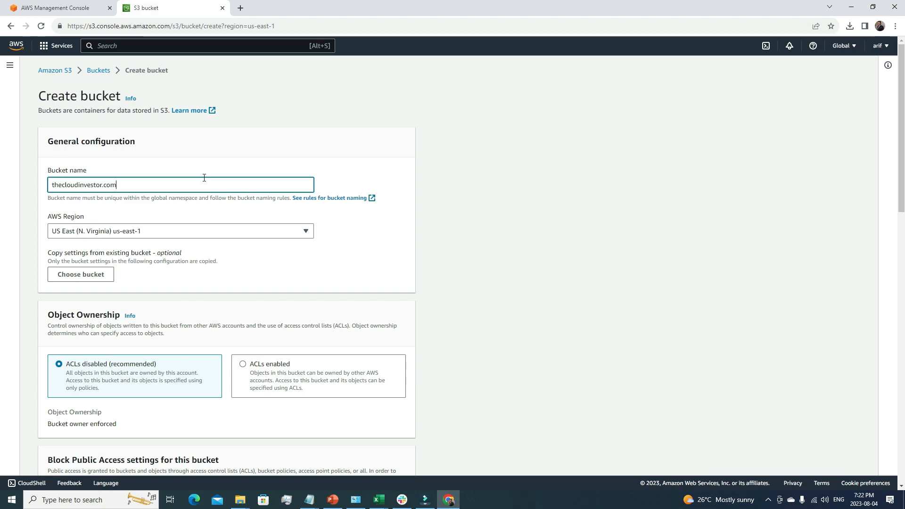
{"action": "mouse_move", "coordinate": [96, 239]}
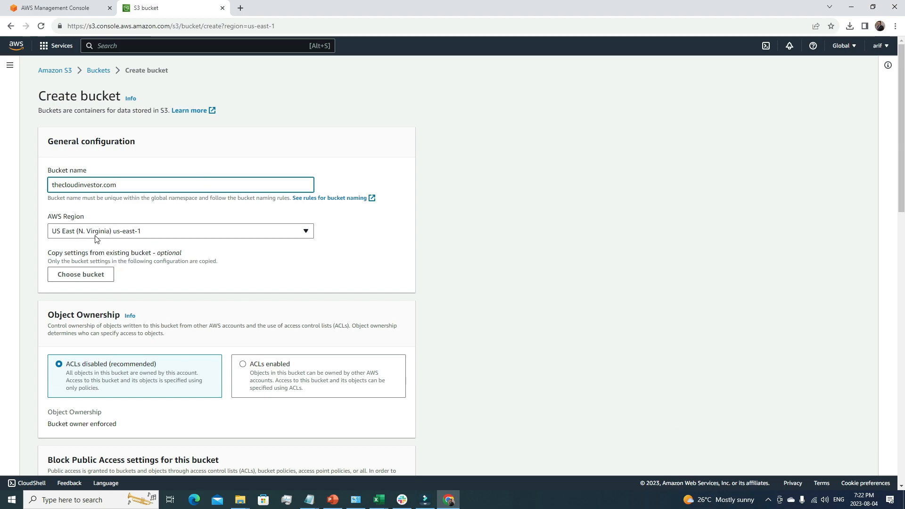
{"action": "mouse_move", "coordinate": [113, 233]}
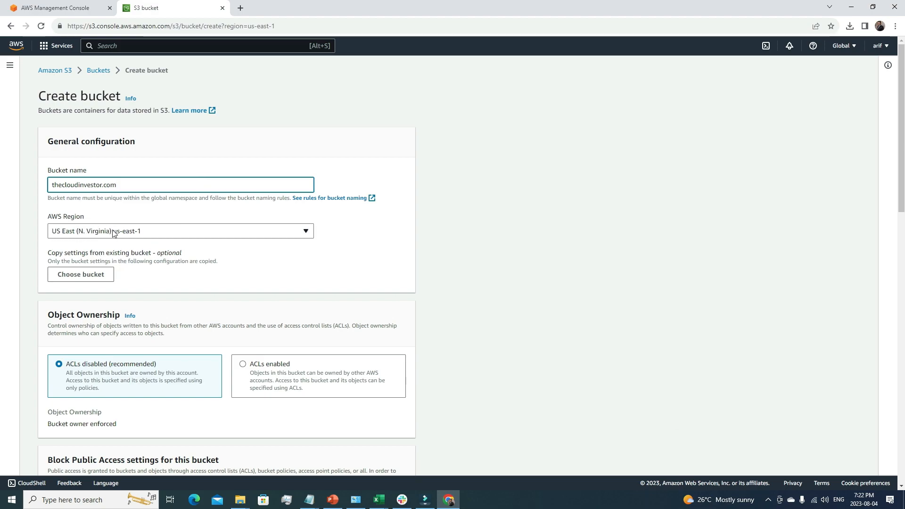
{"action": "scroll", "scroll_direction": "down", "scroll_amount": 3}
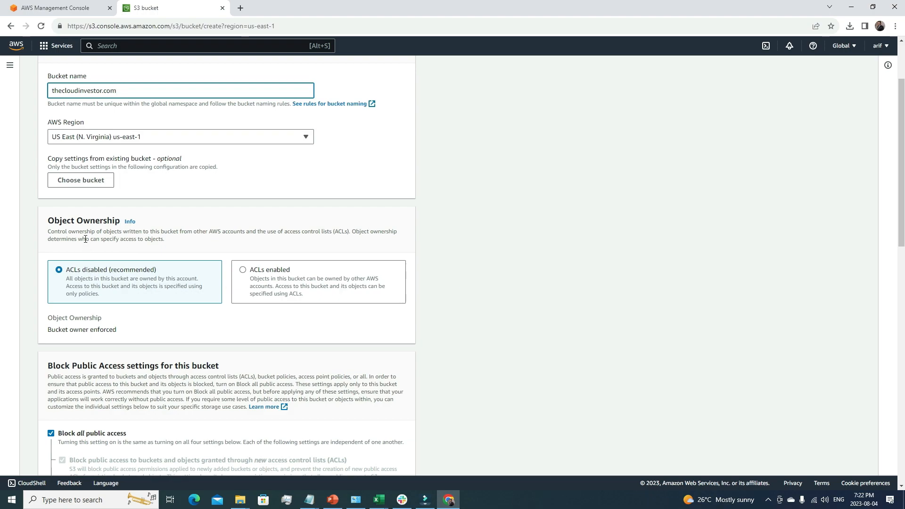
{"action": "mouse_move", "coordinate": [116, 231]}
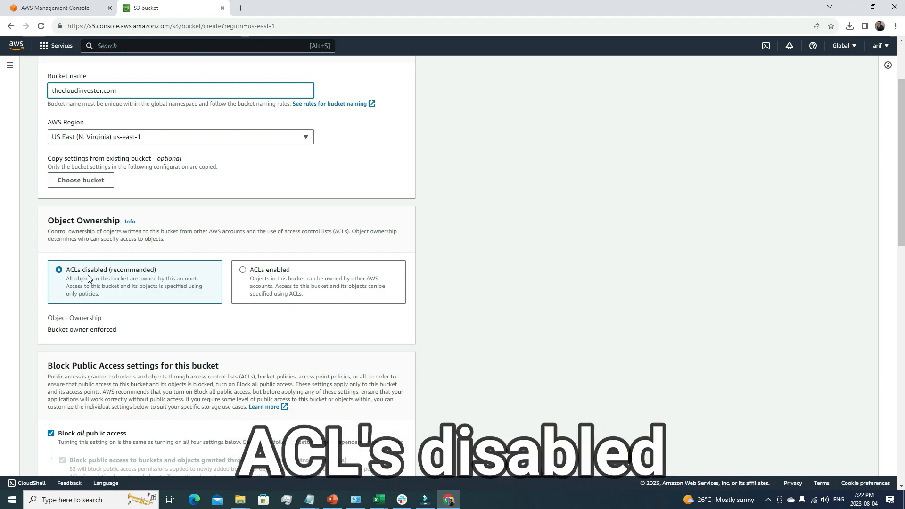
{"action": "scroll", "scroll_direction": "down", "scroll_amount": 3}
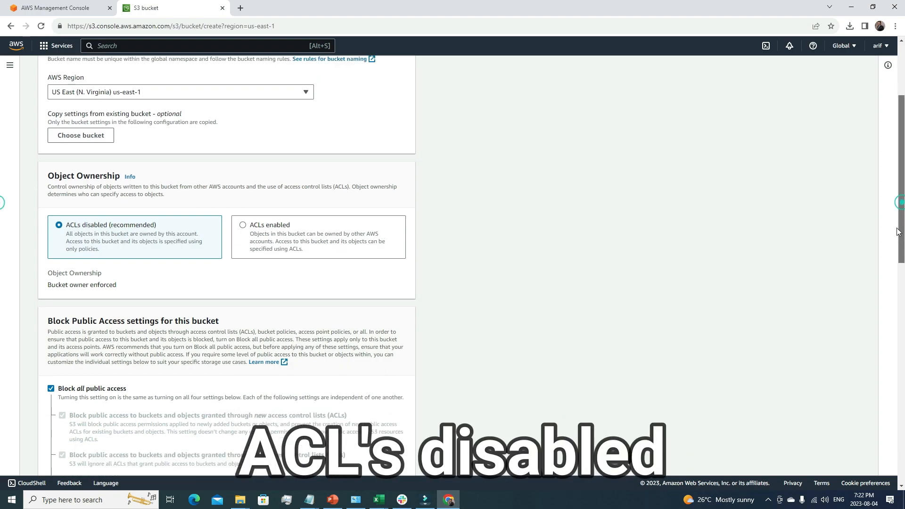
{"action": "scroll", "scroll_direction": "down", "scroll_amount": 3}
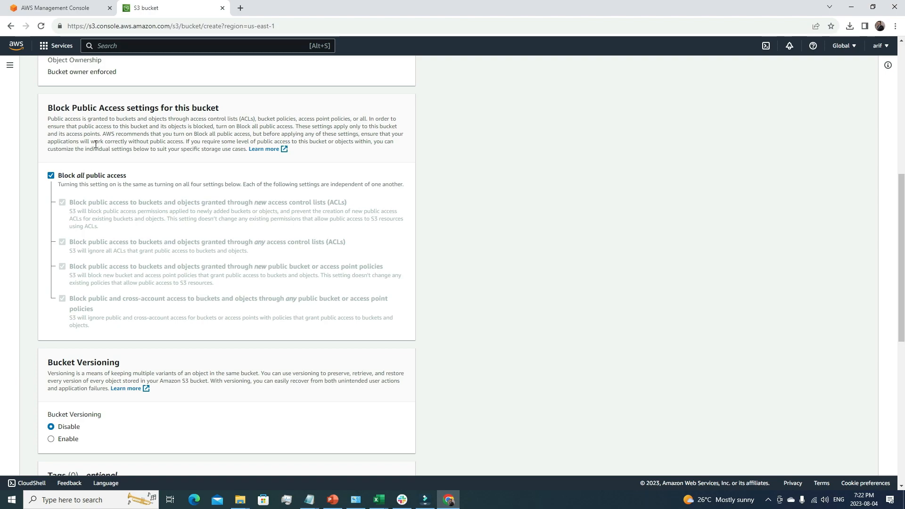
{"action": "mouse_move", "coordinate": [22, 192]}
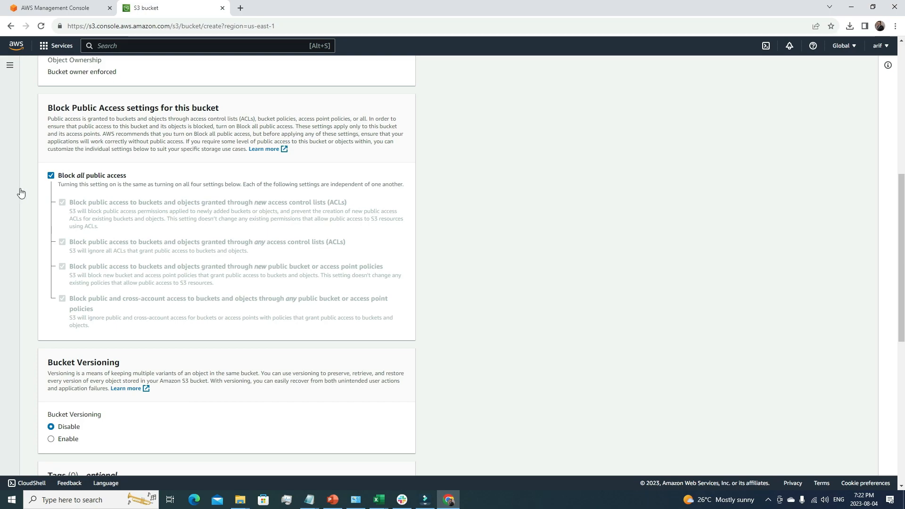
Step: Uncheck Block all public access and tick the public-access acknowledgement checkbox
{"action": "left_click", "coordinate": [51, 175]}
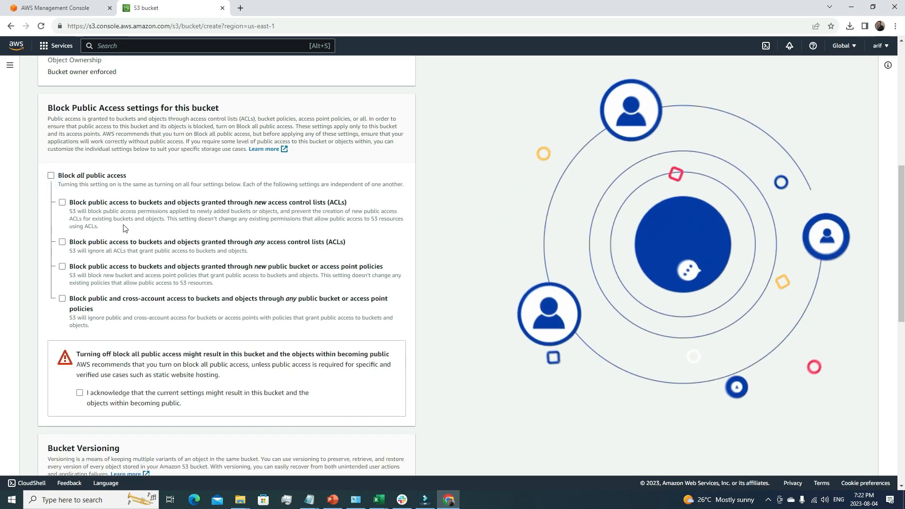
{"action": "left_click", "coordinate": [79, 393]}
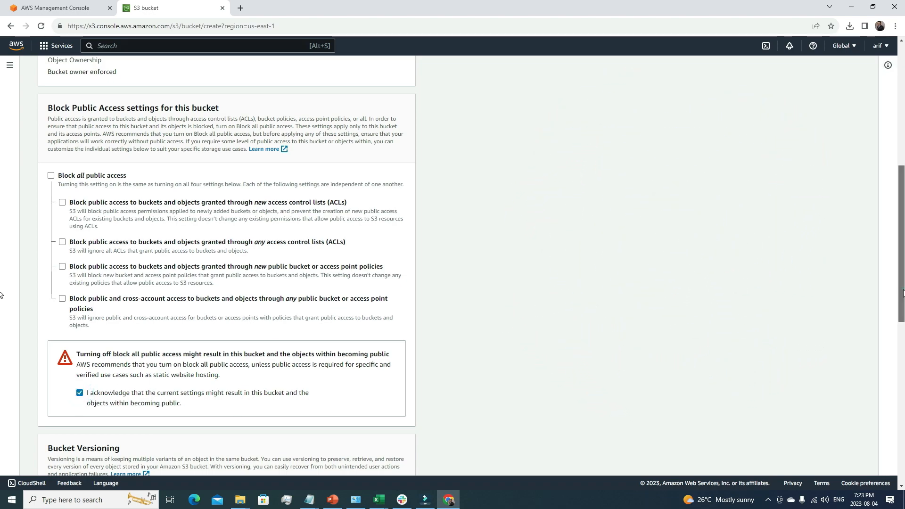
{"action": "scroll", "scroll_direction": "down", "scroll_amount": 3}
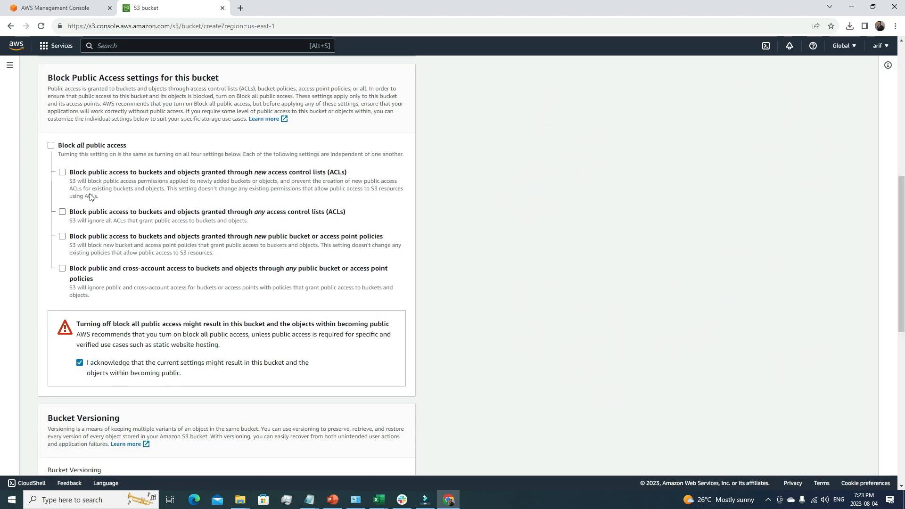
{"action": "mouse_move", "coordinate": [107, 212]}
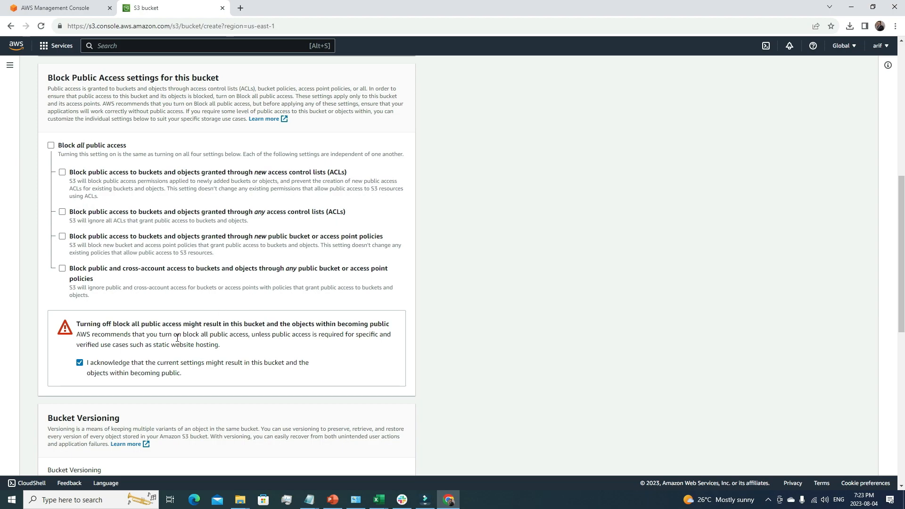
{"action": "mouse_move", "coordinate": [73, 181]}
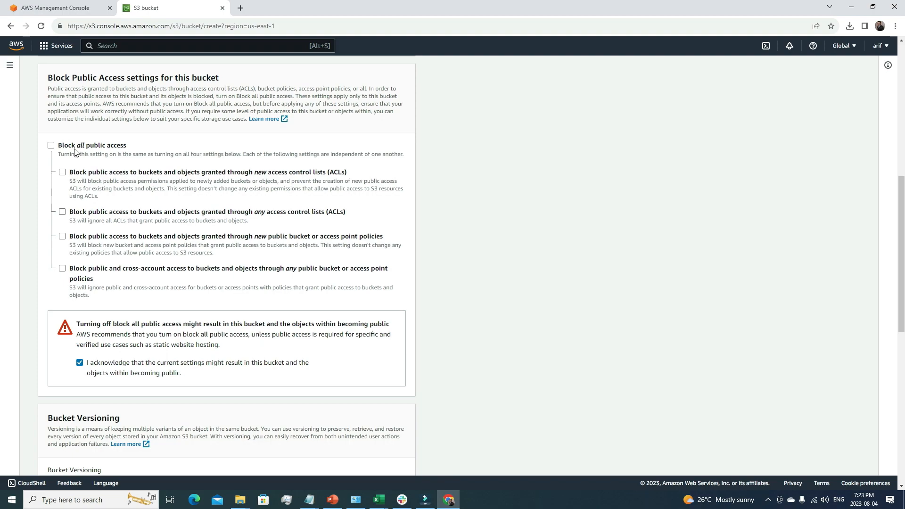
{"action": "mouse_move", "coordinate": [110, 203]}
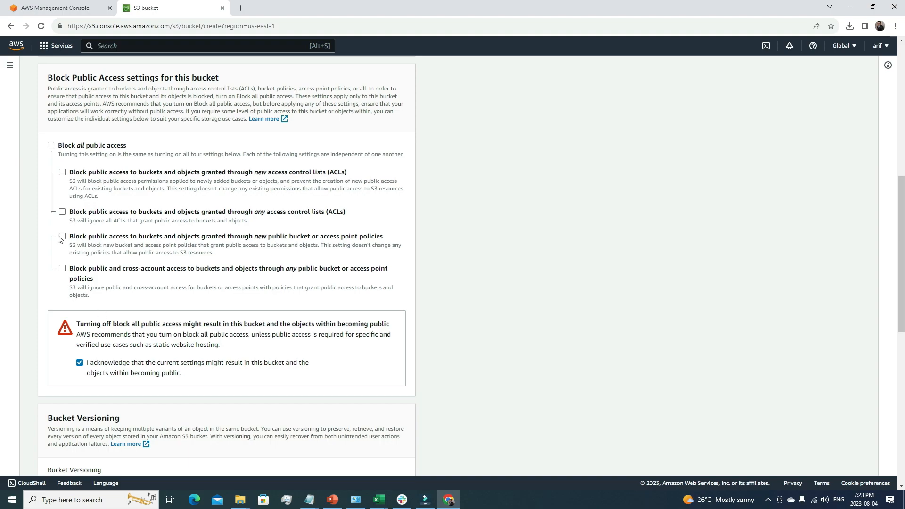
{"action": "mouse_move", "coordinate": [85, 152]}
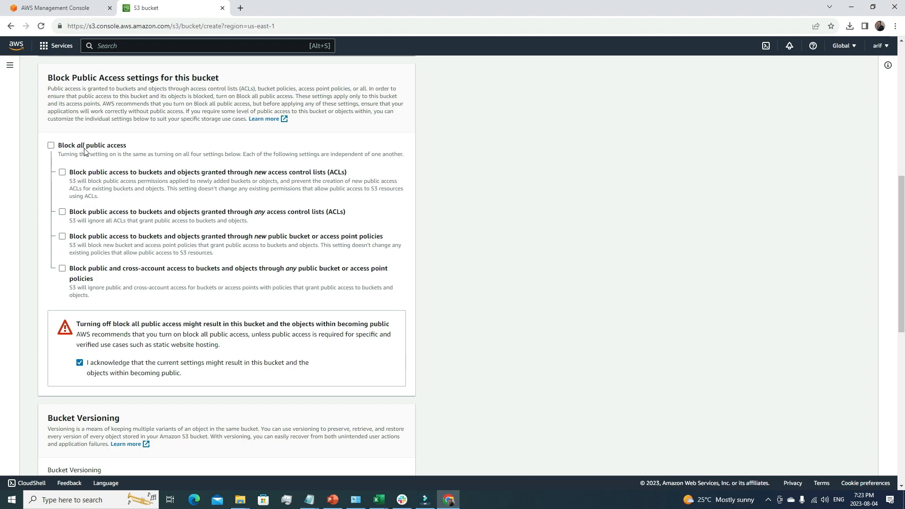
{"action": "mouse_move", "coordinate": [843, 308]}
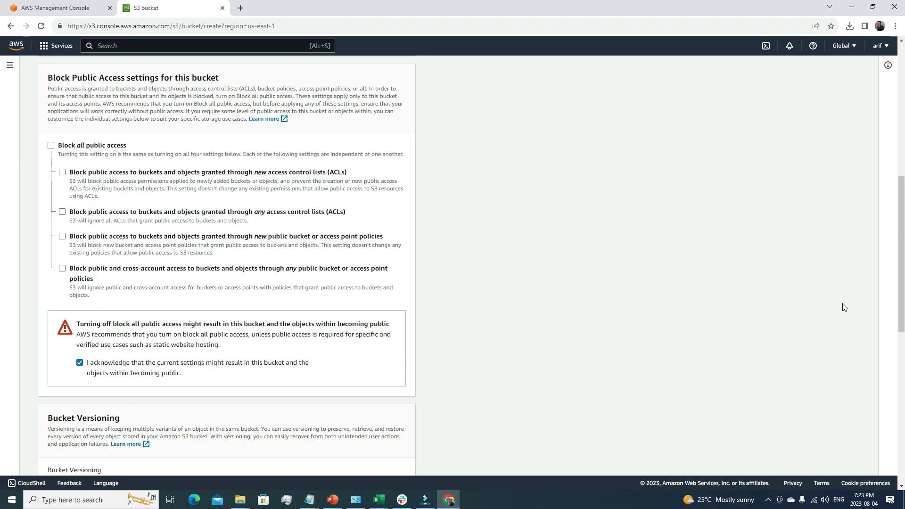
Step: Create thecloudinvestor.com with default versioning, SSE-S3 encryption and object lock settings
{"action": "scroll", "scroll_direction": "down", "scroll_amount": 3}
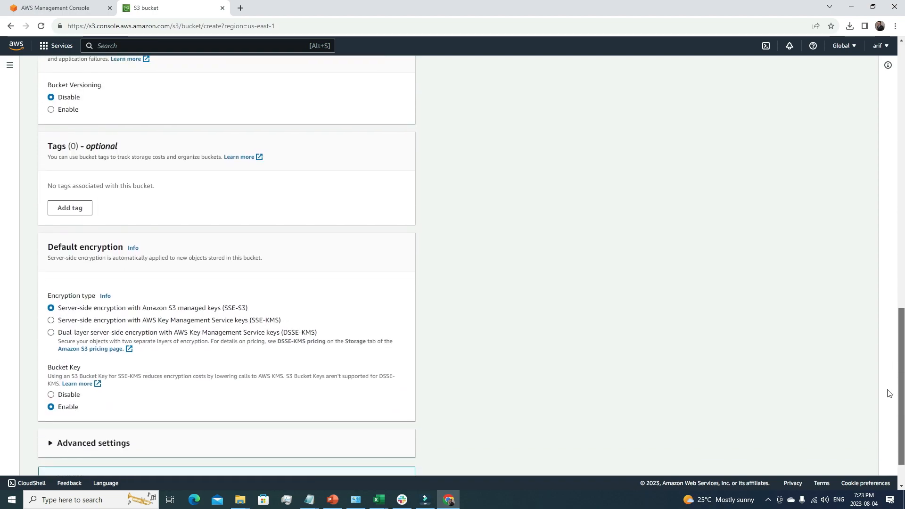
{"action": "scroll", "scroll_direction": "down", "scroll_amount": 3}
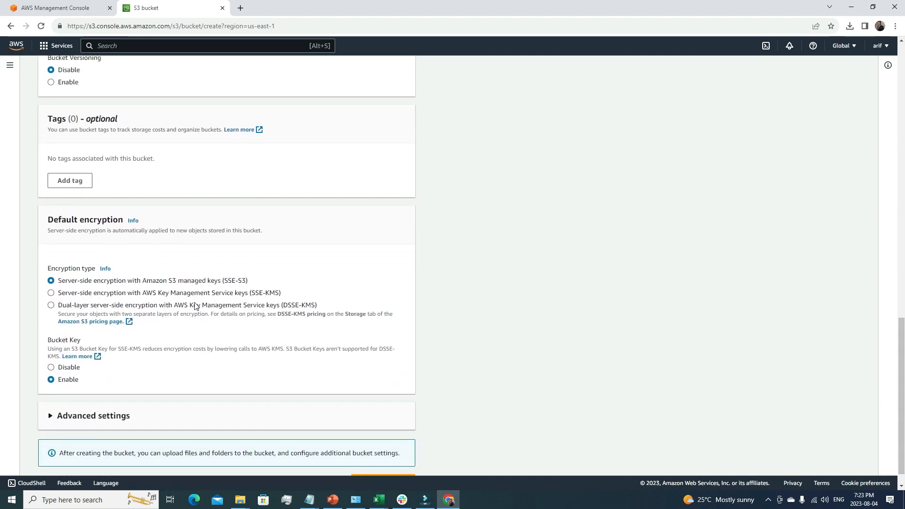
{"action": "scroll", "scroll_direction": "down", "scroll_amount": 3}
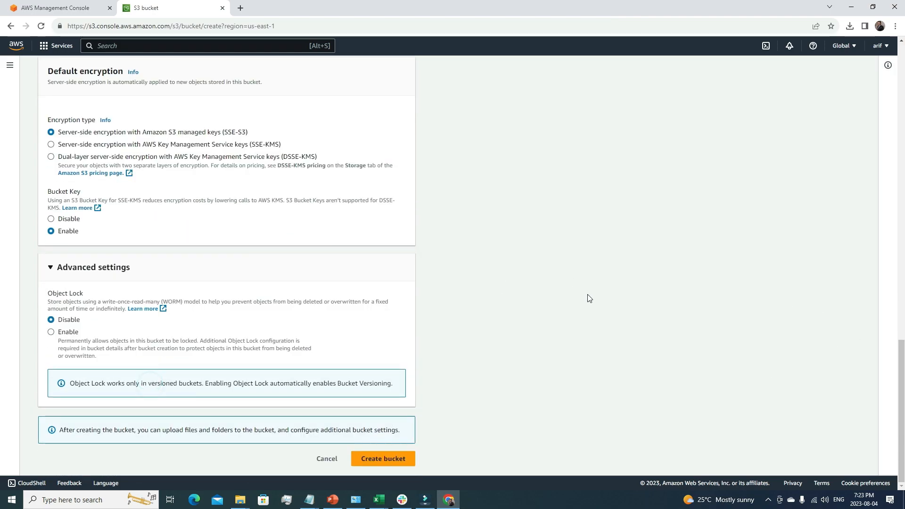
{"action": "left_click", "coordinate": [394, 464]}
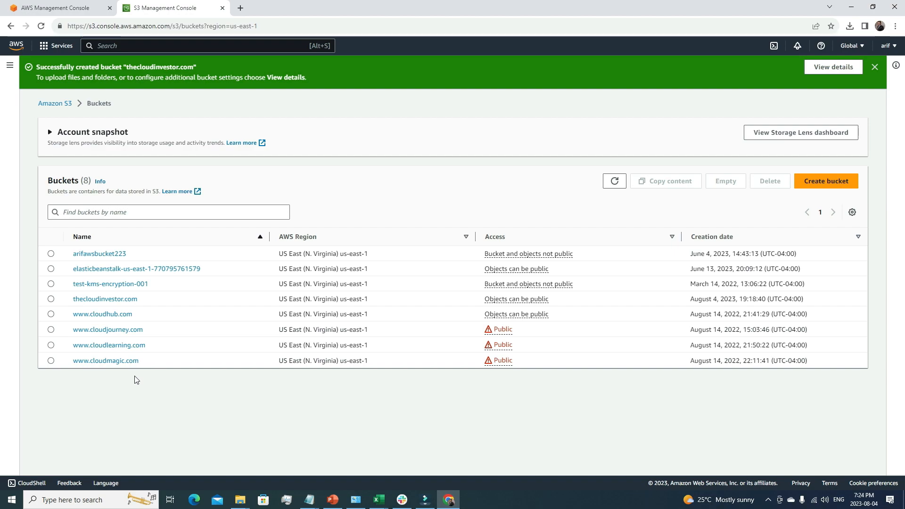
{"action": "mouse_move", "coordinate": [108, 303]}
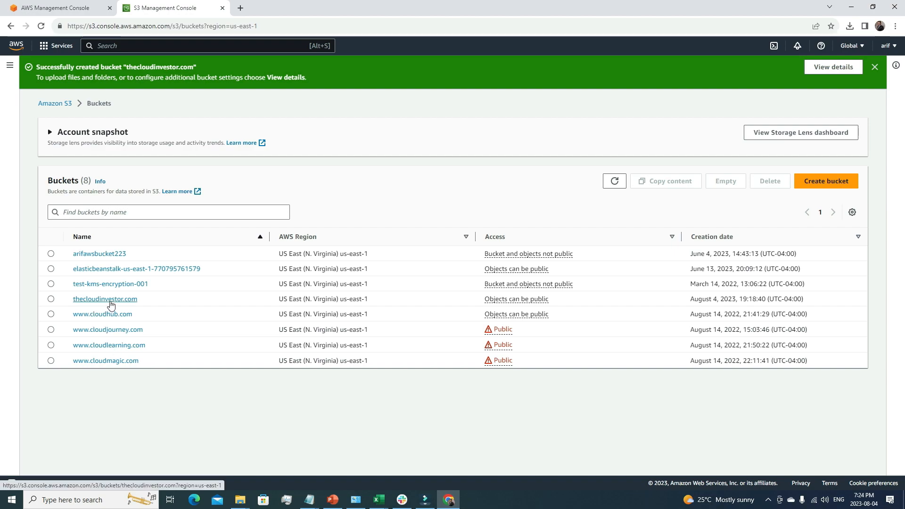
{"action": "mouse_move", "coordinate": [113, 303]}
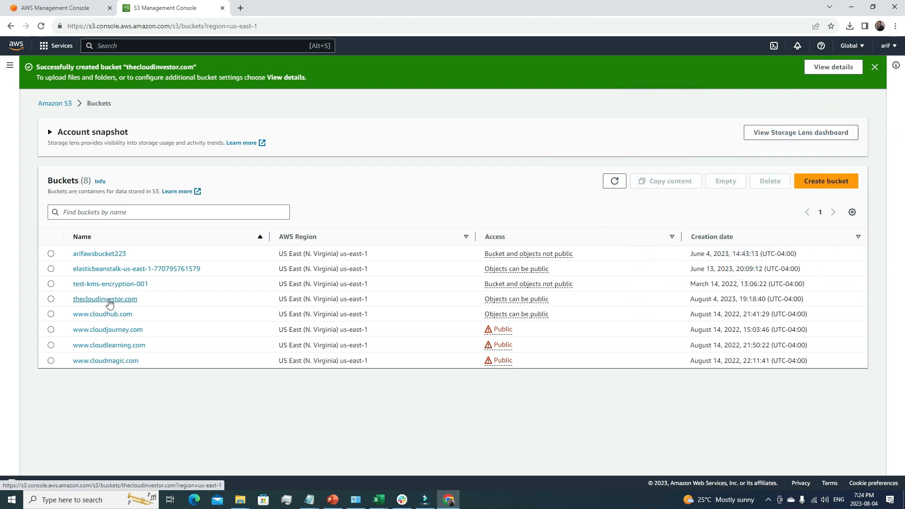
Step: Upload index (5).html to the thecloudinvestor.com bucket
{"action": "left_click", "coordinate": [104, 299]}
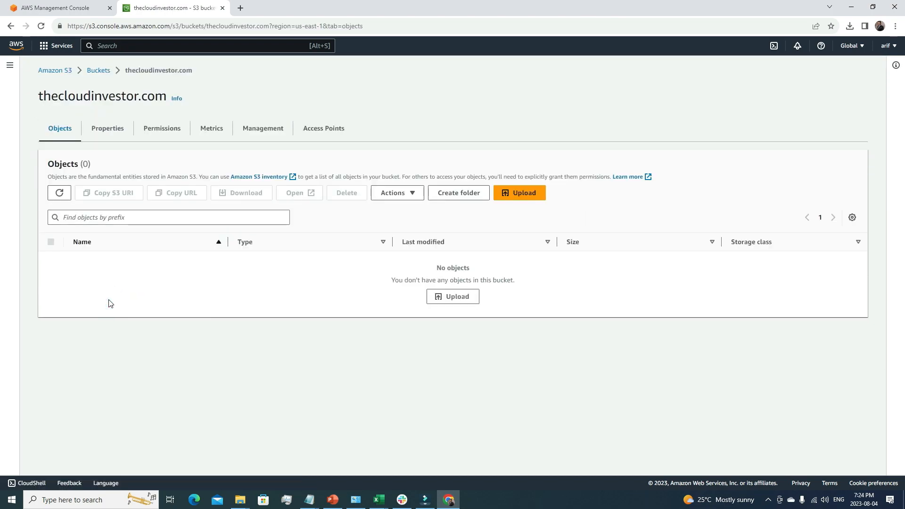
{"action": "mouse_move", "coordinate": [142, 295]}
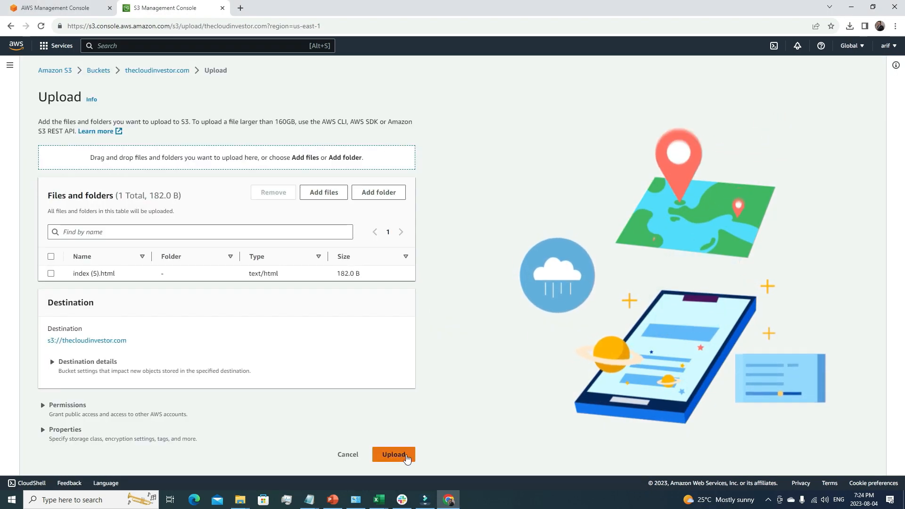
{"action": "left_click", "coordinate": [394, 454]}
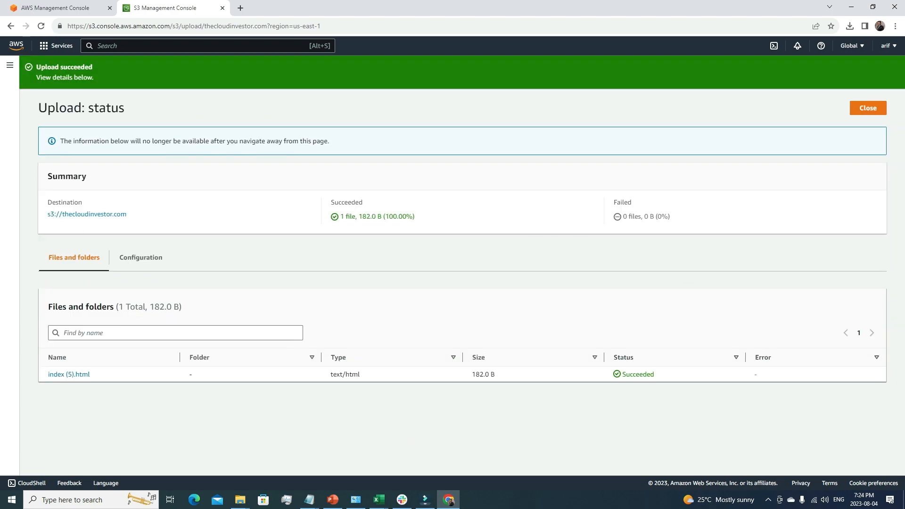
{"action": "left_click", "coordinate": [868, 108]}
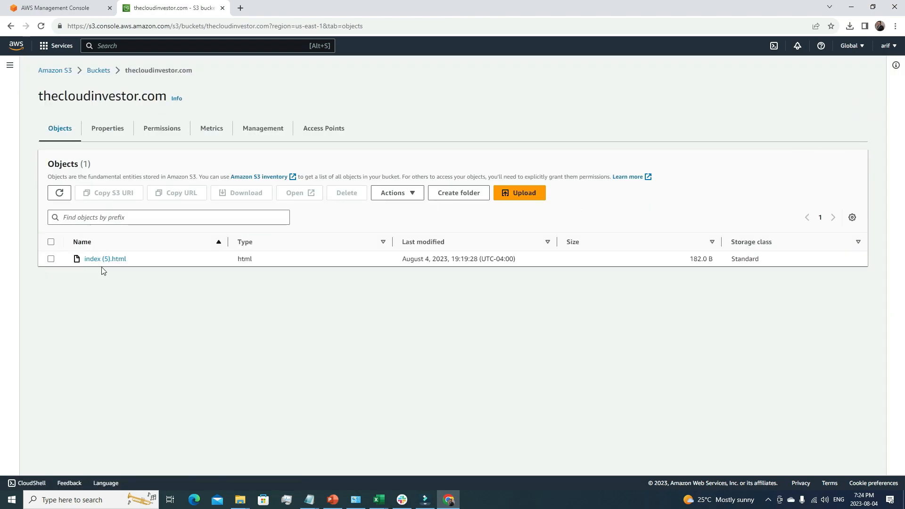
{"action": "mouse_move", "coordinate": [149, 244]}
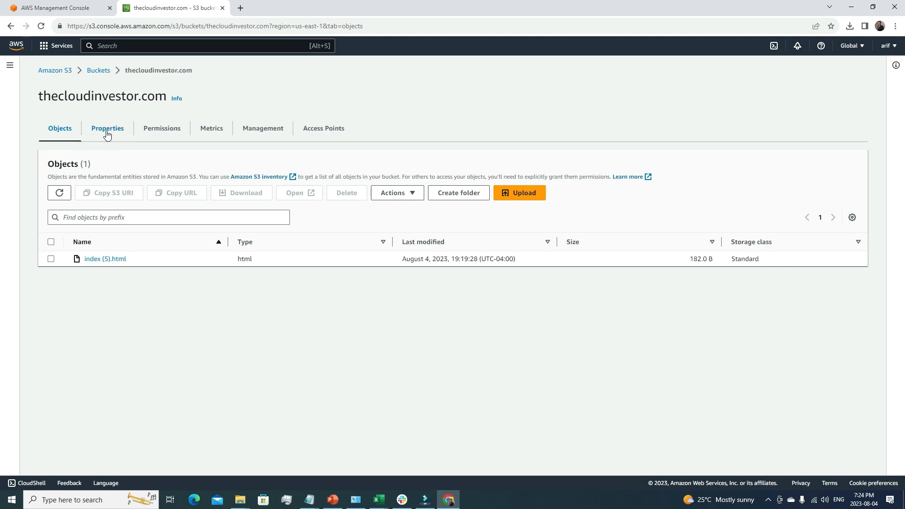
Step: Open the Static website hosting edit page from the bucket's Properties
{"action": "left_click", "coordinate": [108, 128]}
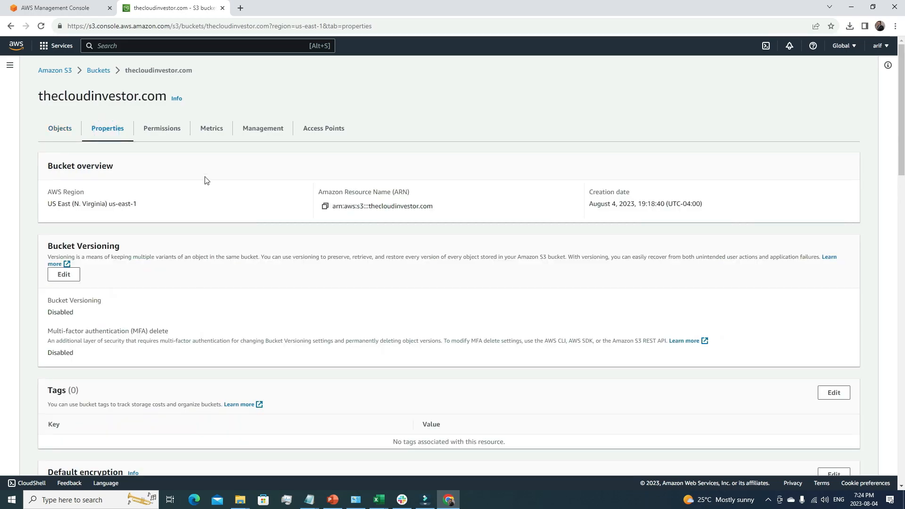
{"action": "scroll", "scroll_direction": "down", "scroll_amount": 3}
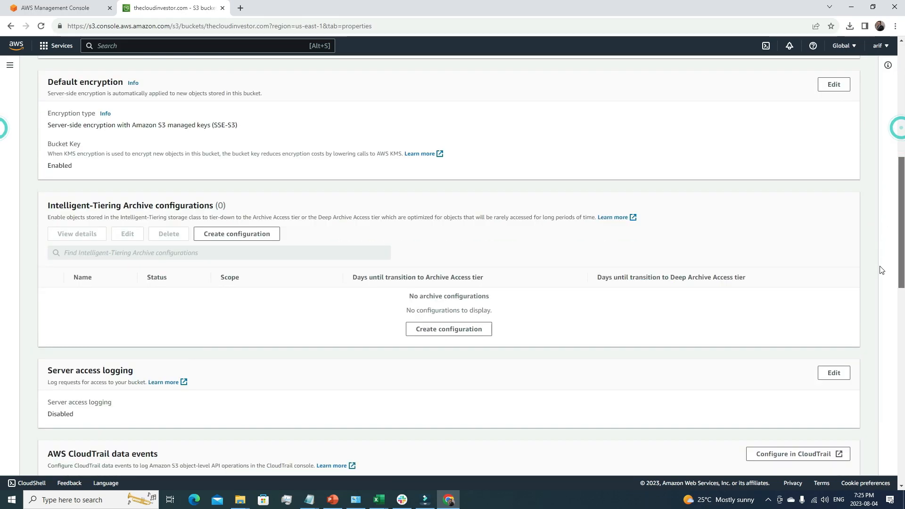
{"action": "scroll", "scroll_direction": "down", "scroll_amount": 3}
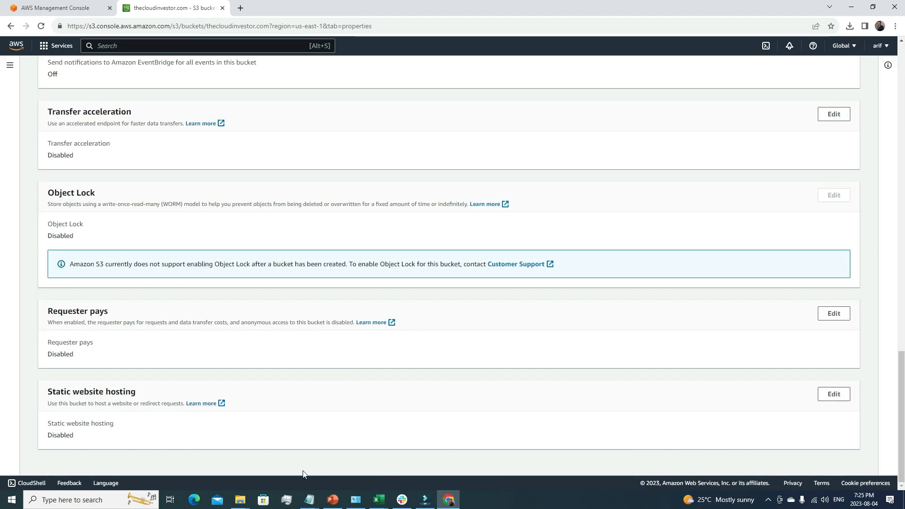
{"action": "left_click", "coordinate": [834, 394]}
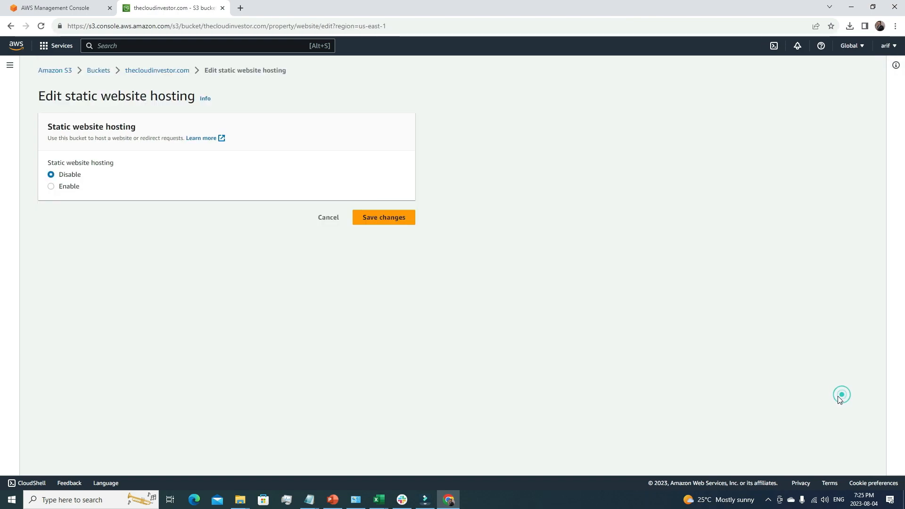
{"action": "mouse_move", "coordinate": [67, 190]}
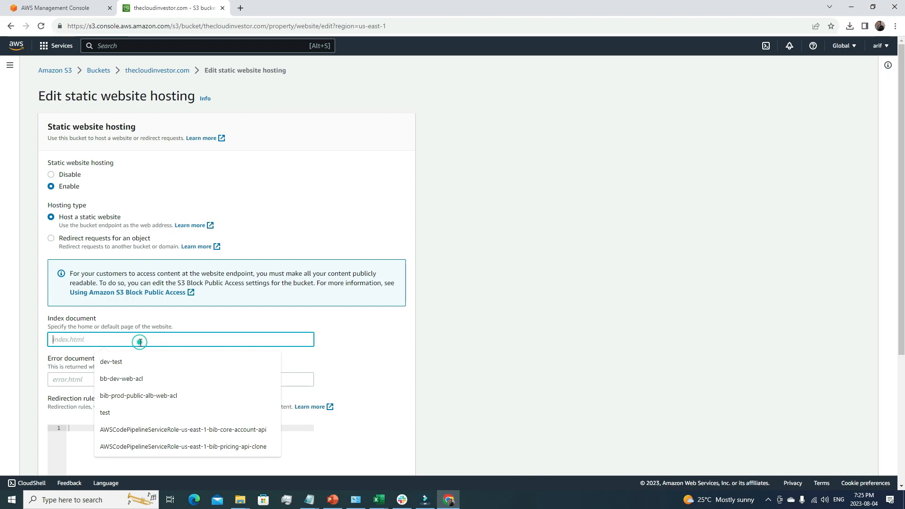
Step: Enable static website hosting using index.html for both index and error documents
{"action": "type", "text": "index.html"}
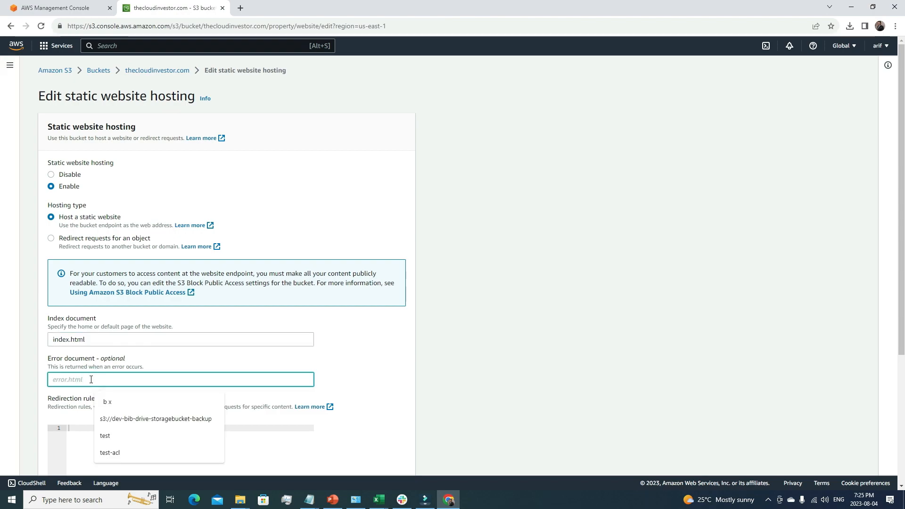
{"action": "type", "text": "index"}
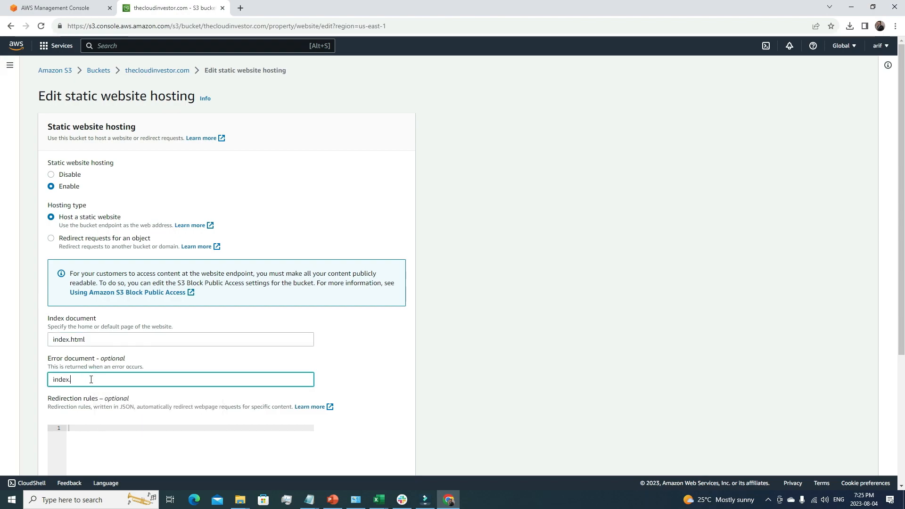
{"action": "type", "text": ".html"}
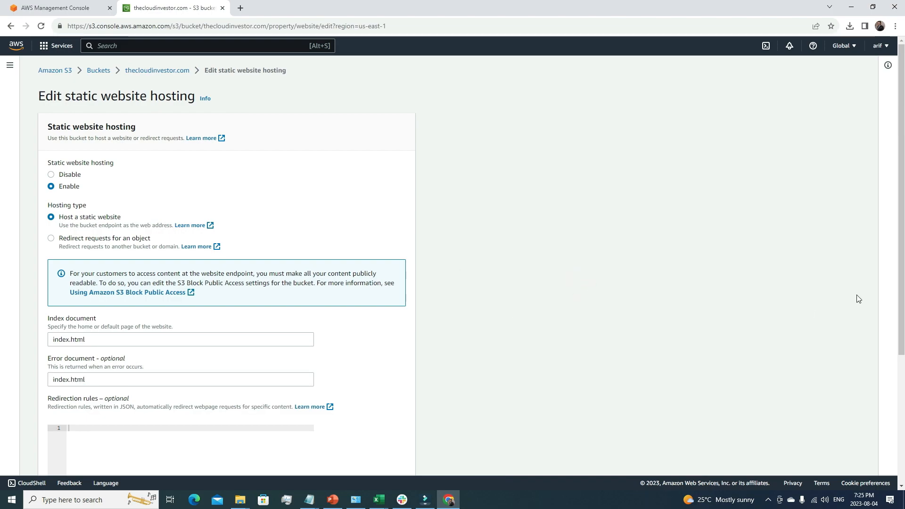
{"action": "scroll", "scroll_direction": "down", "scroll_amount": 3}
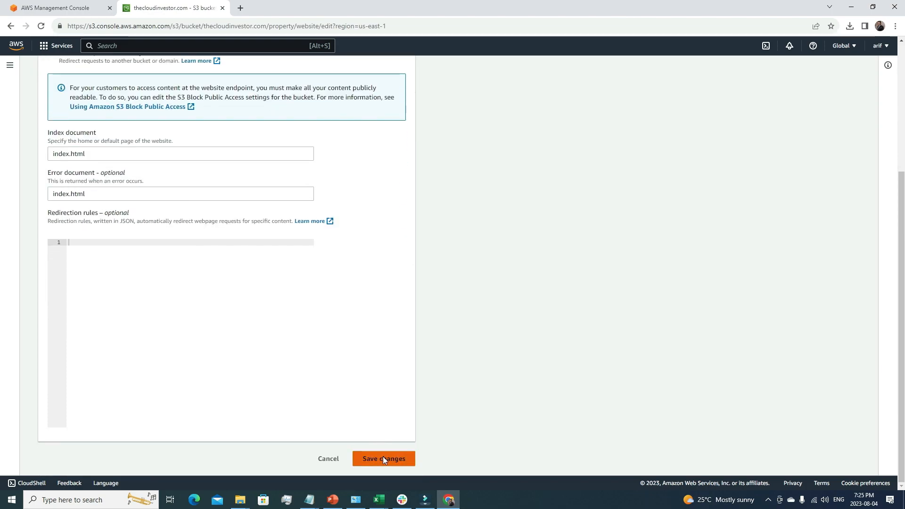
{"action": "left_click", "coordinate": [383, 459]}
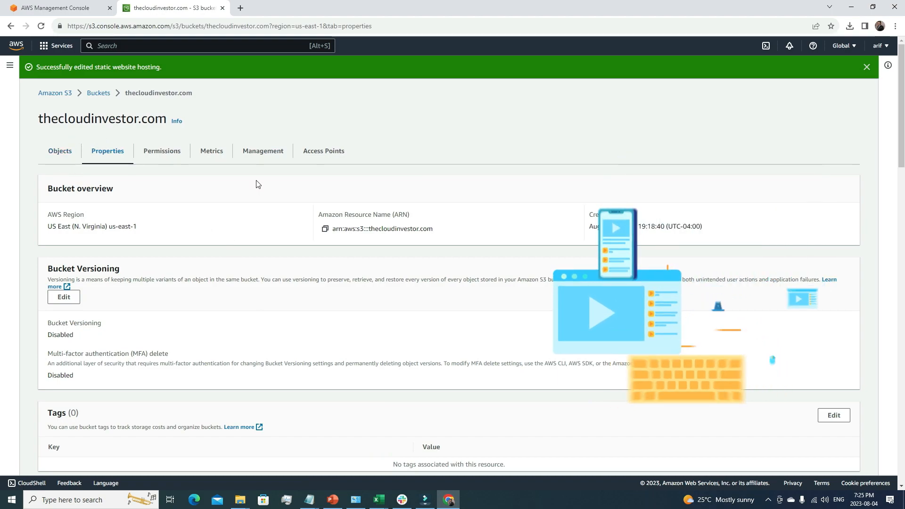
{"action": "scroll", "scroll_direction": "down", "scroll_amount": 3}
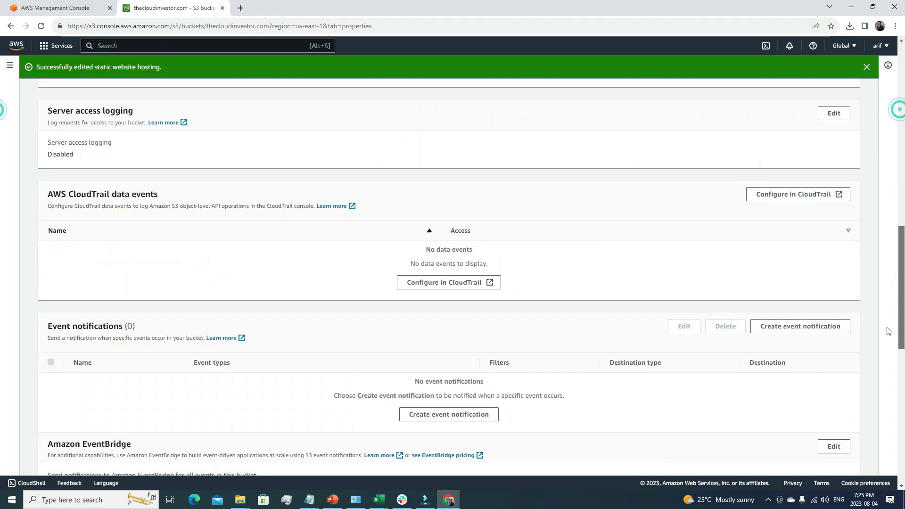
Step: Open the bucket website endpoint in a new tab and reload it, getting 403 Forbidden
{"action": "scroll", "scroll_direction": "down", "scroll_amount": 3}
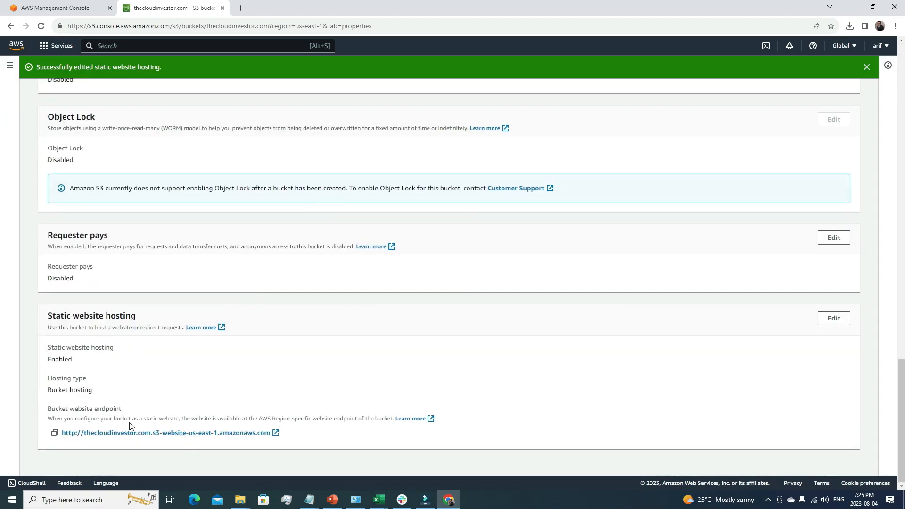
{"action": "mouse_move", "coordinate": [124, 441]}
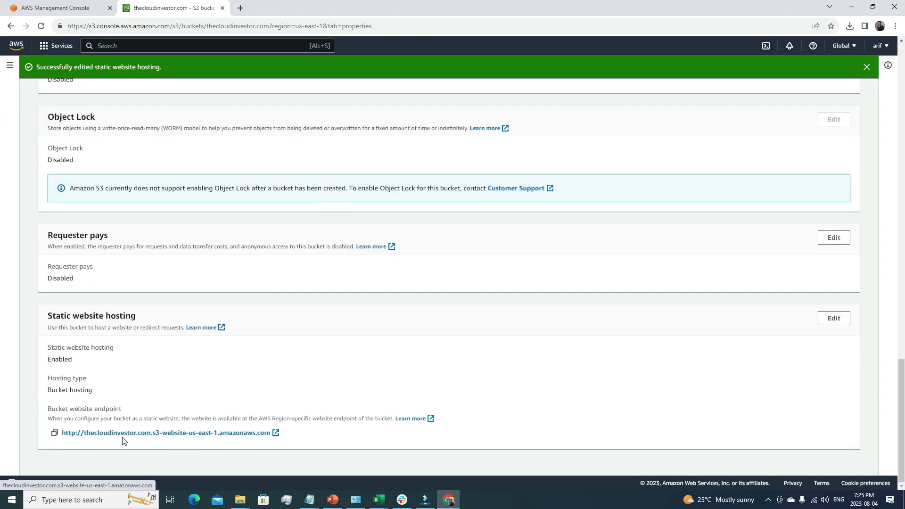
{"action": "mouse_move", "coordinate": [155, 440]}
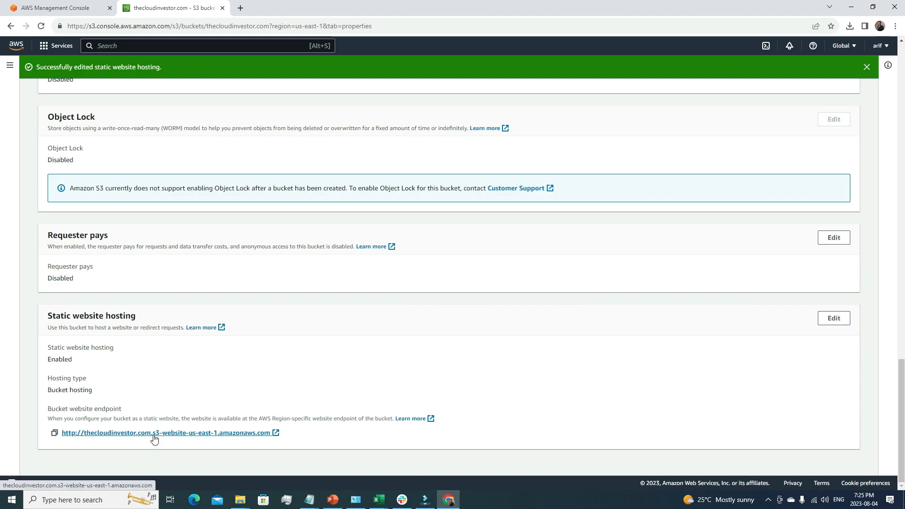
{"action": "left_click", "coordinate": [154, 433]}
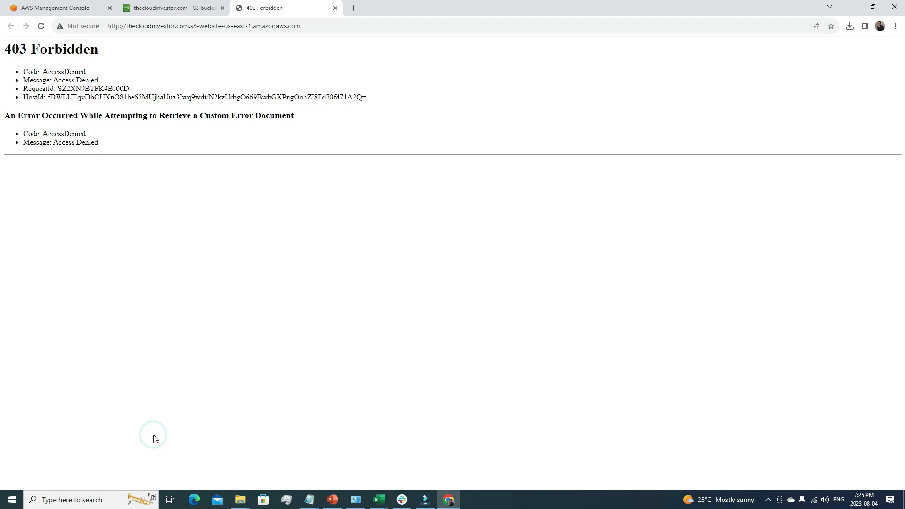
{"action": "mouse_move", "coordinate": [62, 80]}
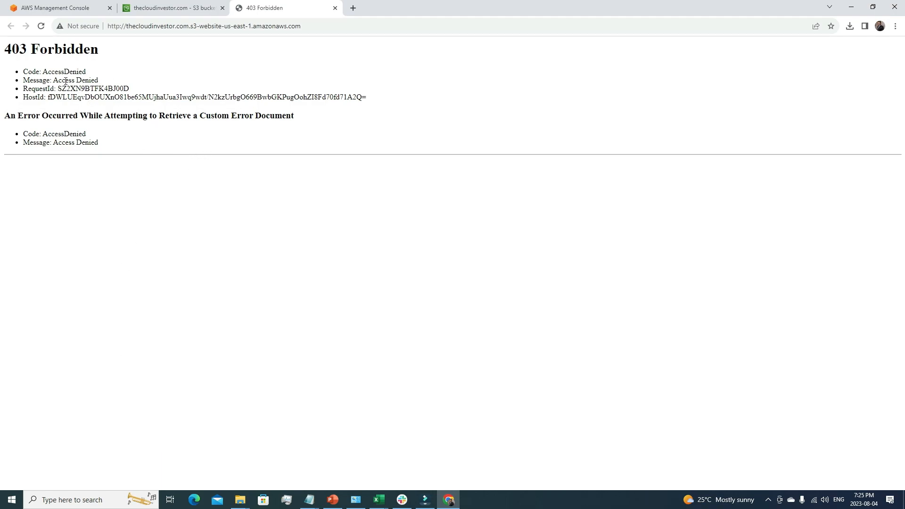
{"action": "mouse_move", "coordinate": [52, 62]}
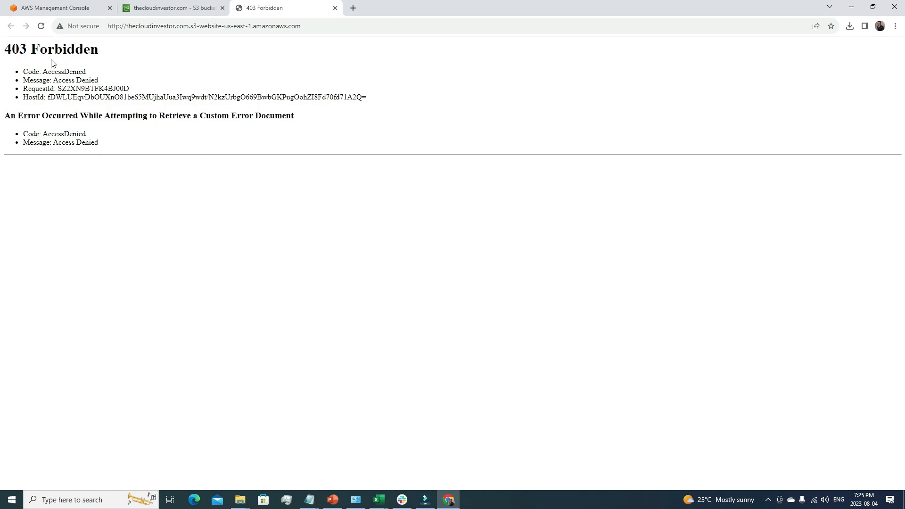
{"action": "left_click", "coordinate": [41, 26]}
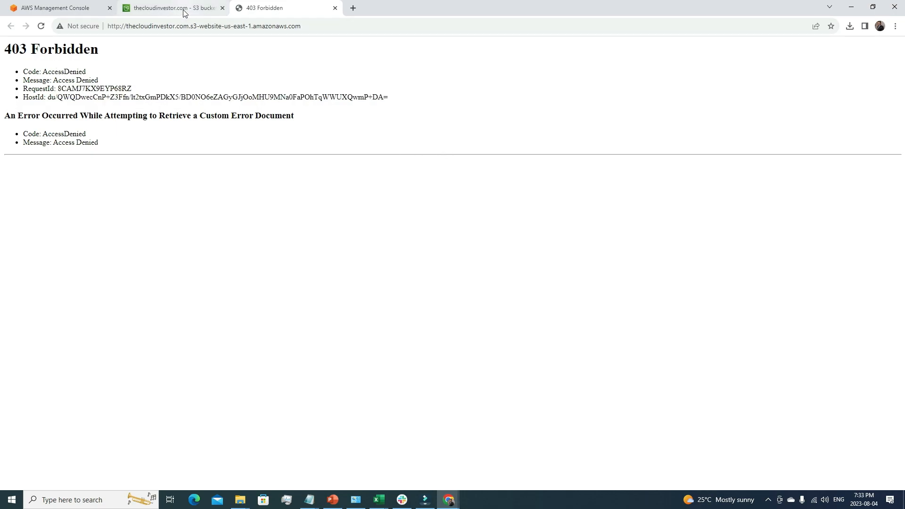
Step: Paste a public-read GetObject policy into the bucket policy editor under Permissions
{"action": "left_click", "coordinate": [171, 8]}
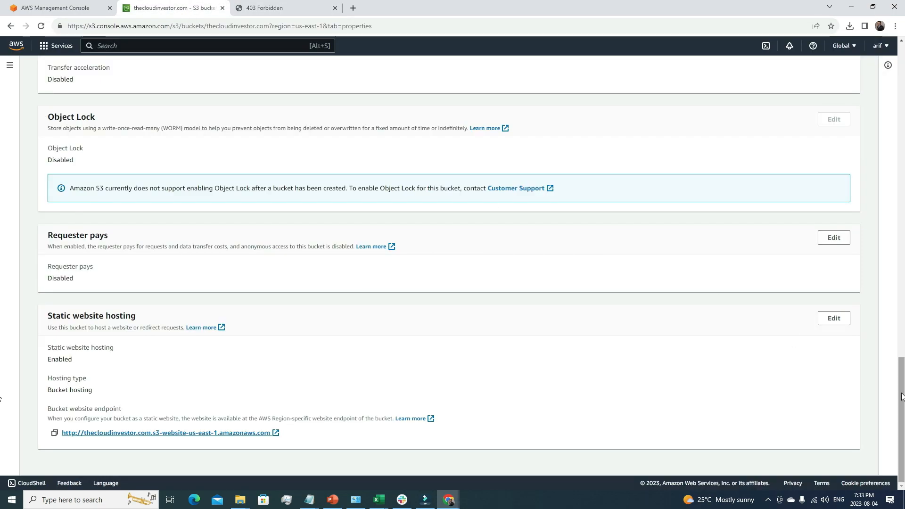
{"action": "scroll", "scroll_direction": "up", "scroll_amount": 3}
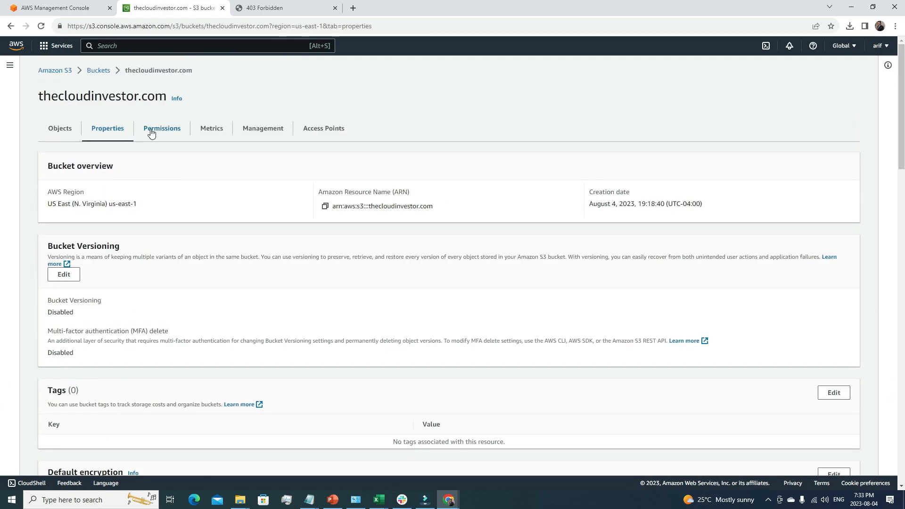
{"action": "left_click", "coordinate": [162, 128]}
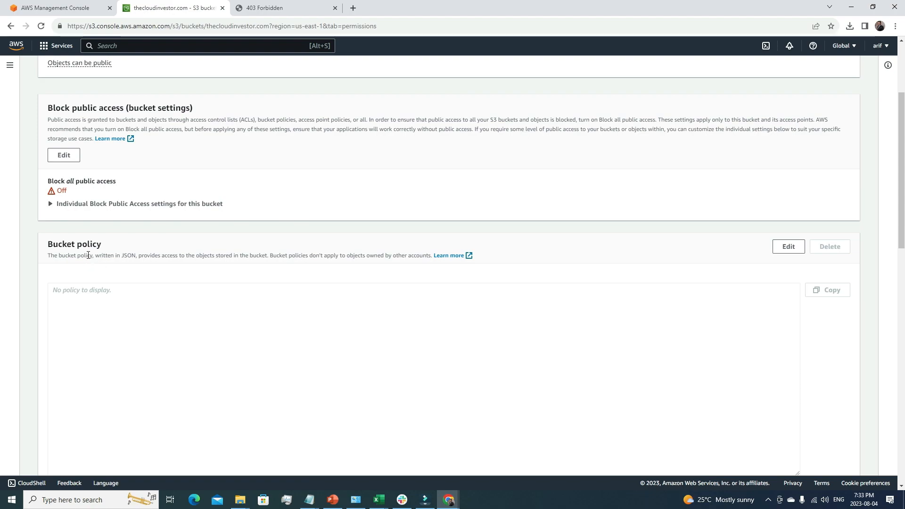
{"action": "mouse_move", "coordinate": [94, 264]}
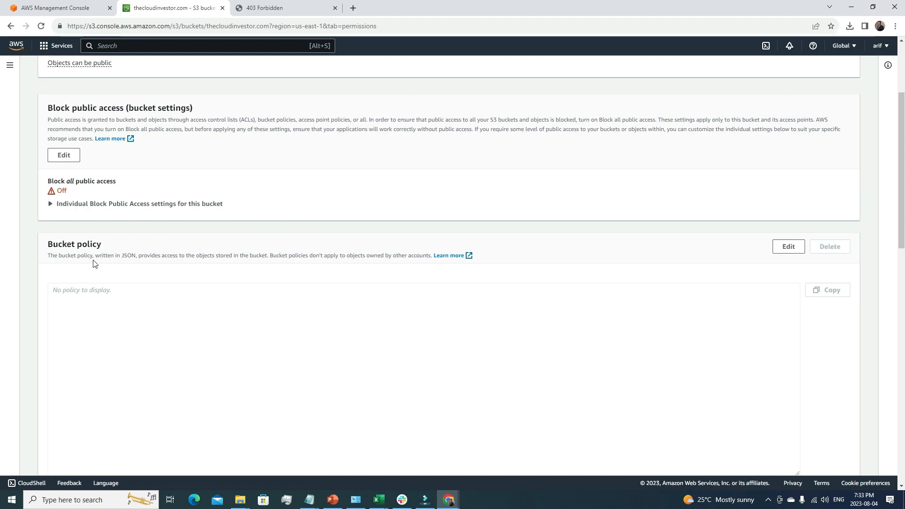
{"action": "mouse_move", "coordinate": [315, 300]}
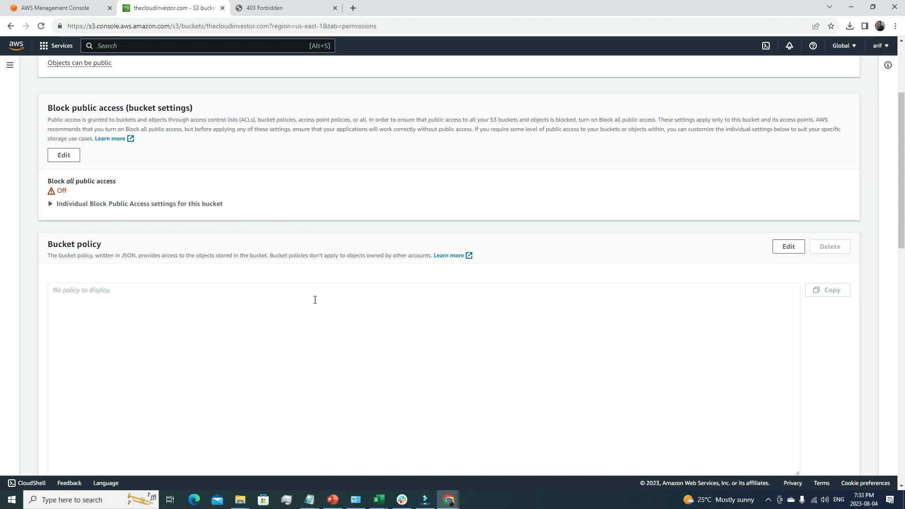
{"action": "mouse_move", "coordinate": [791, 269]}
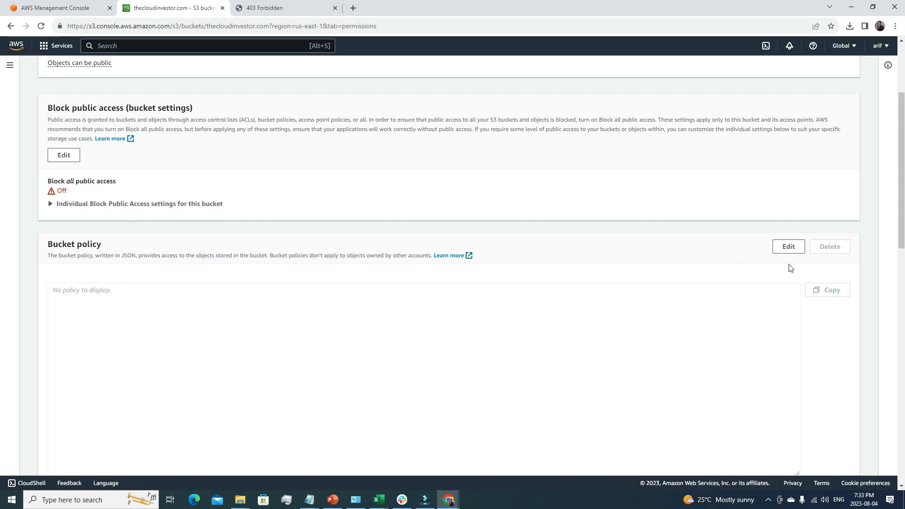
{"action": "left_click", "coordinate": [788, 246]}
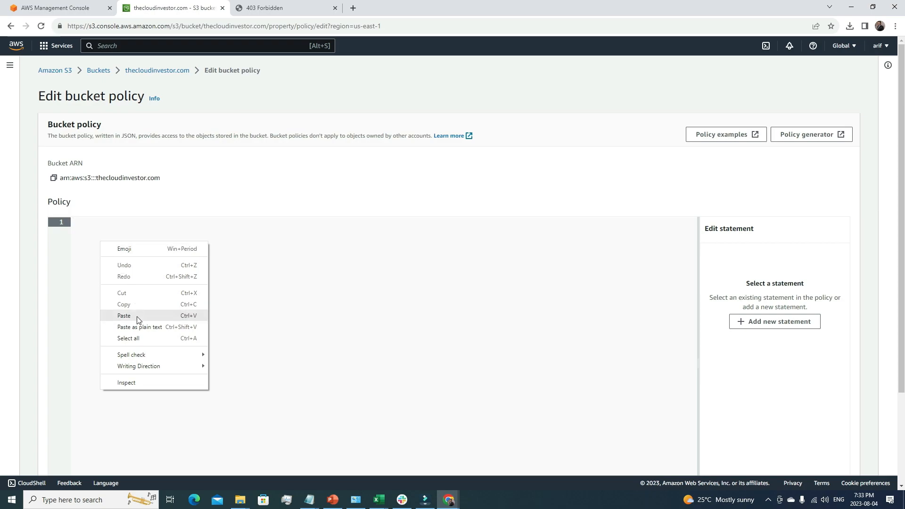
{"action": "left_click", "coordinate": [124, 315]}
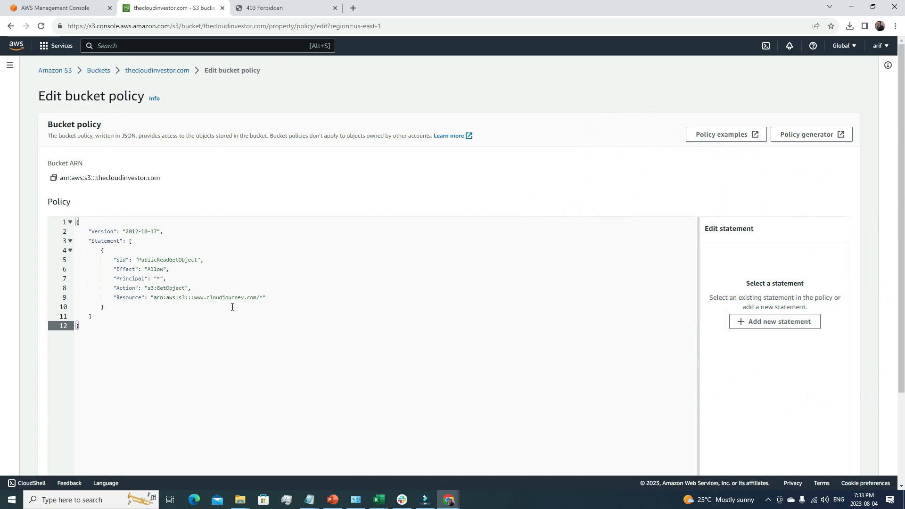
Step: Open the bucket in a new tab and copy its ARN from Properties
{"action": "right_click", "coordinate": [156, 70]}
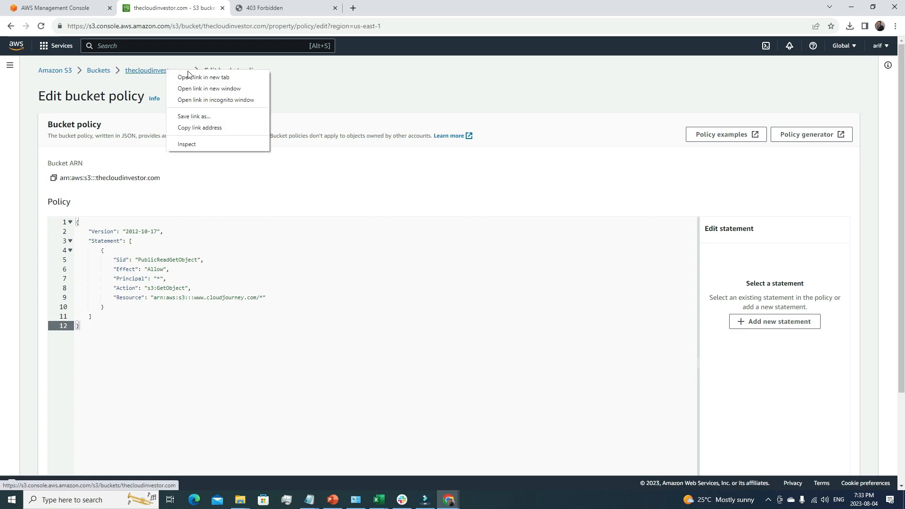
{"action": "left_click", "coordinate": [204, 76]}
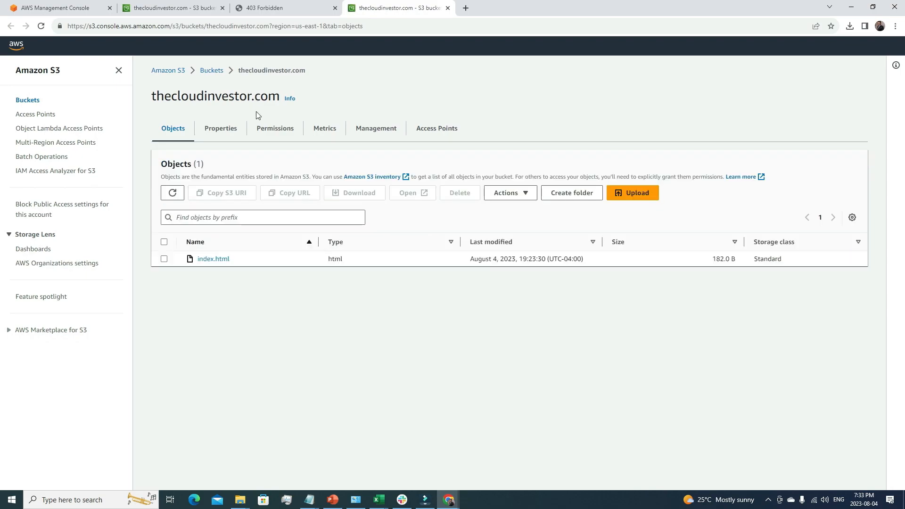
{"action": "left_click", "coordinate": [221, 128]}
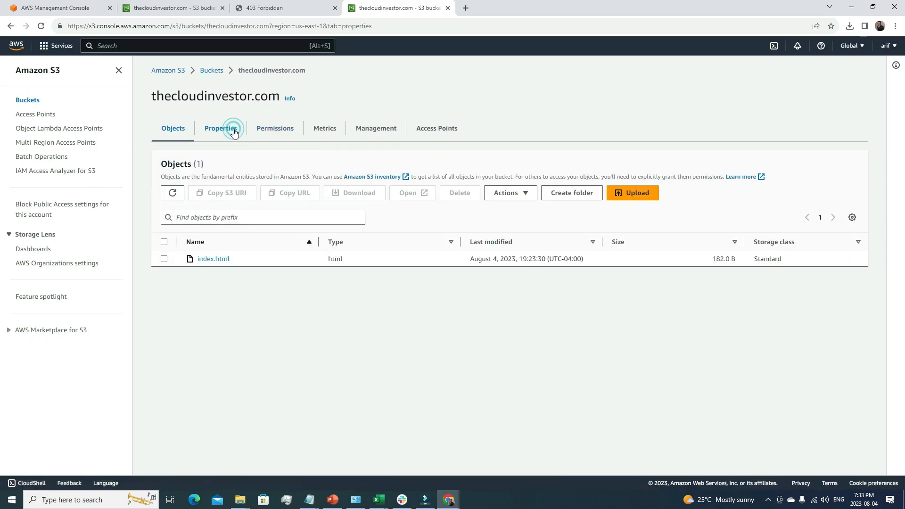
{"action": "left_click", "coordinate": [224, 128]}
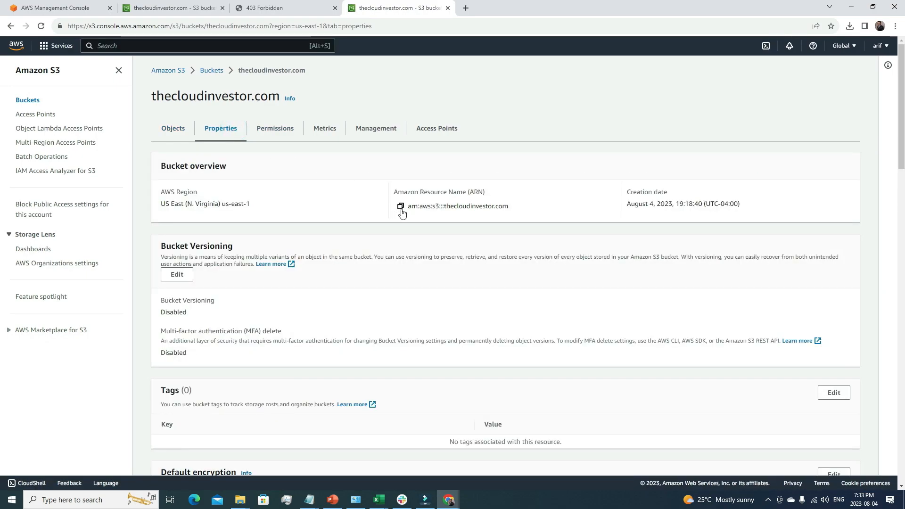
Step: Change the policy Resource to arn:aws:s3:::thecloudinvestor.com/* and save the policy
{"action": "left_click", "coordinate": [400, 206]}
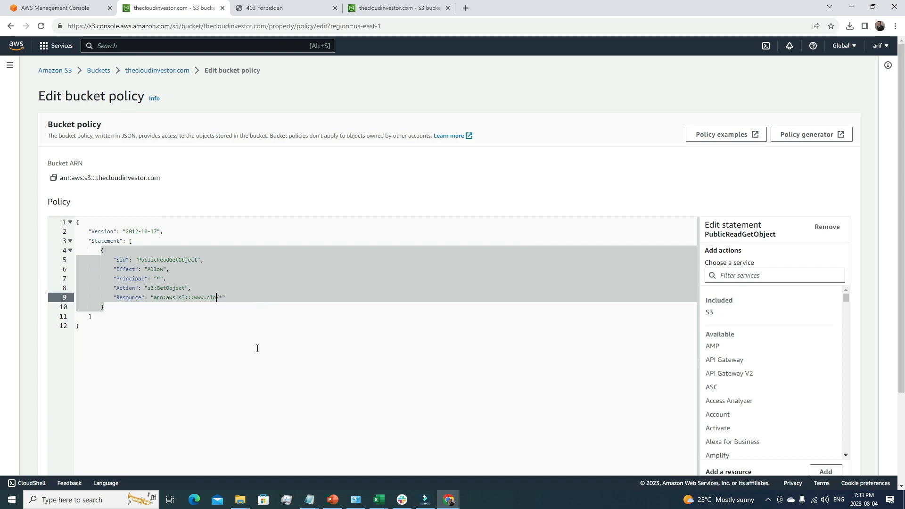
{"action": "key", "text": "Backspace"}
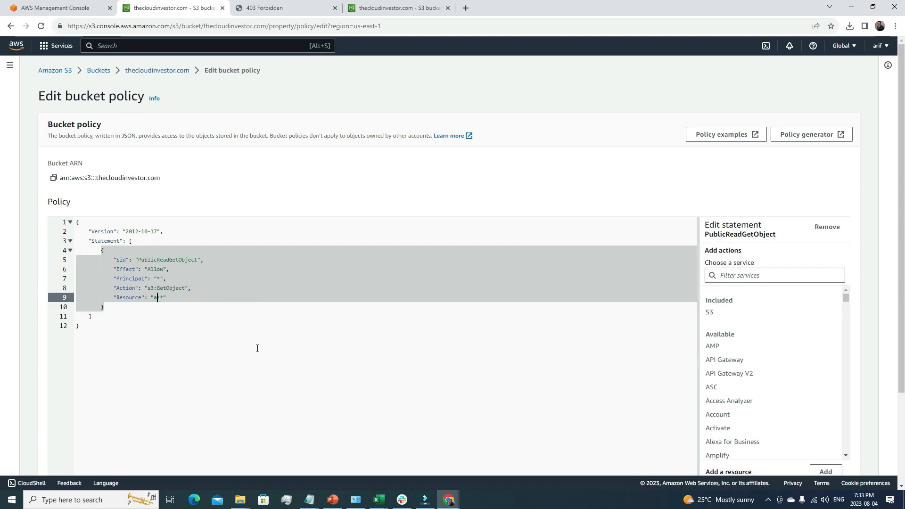
{"action": "type", "text": "arn:aws:s3:::thecloudinvestor.com/*"}
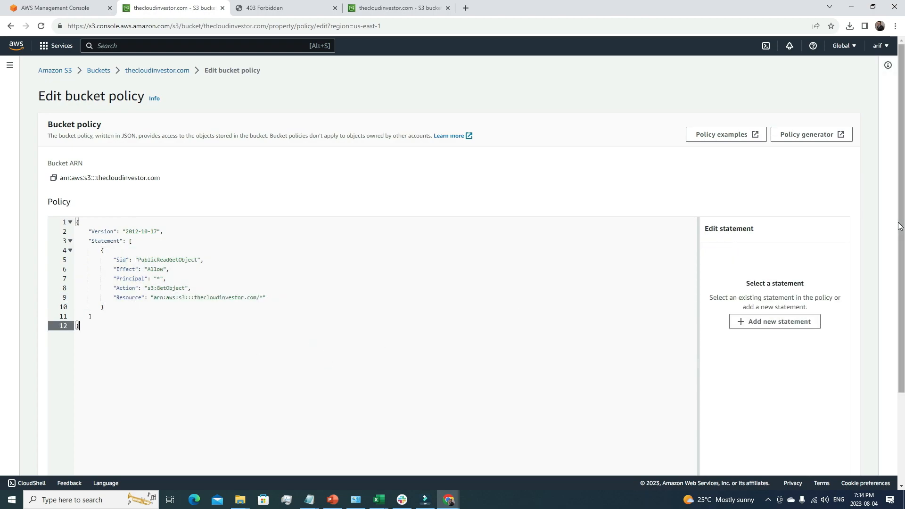
{"action": "left_click", "coordinate": [840, 458]}
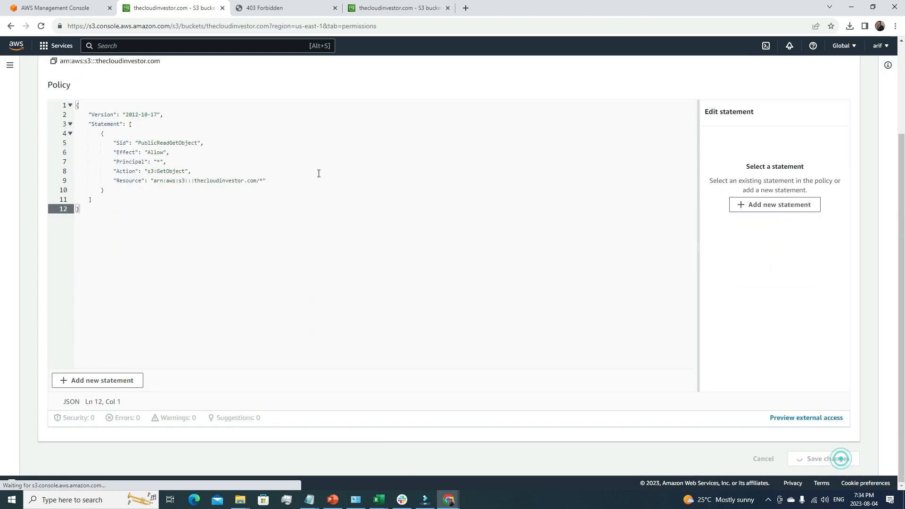
{"action": "left_click", "coordinate": [826, 458]}
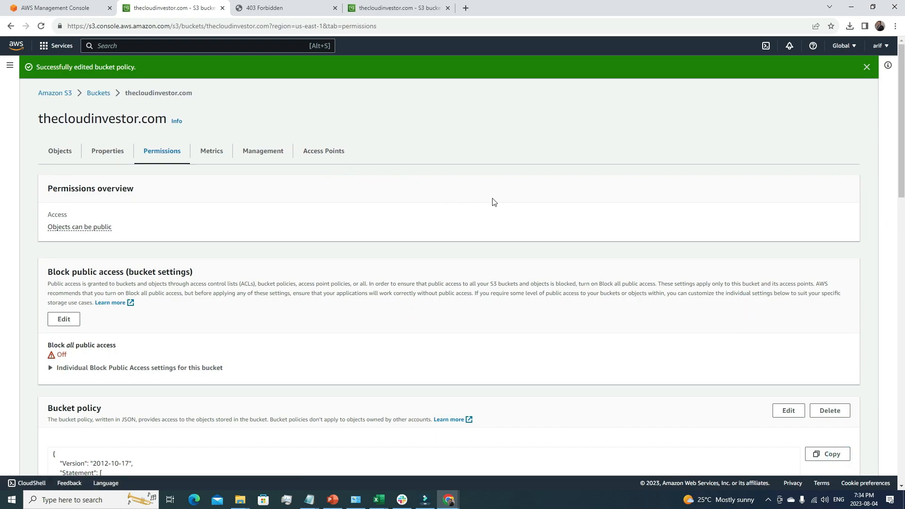
{"action": "mouse_move", "coordinate": [107, 154]}
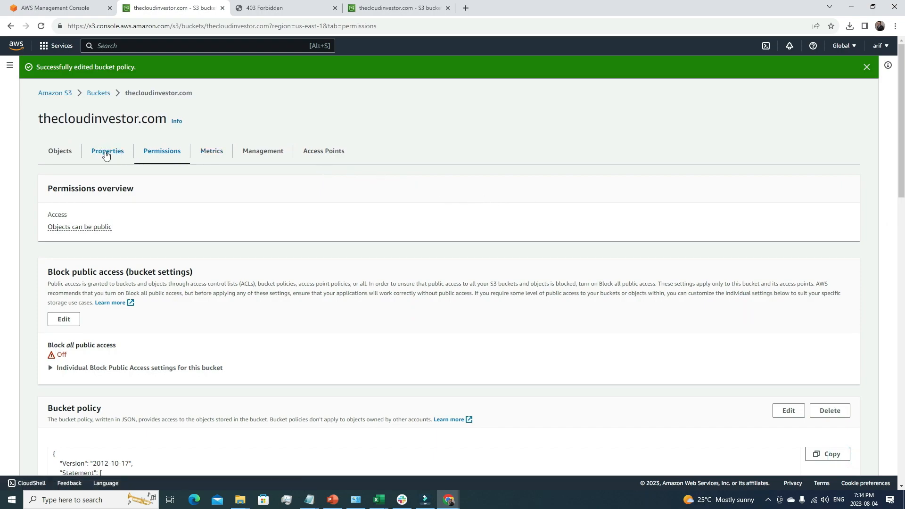
Step: Launch the website endpoint from Properties and see the Cloud Journey Hello world page
{"action": "left_click", "coordinate": [107, 151]}
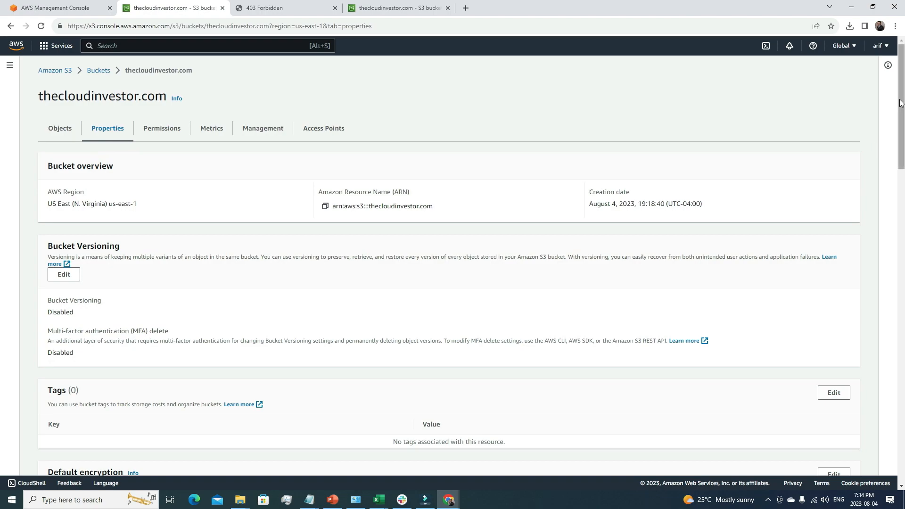
{"action": "scroll", "scroll_direction": "down", "scroll_amount": 3}
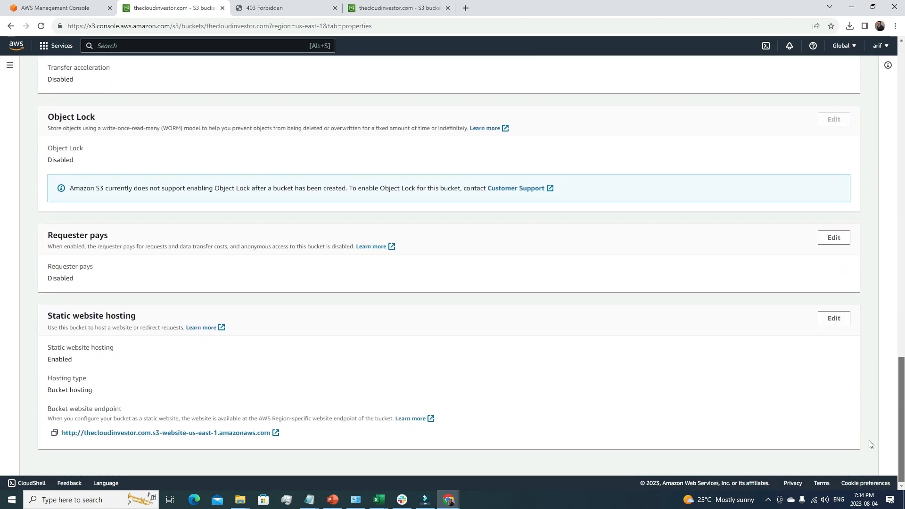
{"action": "mouse_move", "coordinate": [178, 436]}
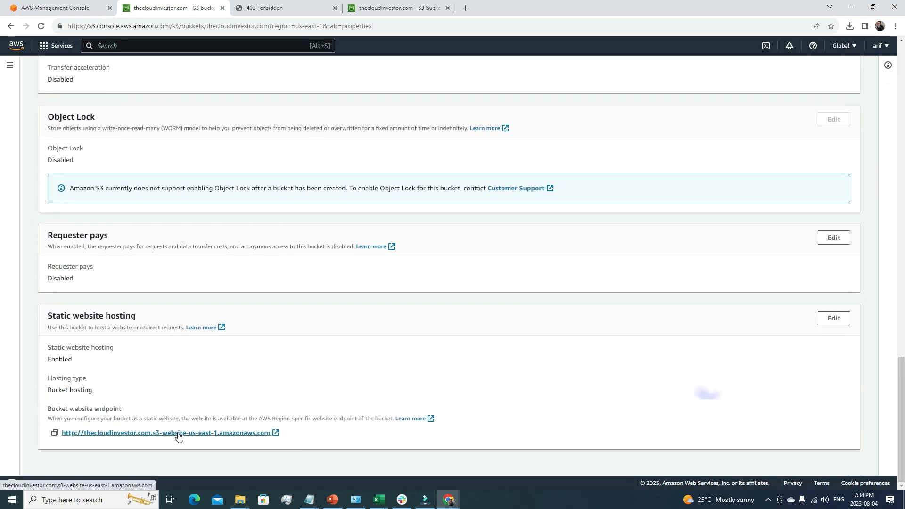
{"action": "left_click", "coordinate": [175, 433]}
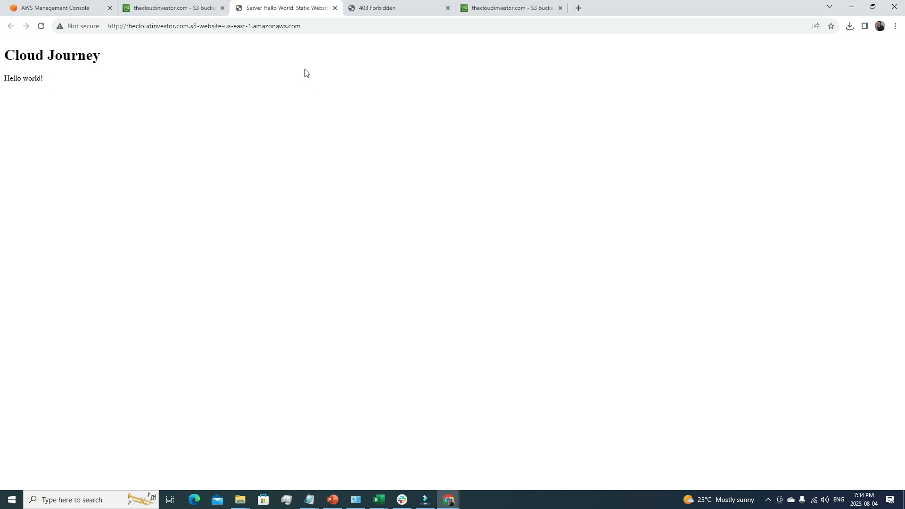
{"action": "left_click", "coordinate": [167, 8]}
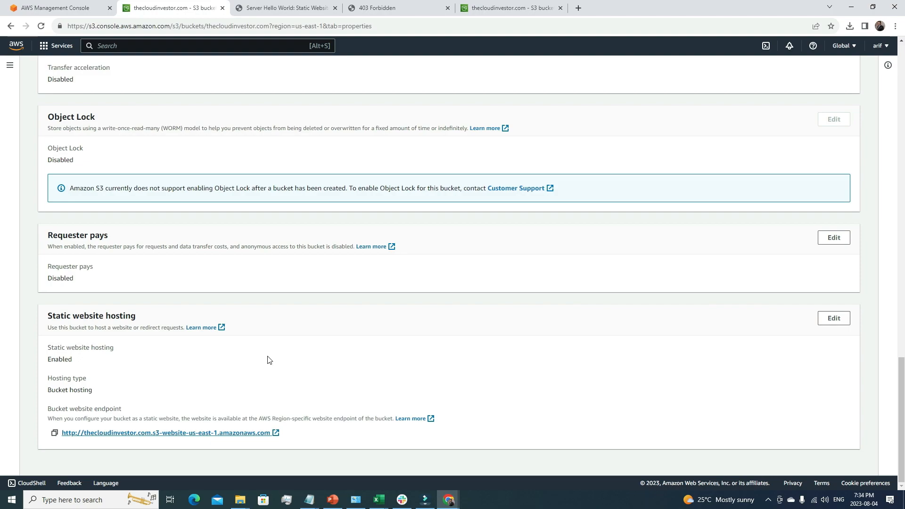
{"action": "mouse_move", "coordinate": [60, 431]}
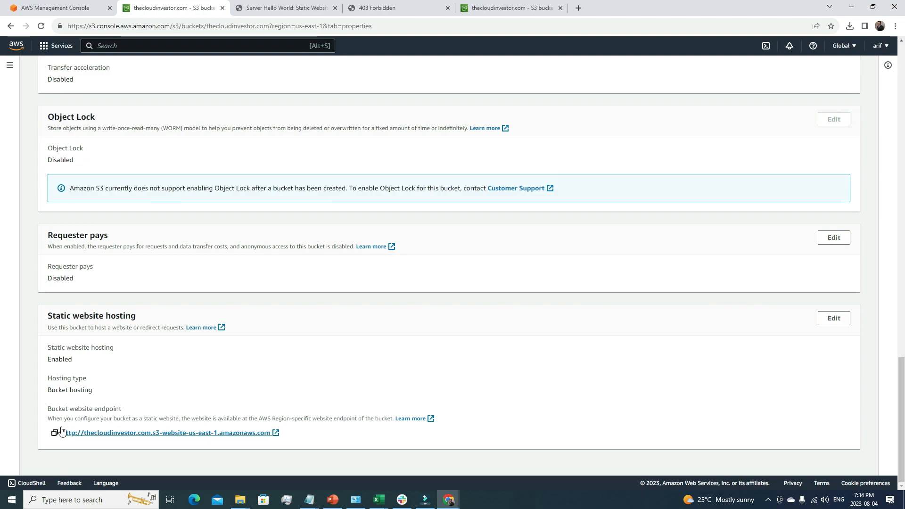
{"action": "mouse_move", "coordinate": [193, 379]}
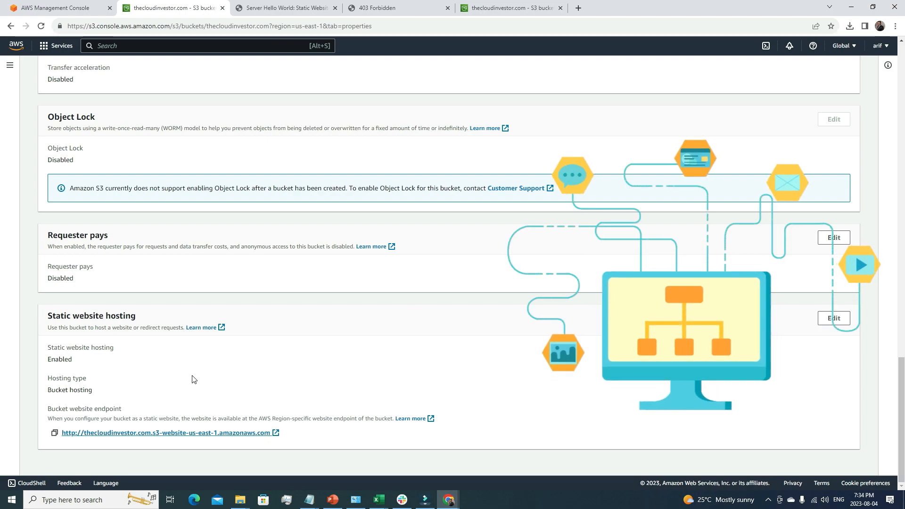
{"action": "mouse_move", "coordinate": [253, 372]}
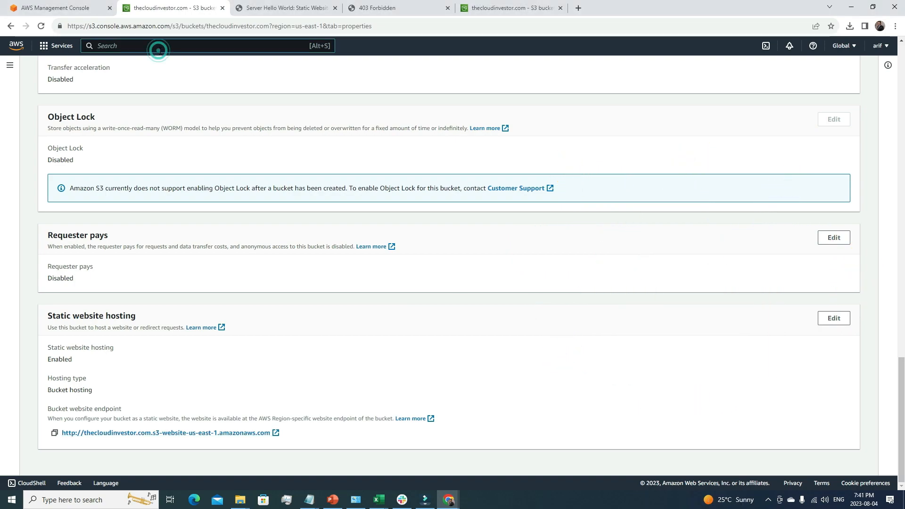
Step: Search 'cl' and open the CloudFront console in a new browser tab
{"action": "type", "text": "cloudfront"}
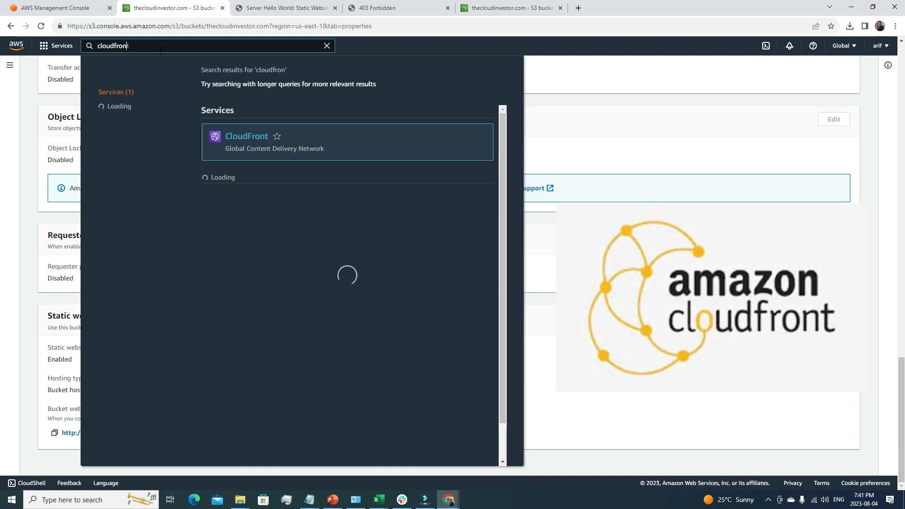
{"action": "right_click", "coordinate": [247, 136]}
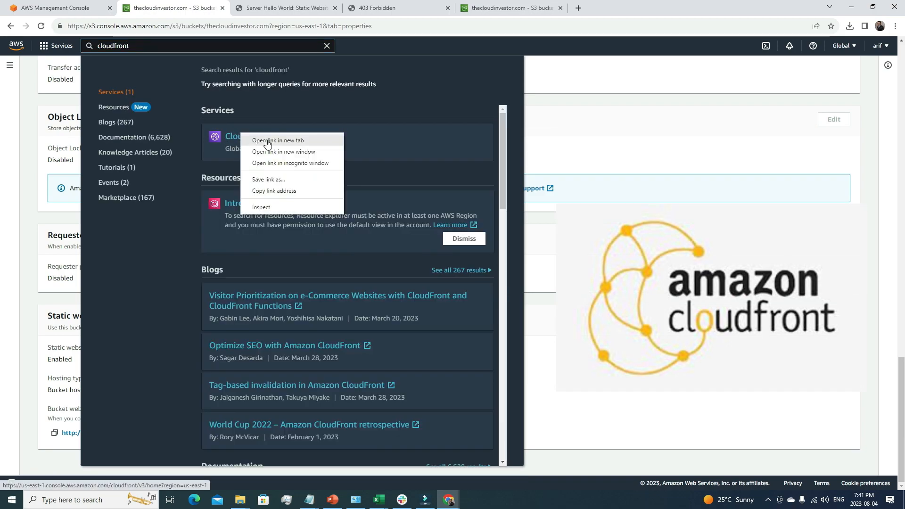
{"action": "left_click", "coordinate": [279, 140]}
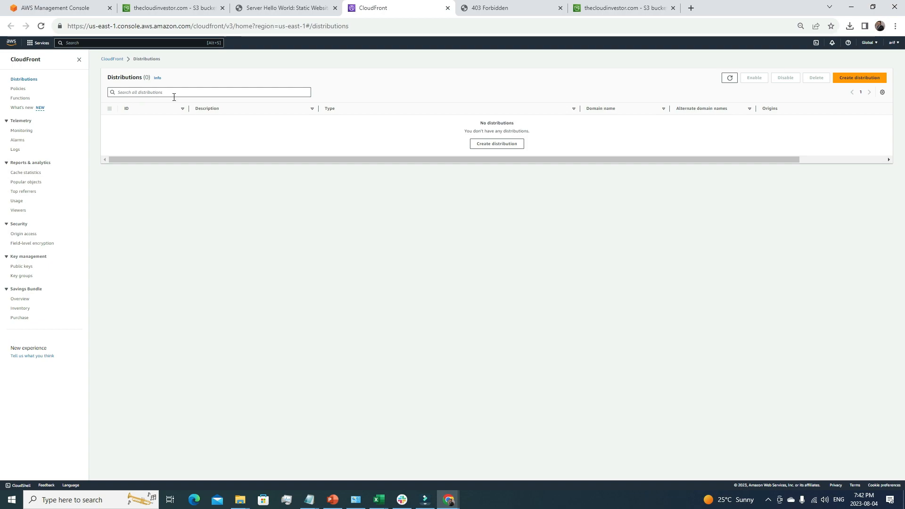
{"action": "mouse_move", "coordinate": [125, 116]}
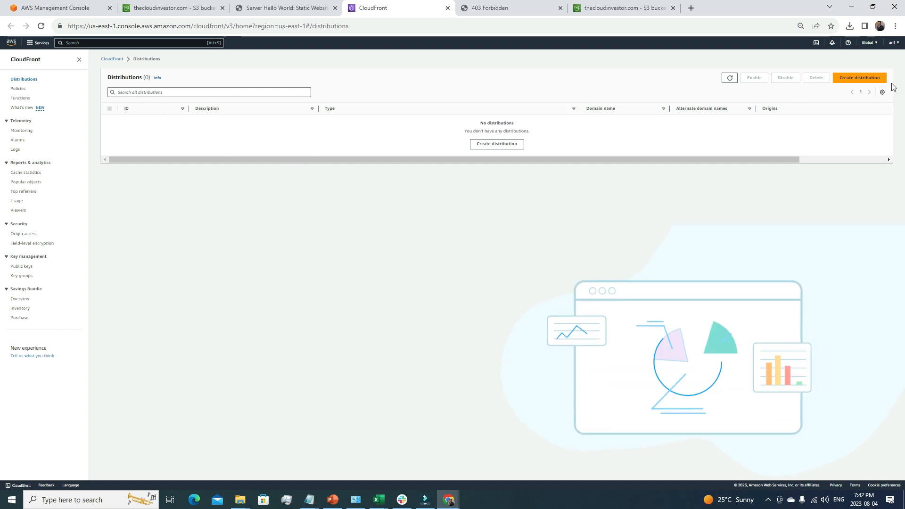
Step: Start a new distribution and pick the thecloudinvestor.com S3 bucket as origin domain
{"action": "left_click", "coordinate": [859, 77]}
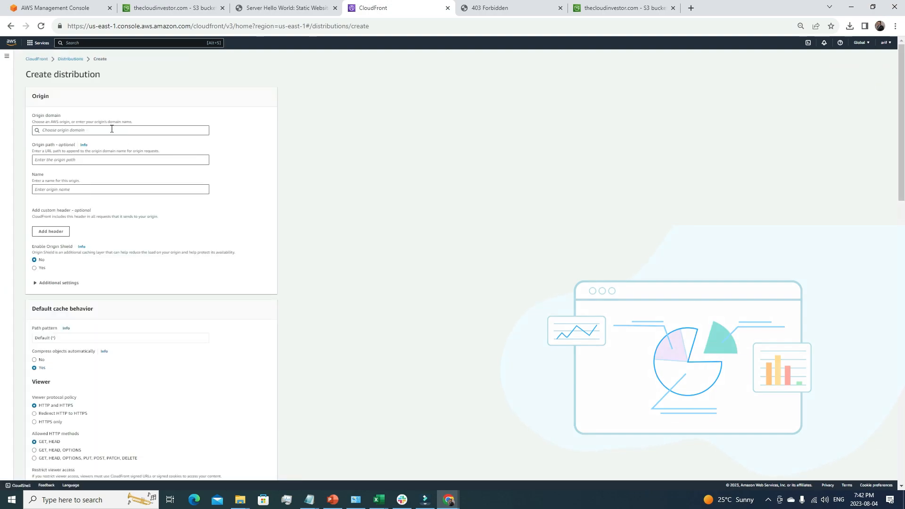
{"action": "left_click", "coordinate": [111, 130]}
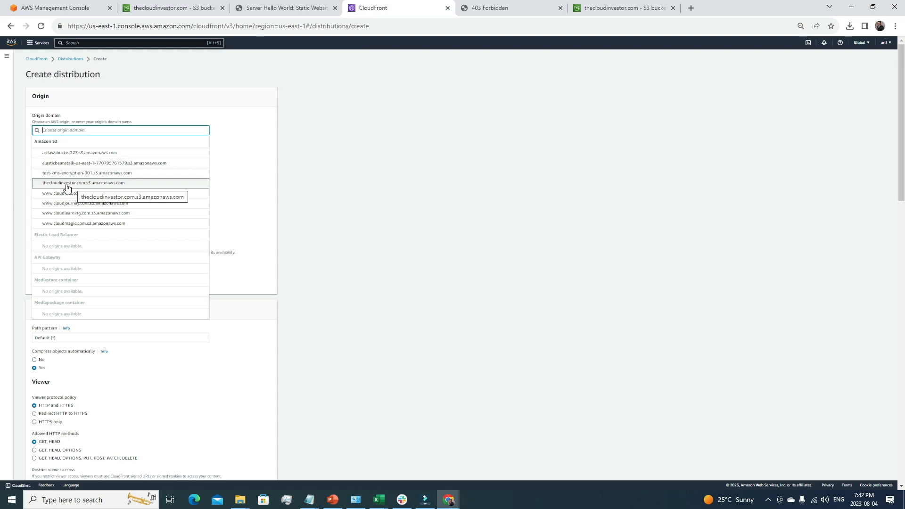
{"action": "mouse_move", "coordinate": [100, 186]}
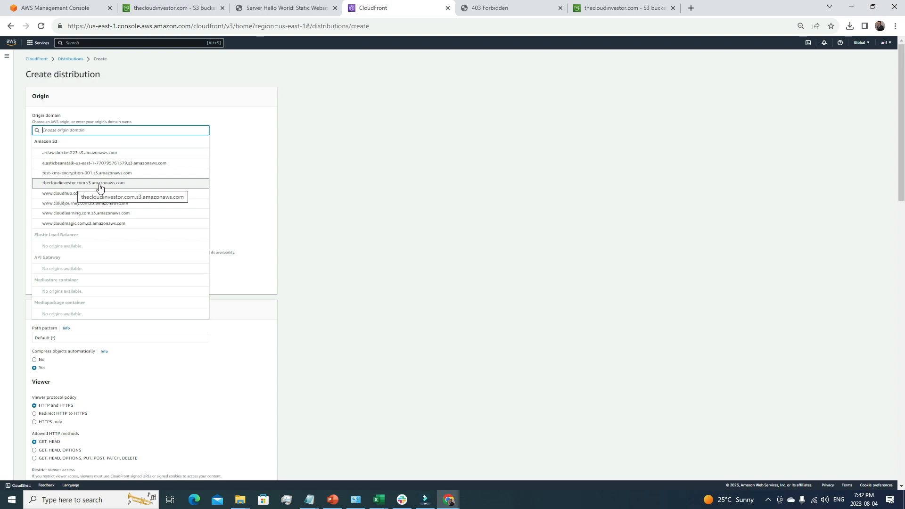
{"action": "left_click", "coordinate": [82, 183]}
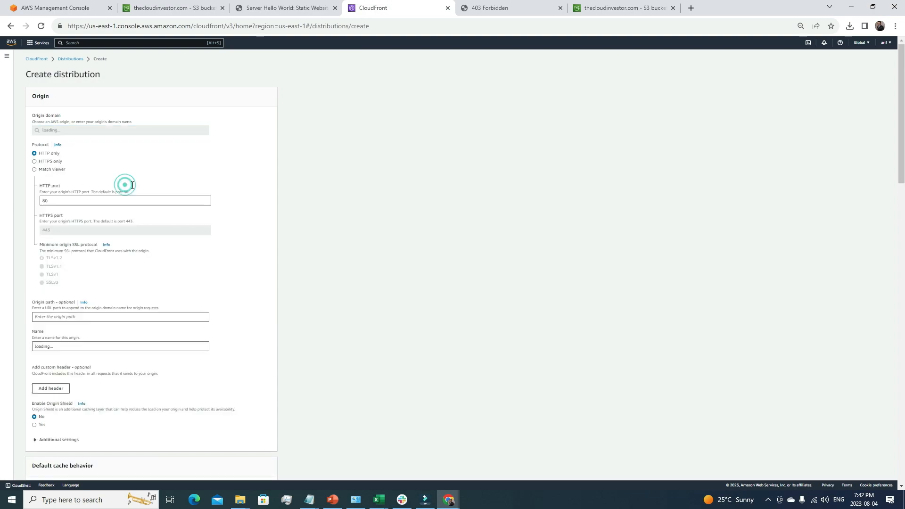
{"action": "left_click", "coordinate": [120, 130]}
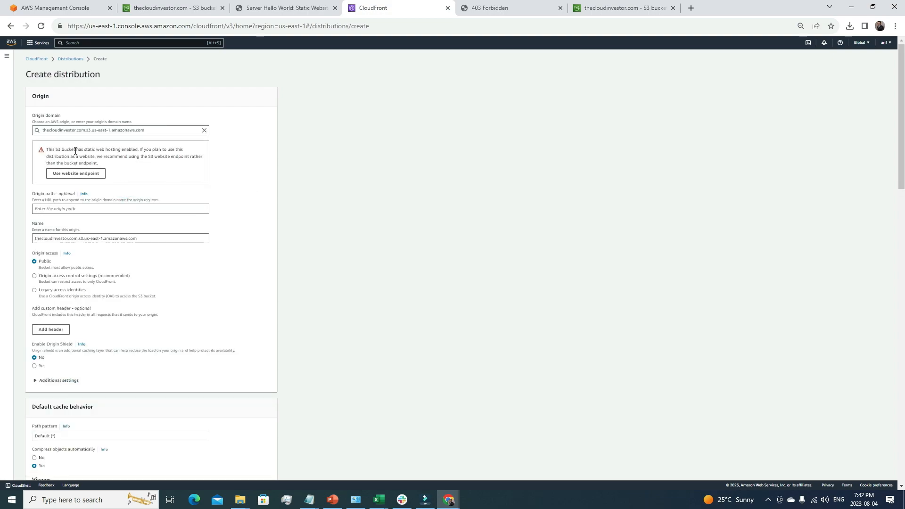
{"action": "mouse_move", "coordinate": [46, 116]}
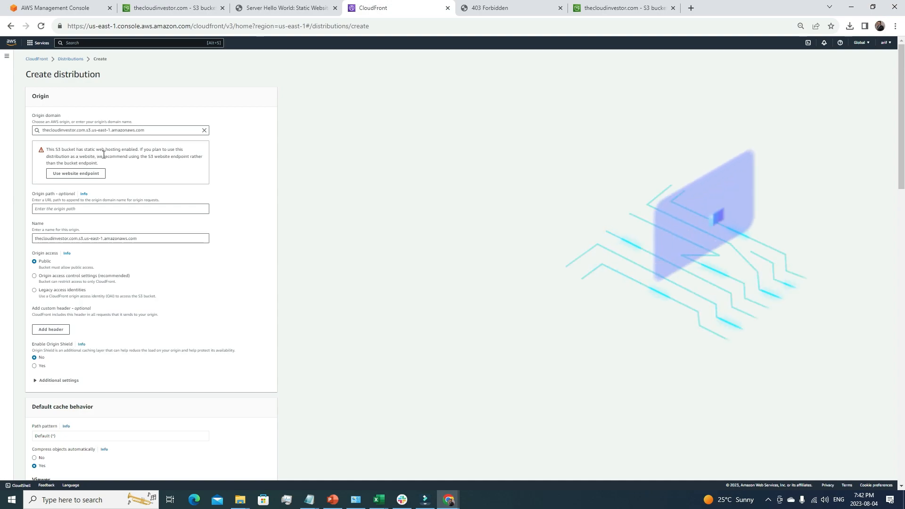
{"action": "mouse_move", "coordinate": [153, 156]}
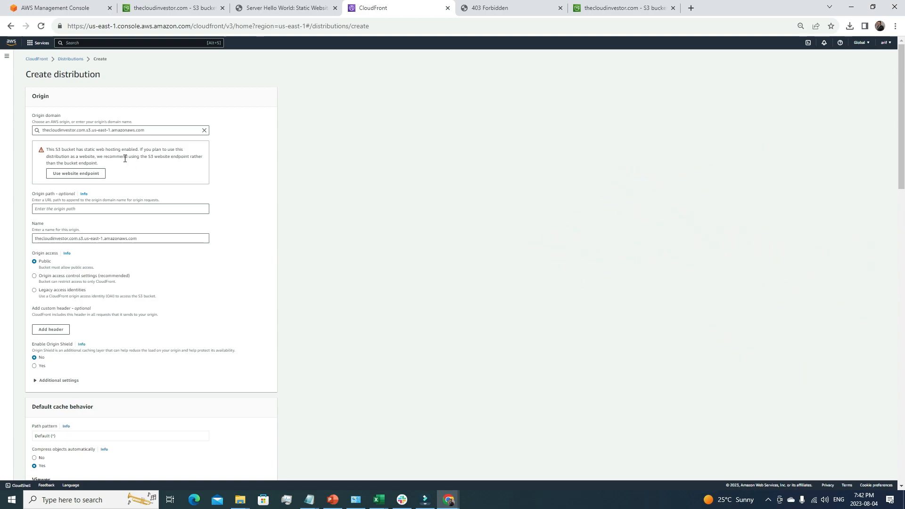
{"action": "mouse_move", "coordinate": [184, 166]}
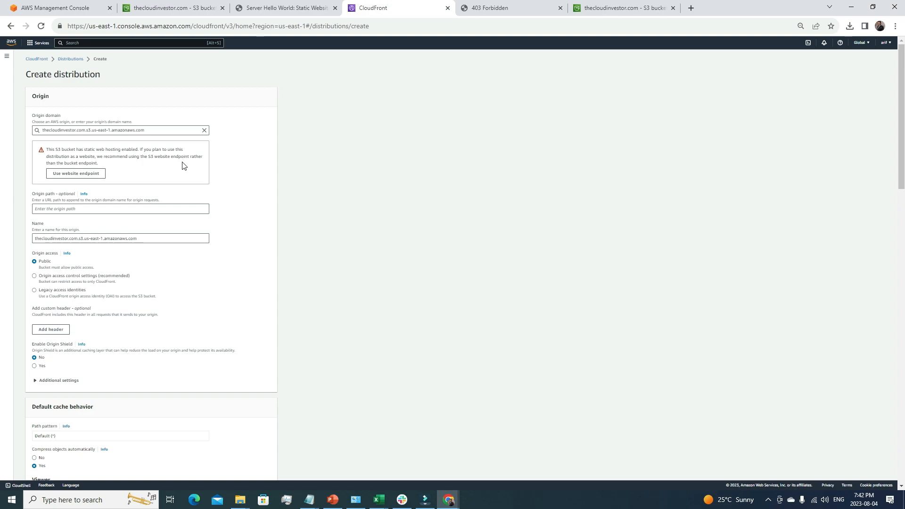
{"action": "mouse_move", "coordinate": [90, 162]}
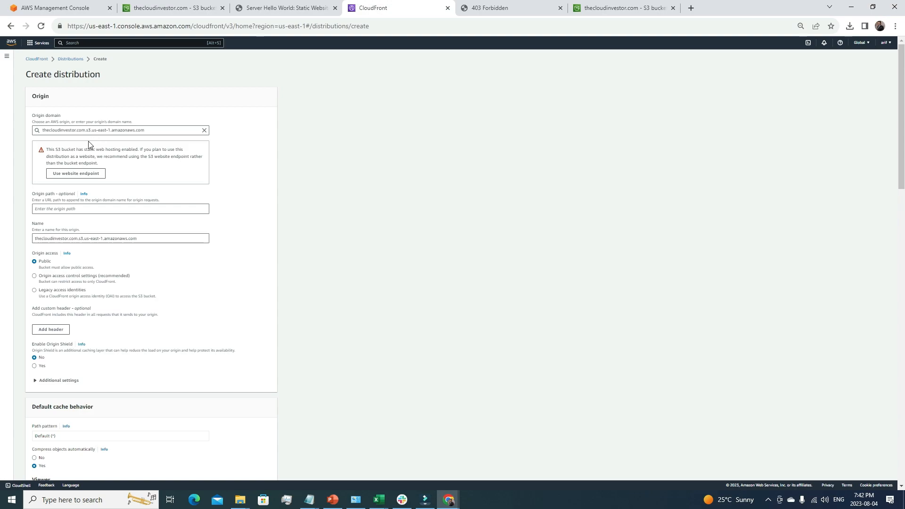
{"action": "mouse_move", "coordinate": [70, 153]}
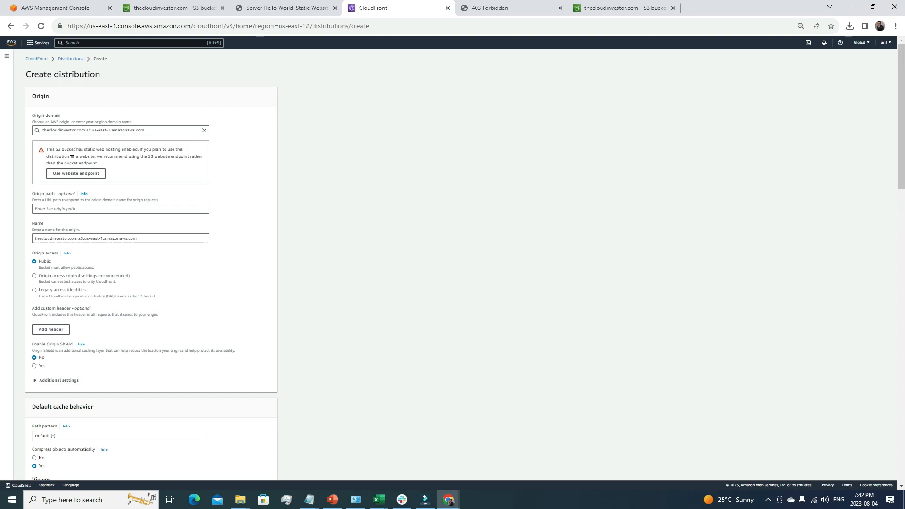
{"action": "mouse_move", "coordinate": [75, 151]}
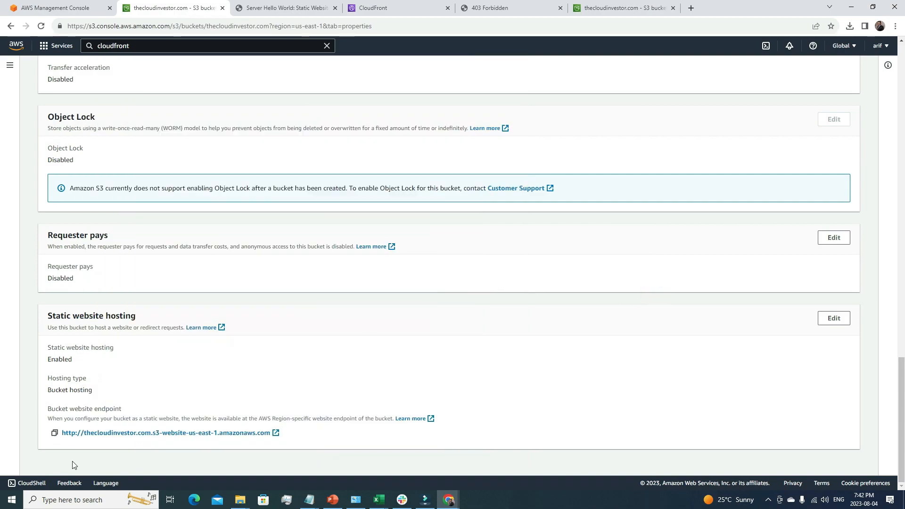
Step: Copy the thecloudinvestor.com bucket website endpoint and return to the CloudFront tab
{"action": "left_click", "coordinate": [54, 434]}
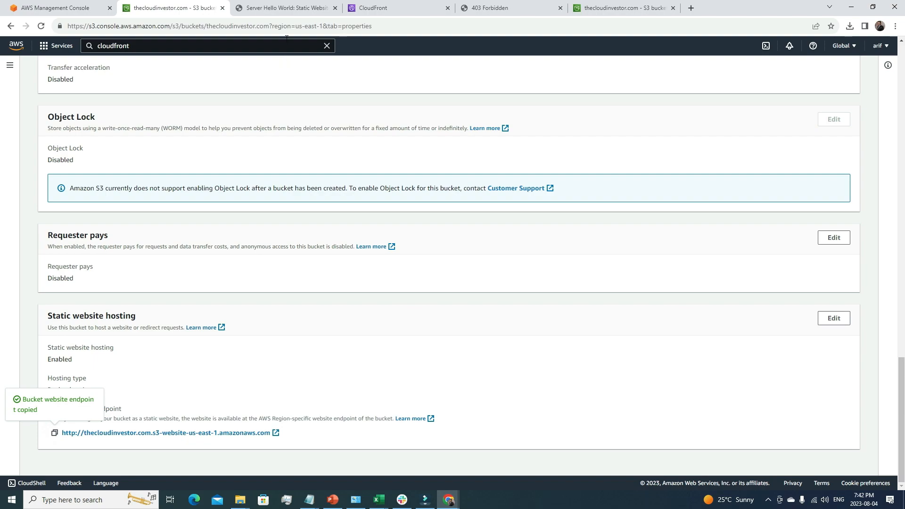
{"action": "left_click", "coordinate": [394, 8]}
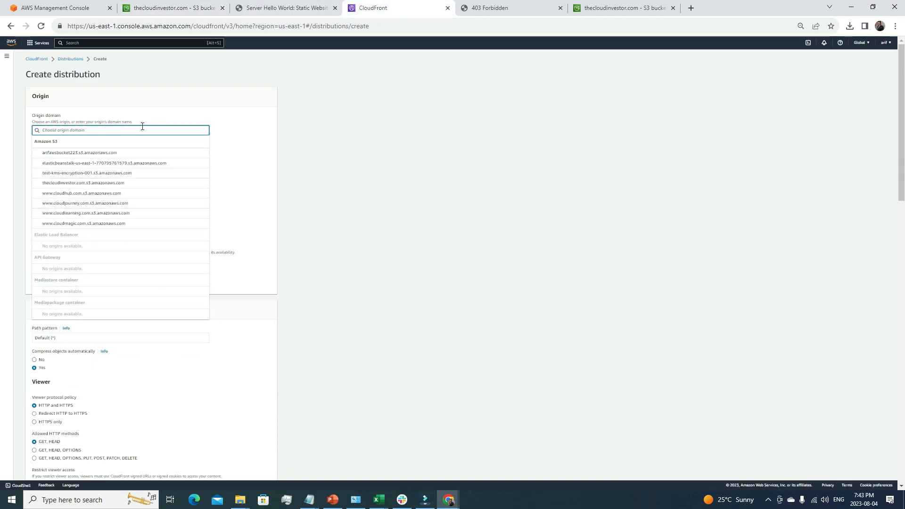
{"action": "type", "text": "http://thecloudinvestor.com.s3-website-us-east-1.amazonaws.com"}
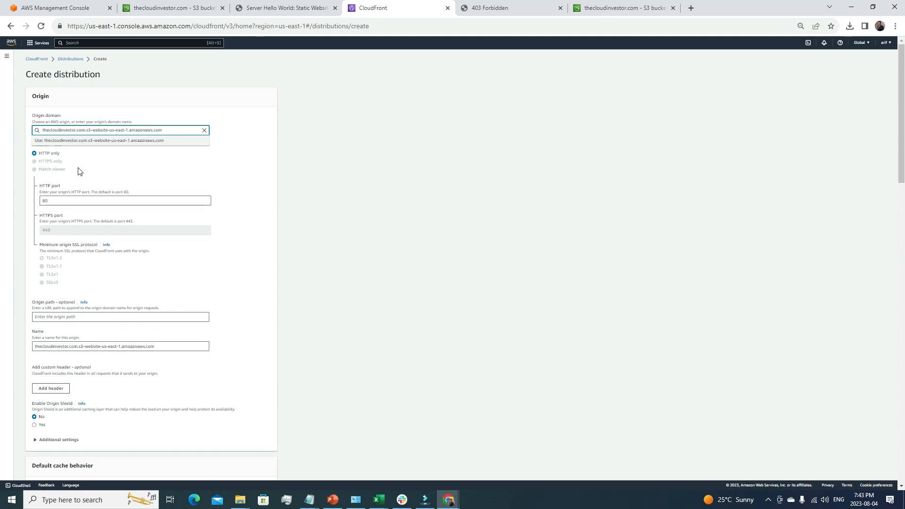
{"action": "left_click", "coordinate": [118, 130]}
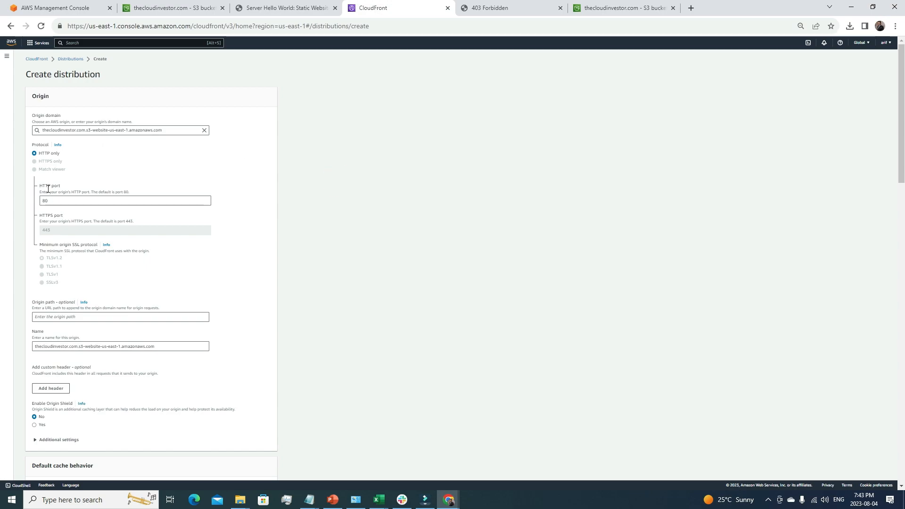
{"action": "mouse_move", "coordinate": [41, 164]}
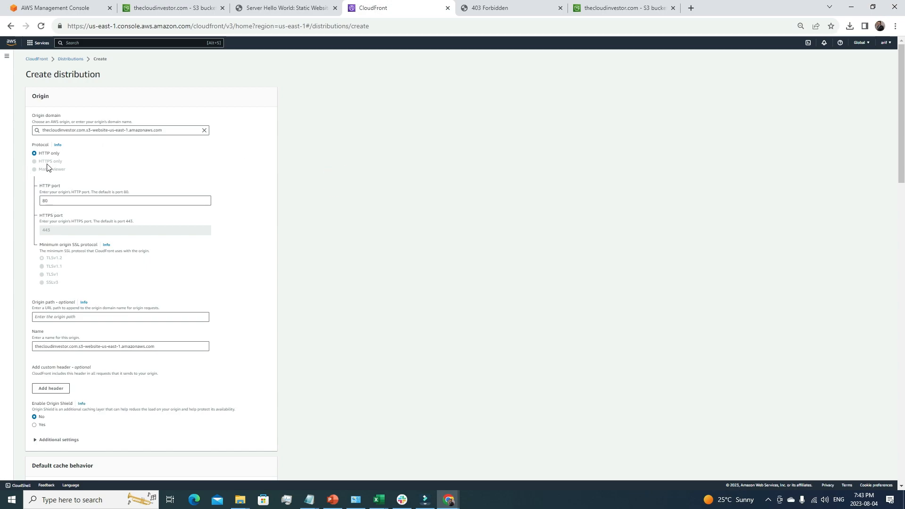
{"action": "mouse_move", "coordinate": [81, 249]}
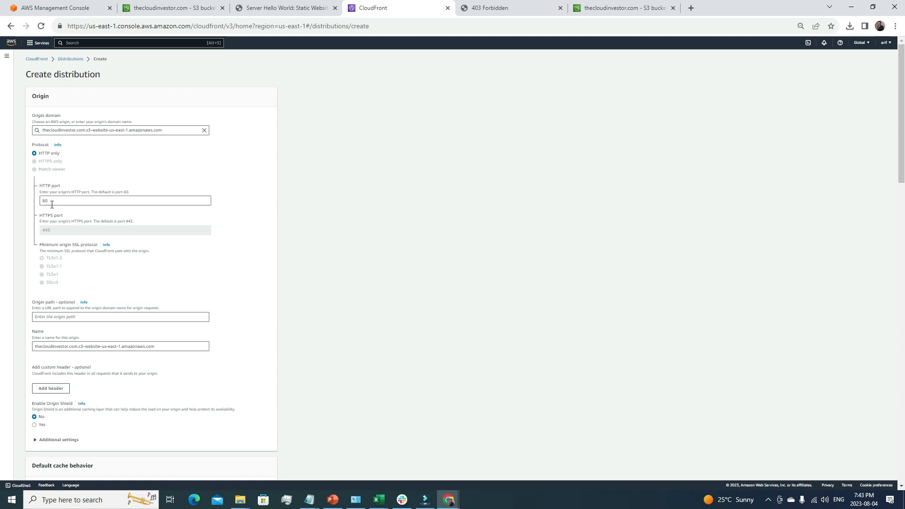
{"action": "mouse_move", "coordinate": [30, 218]}
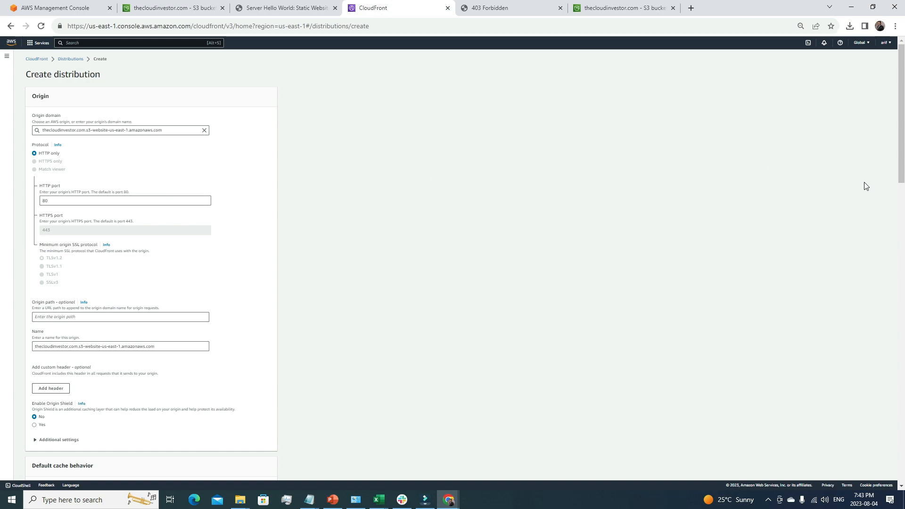
{"action": "scroll", "scroll_direction": "down", "scroll_amount": 3}
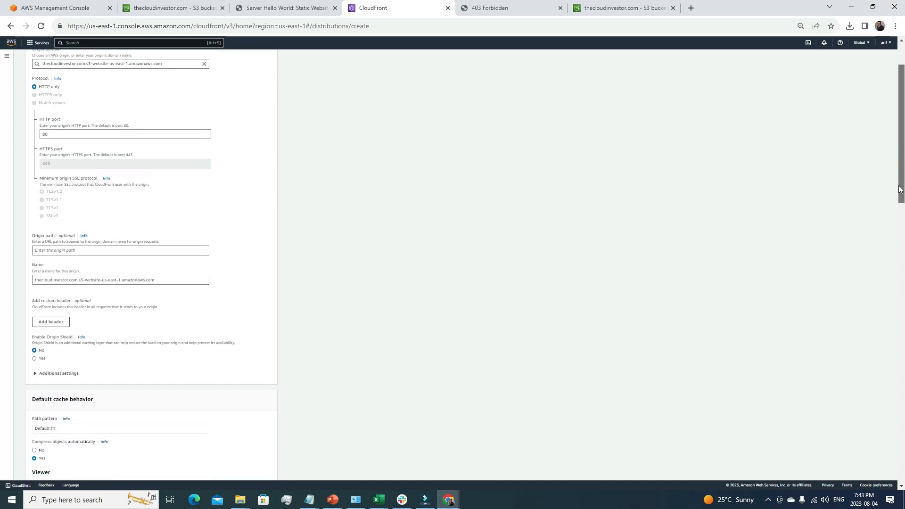
{"action": "scroll", "scroll_direction": "up", "scroll_amount": 3}
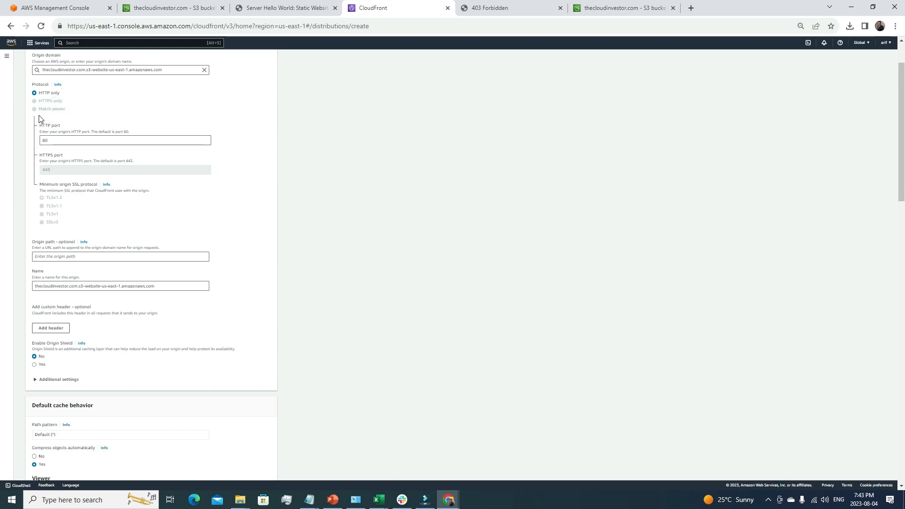
{"action": "scroll", "scroll_direction": "down", "scroll_amount": 3}
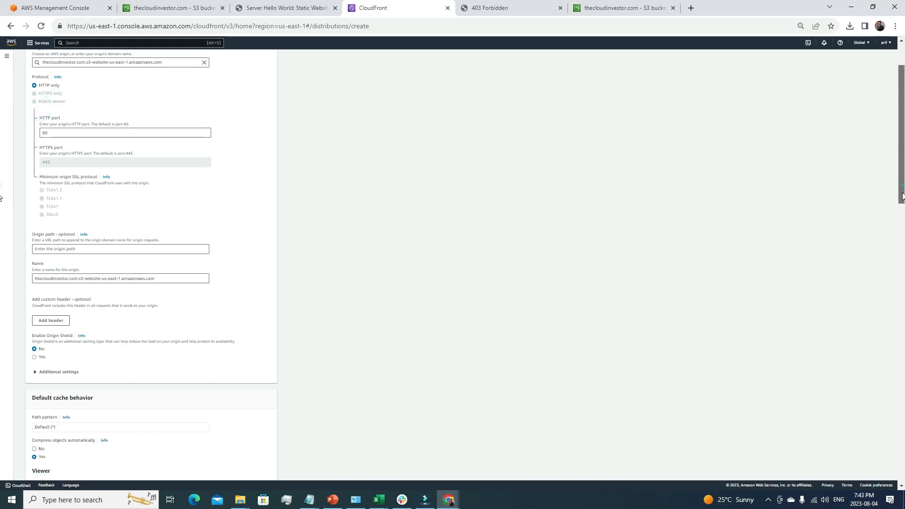
{"action": "scroll", "scroll_direction": "down", "scroll_amount": 3}
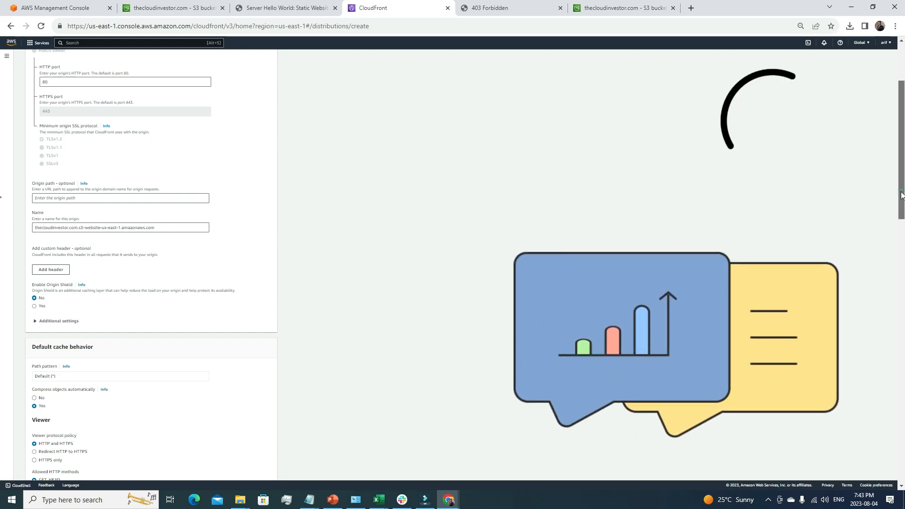
{"action": "scroll", "scroll_direction": "down", "scroll_amount": 3}
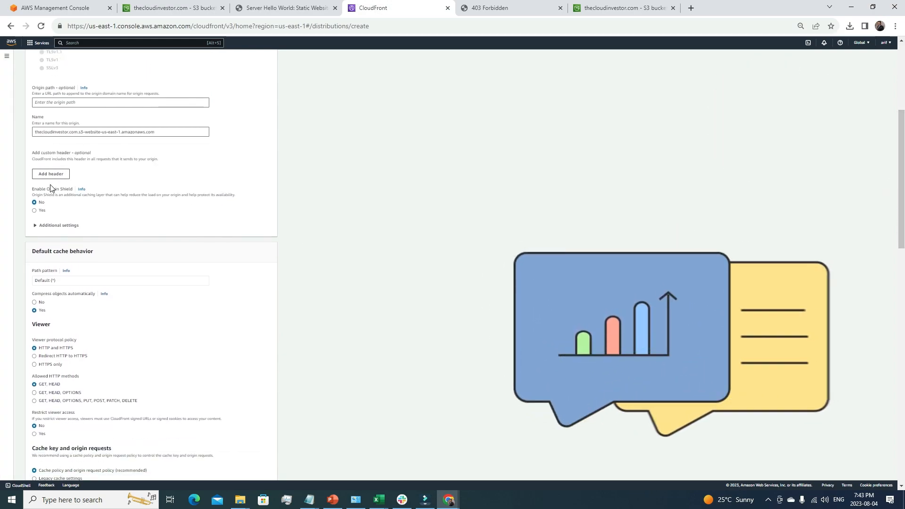
{"action": "left_click", "coordinate": [50, 174]}
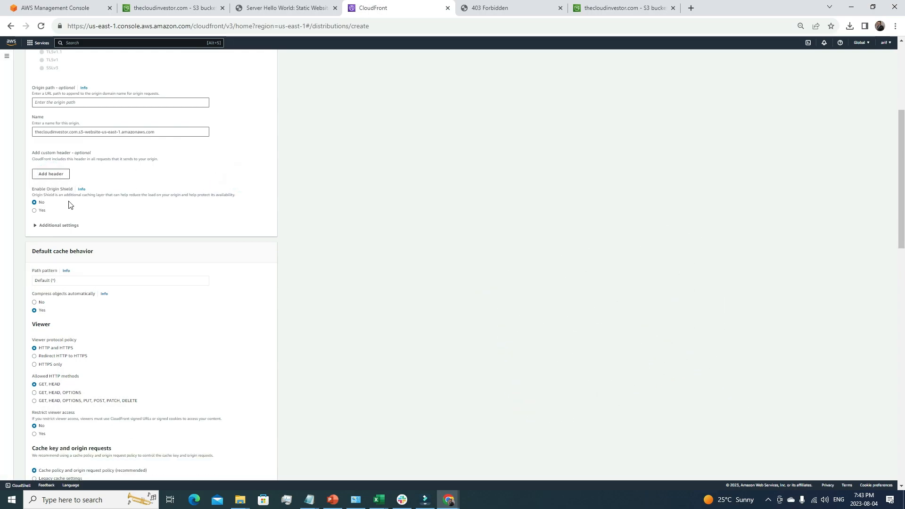
{"action": "mouse_move", "coordinate": [38, 214]}
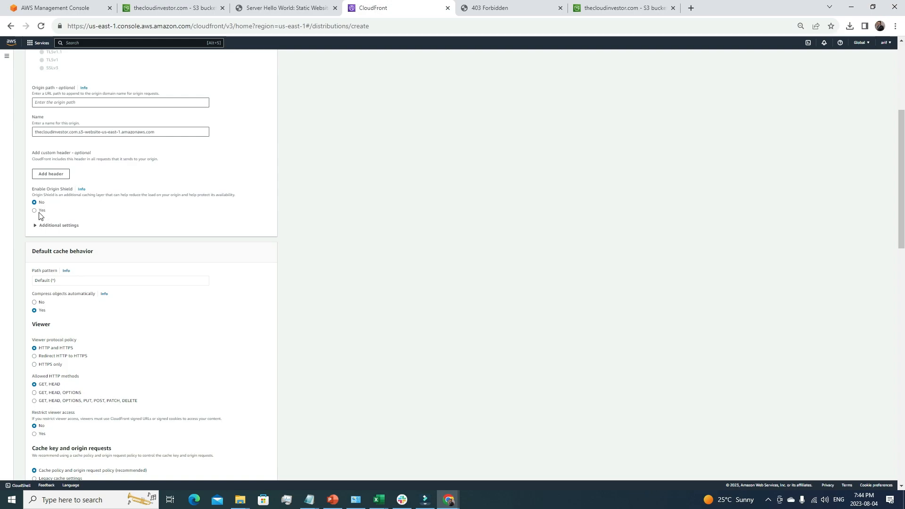
{"action": "mouse_move", "coordinate": [42, 221]}
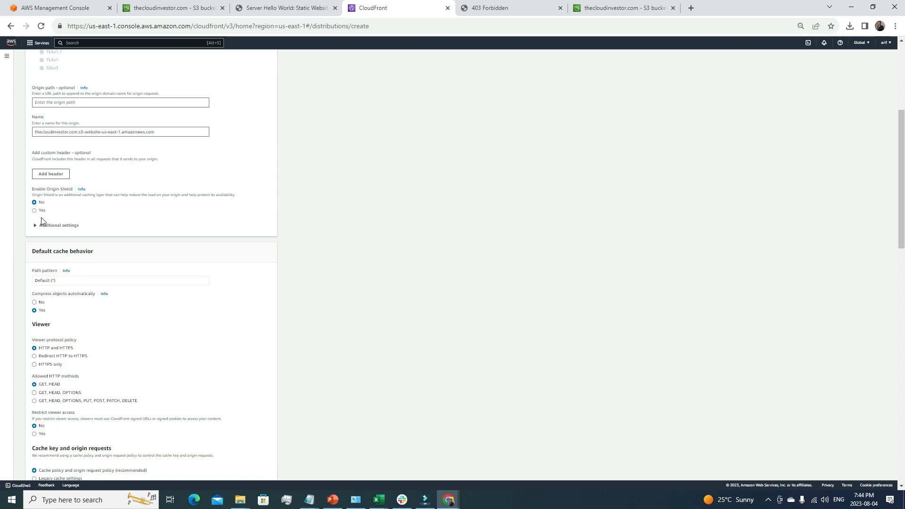
{"action": "mouse_move", "coordinate": [40, 217]}
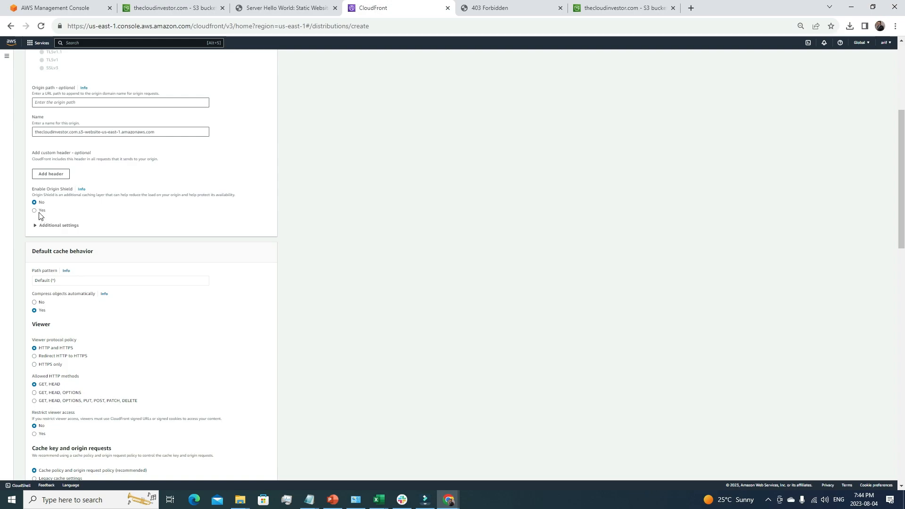
{"action": "mouse_move", "coordinate": [69, 205]}
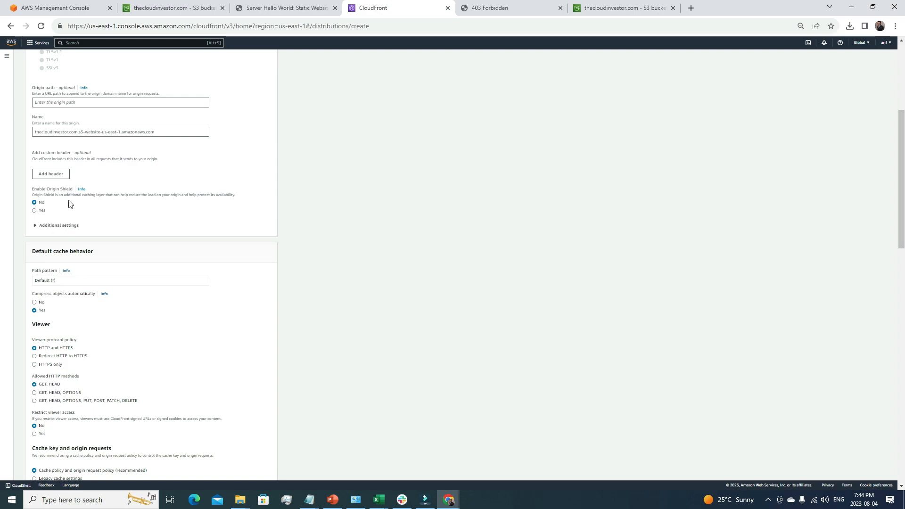
{"action": "mouse_move", "coordinate": [124, 203]}
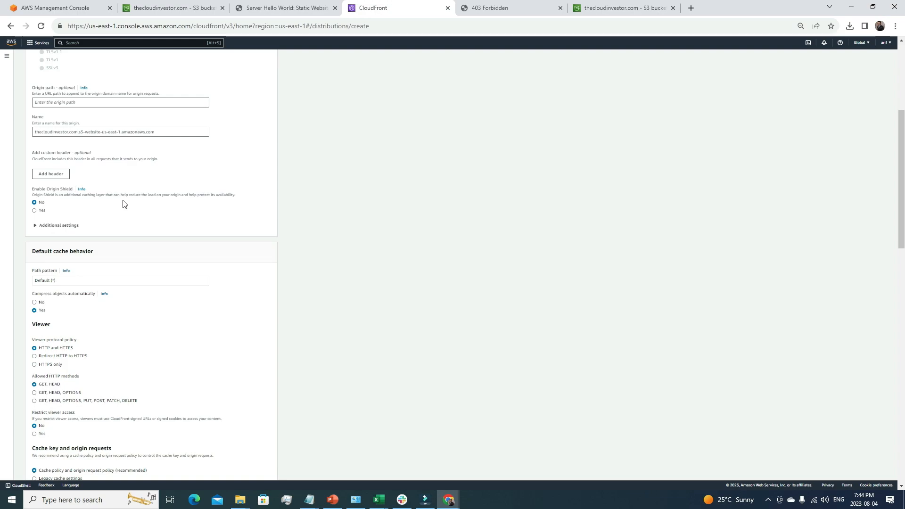
{"action": "mouse_move", "coordinate": [180, 201]}
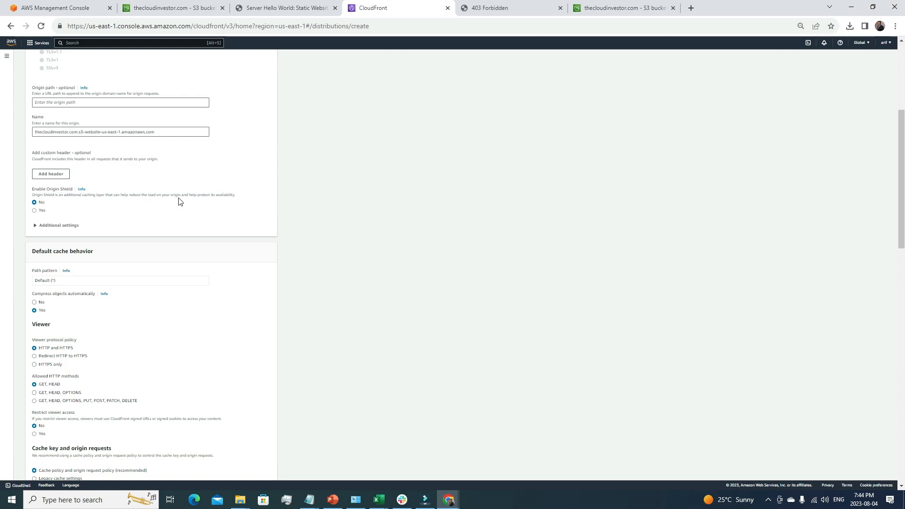
{"action": "mouse_move", "coordinate": [215, 203]}
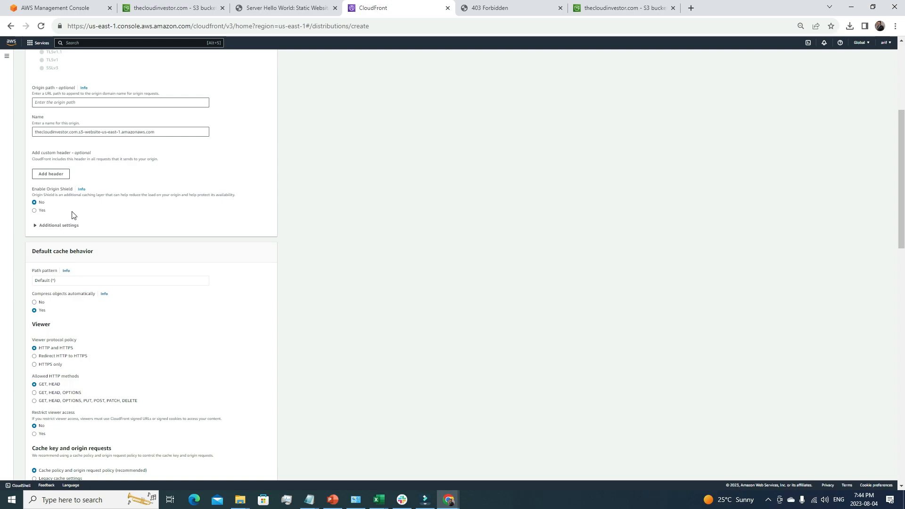
Step: Expand the origin's Additional settings to show connection attempts and timeouts
{"action": "left_click", "coordinate": [58, 224]}
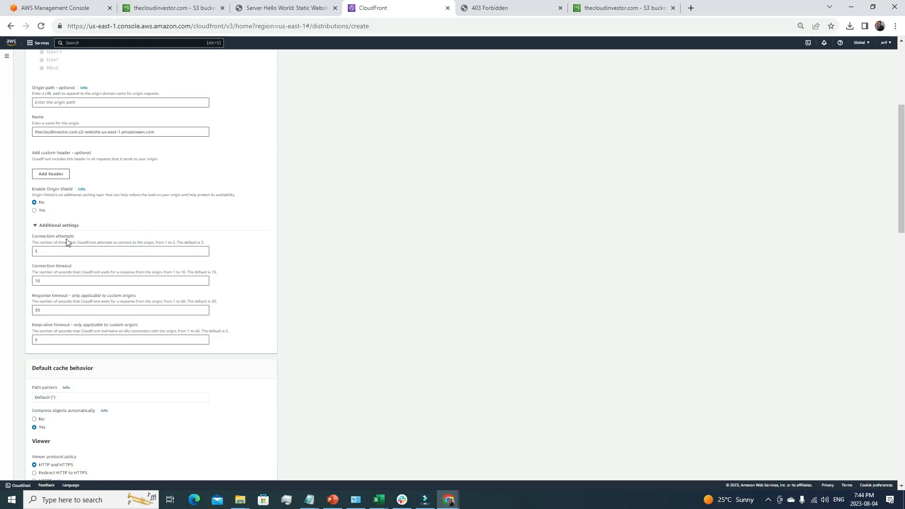
{"action": "scroll", "scroll_direction": "down", "scroll_amount": 3}
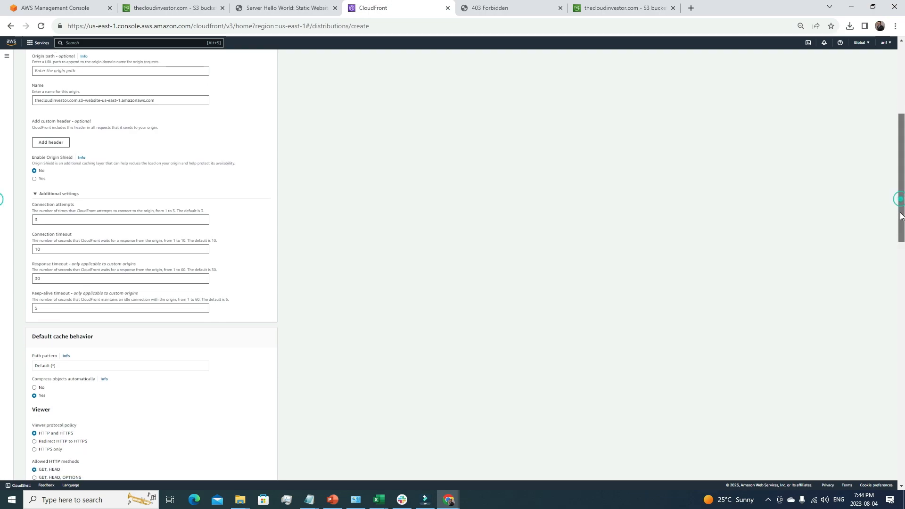
{"action": "scroll", "scroll_direction": "down", "scroll_amount": 3}
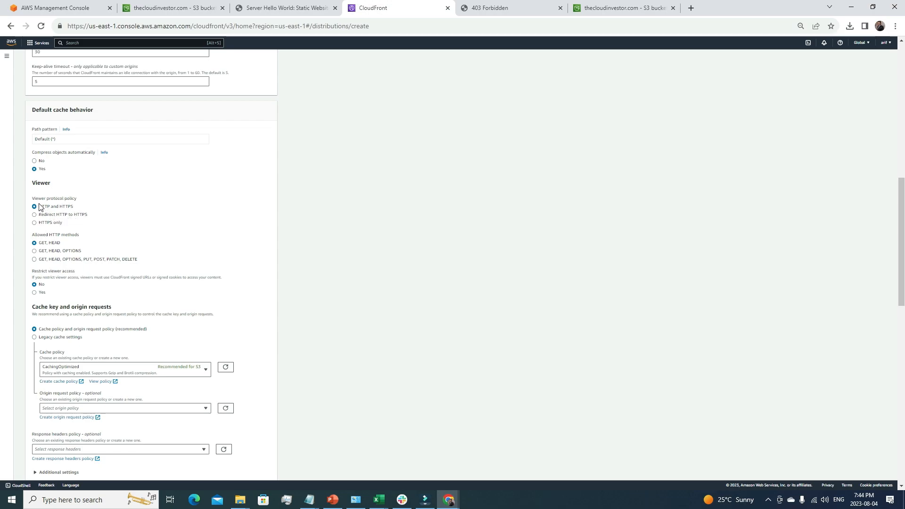
{"action": "mouse_move", "coordinate": [61, 215]}
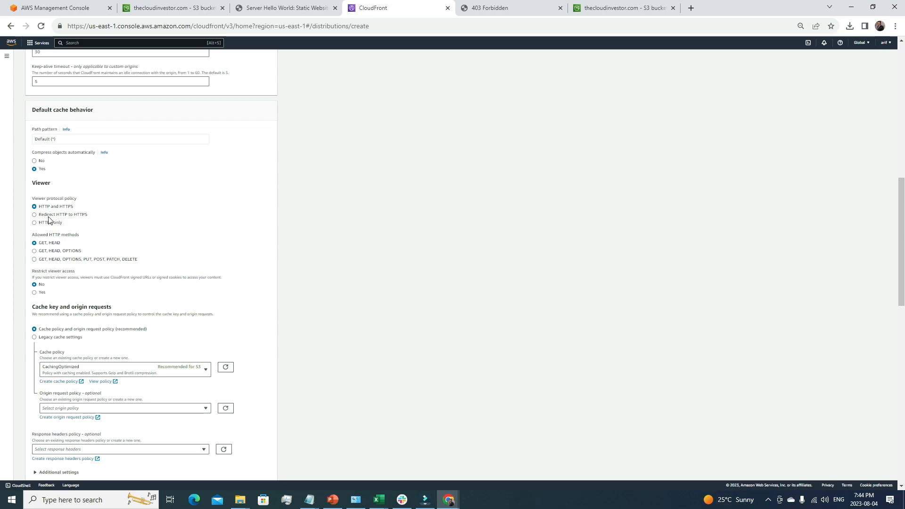
{"action": "mouse_move", "coordinate": [39, 220]}
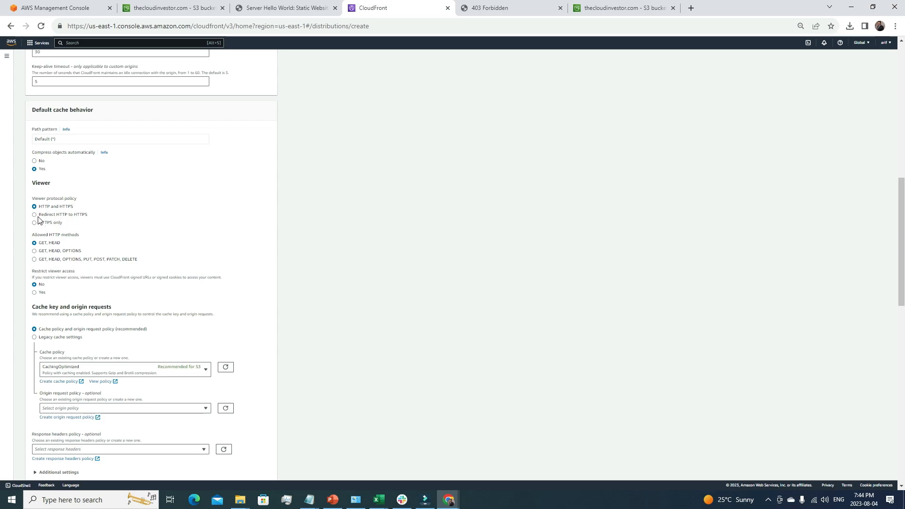
{"action": "mouse_move", "coordinate": [120, 236]}
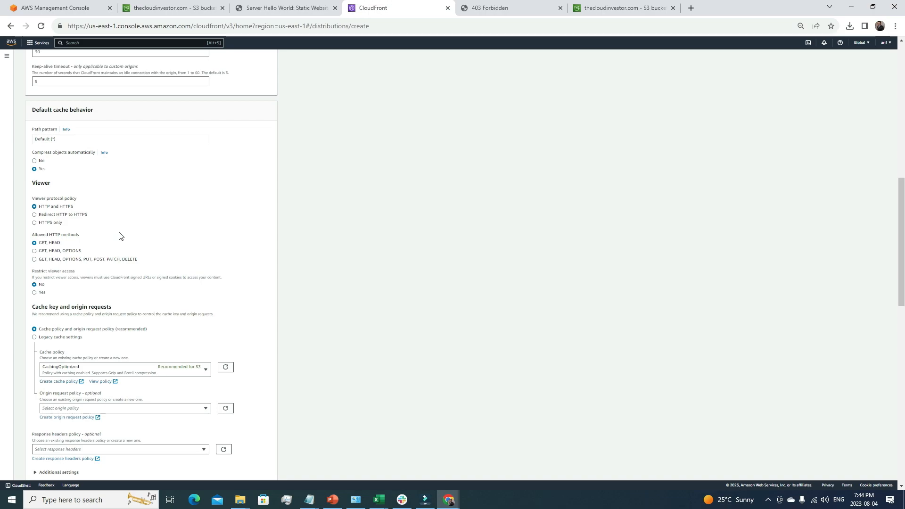
Step: Try redirect-to-HTTPS and OPTIONS, then settle on HTTP and HTTPS with GET, HEAD
{"action": "left_click", "coordinate": [34, 214]}
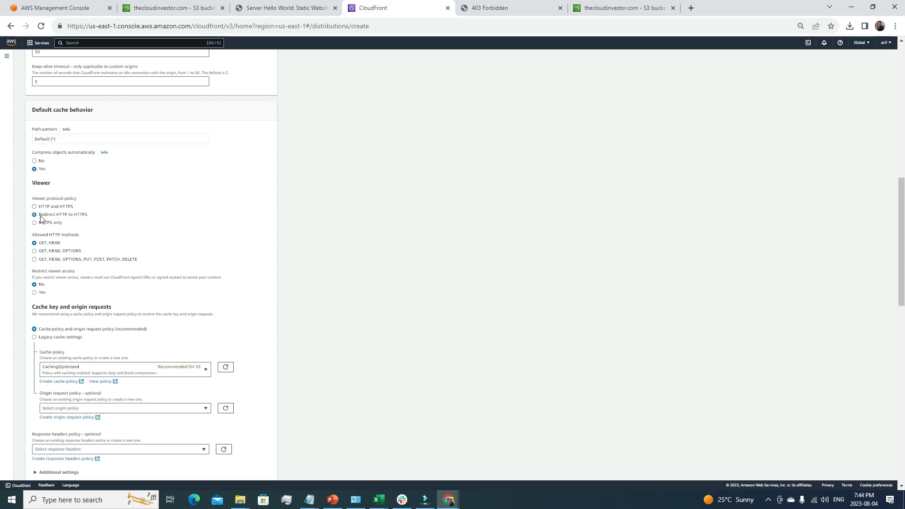
{"action": "mouse_move", "coordinate": [83, 218]}
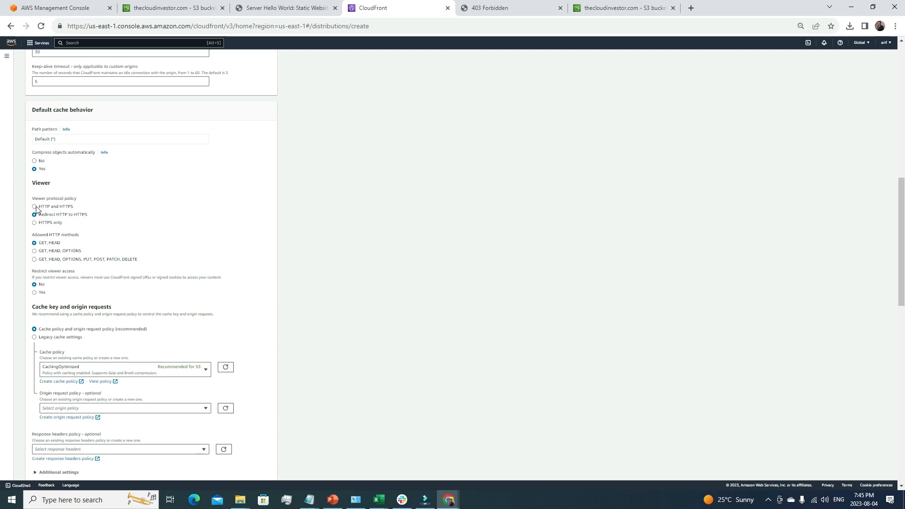
{"action": "left_click", "coordinate": [34, 206]}
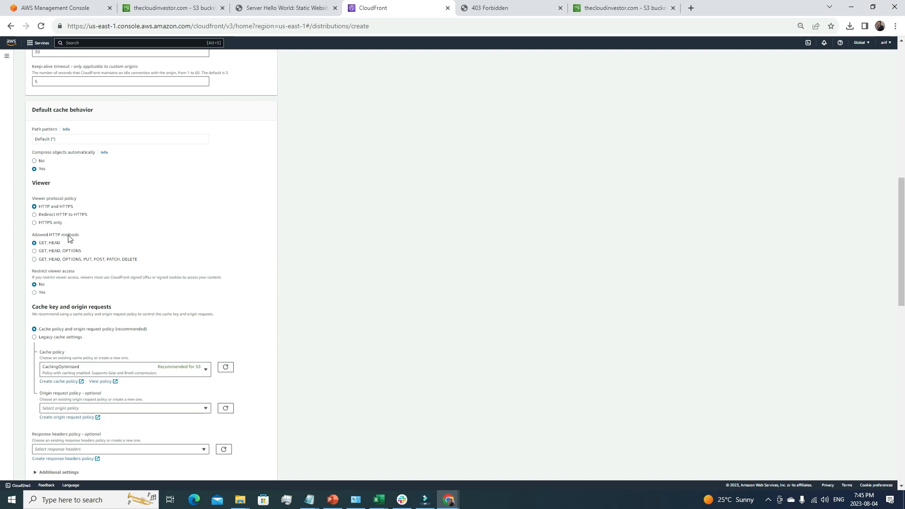
{"action": "mouse_move", "coordinate": [43, 262]}
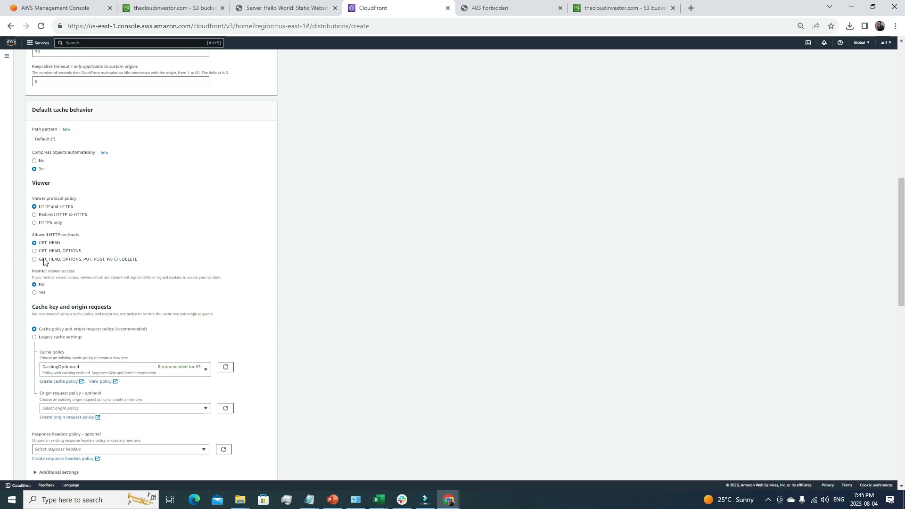
{"action": "left_click", "coordinate": [34, 250]}
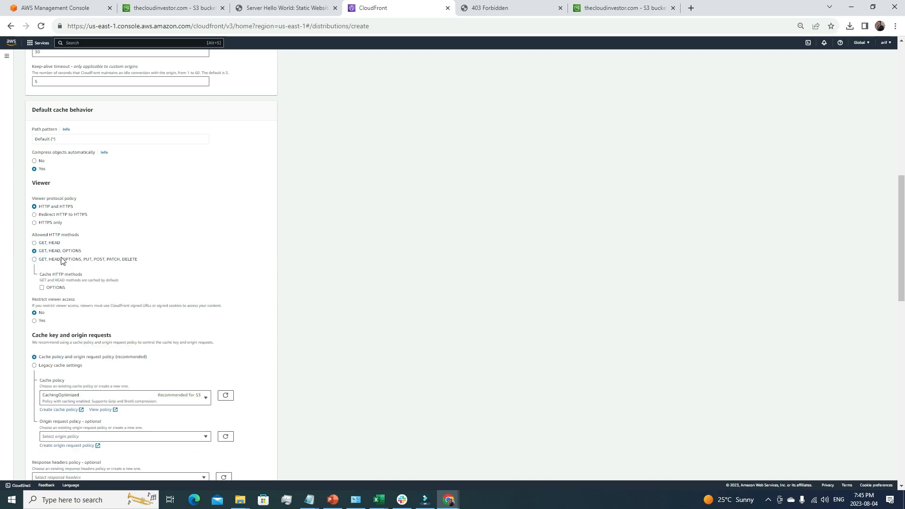
{"action": "mouse_move", "coordinate": [101, 279]}
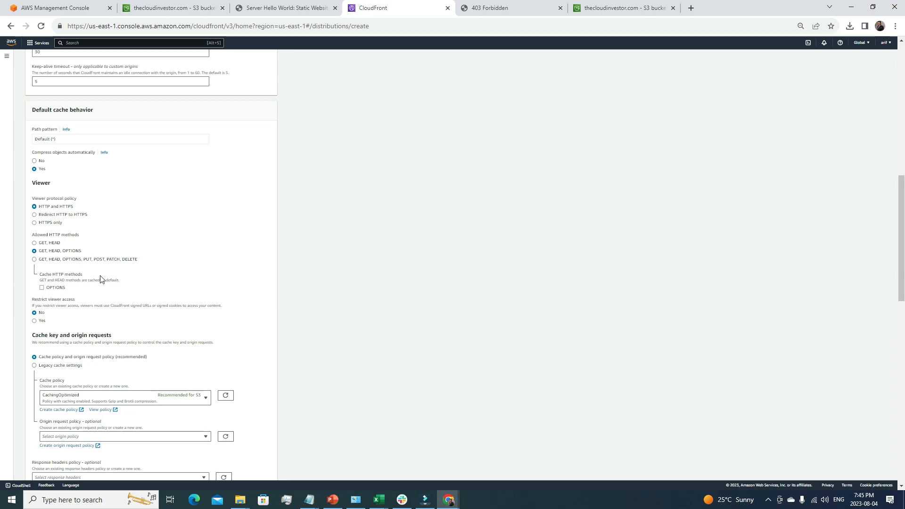
{"action": "left_click", "coordinate": [34, 243]}
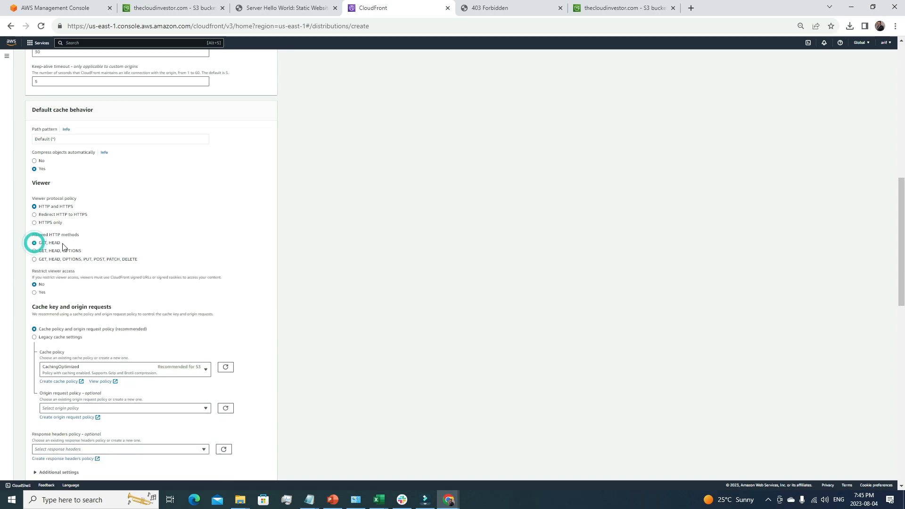
{"action": "left_click", "coordinate": [34, 242]}
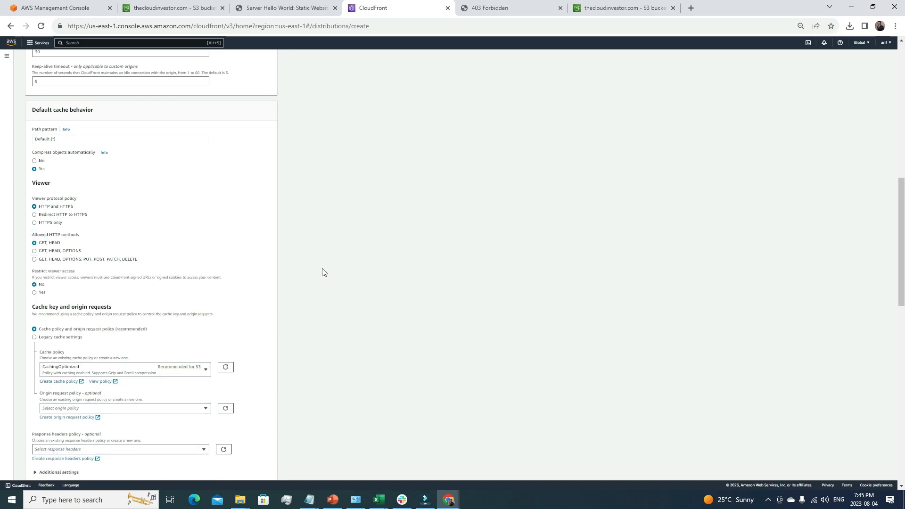
{"action": "mouse_move", "coordinate": [47, 275]}
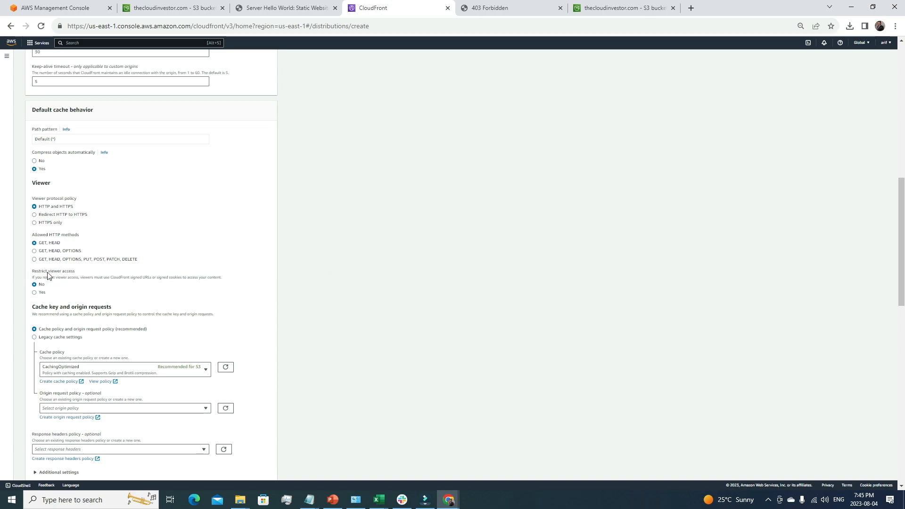
{"action": "mouse_move", "coordinate": [51, 293]}
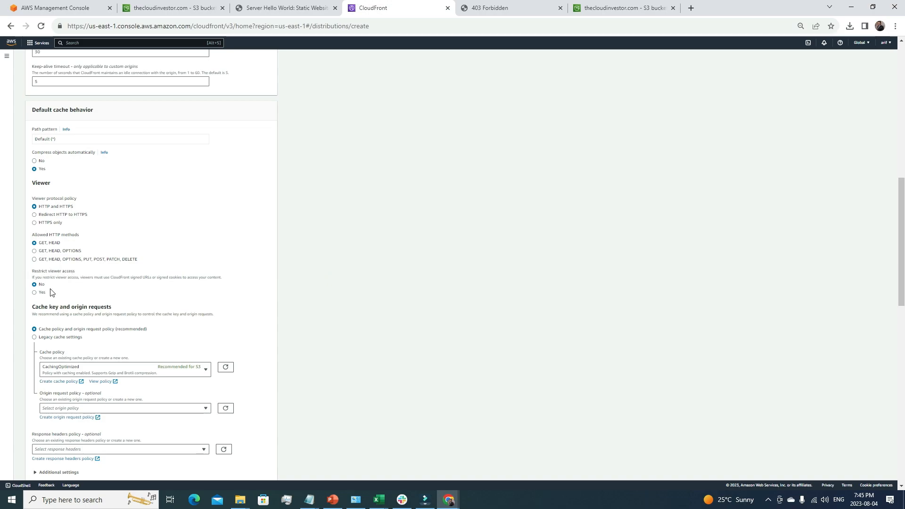
Step: Choose the CORS-S3Origin origin request policy and expand the cache behavior's Additional settings
{"action": "scroll", "scroll_direction": "down", "scroll_amount": 3}
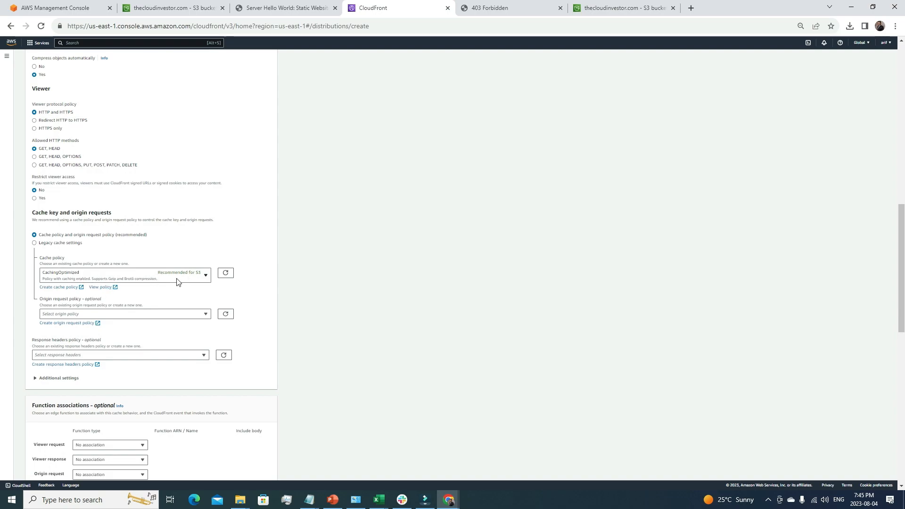
{"action": "mouse_move", "coordinate": [70, 281]}
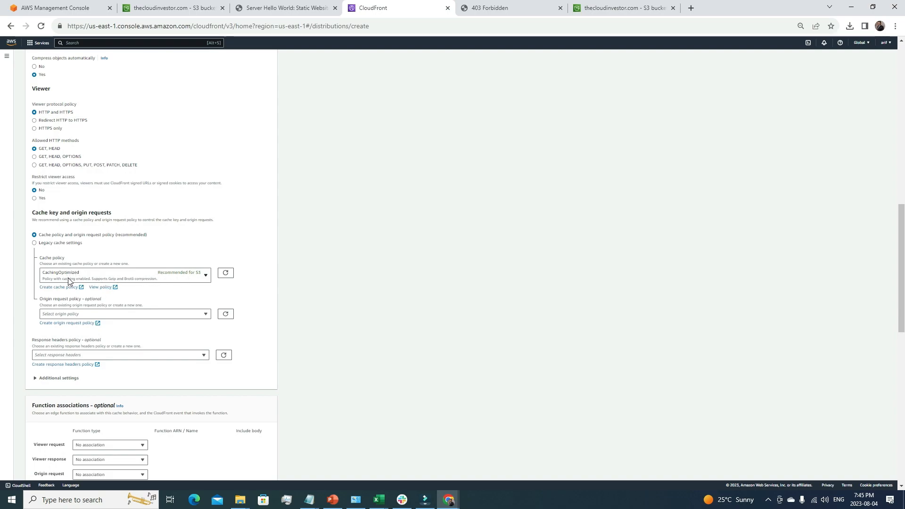
{"action": "mouse_move", "coordinate": [201, 279]}
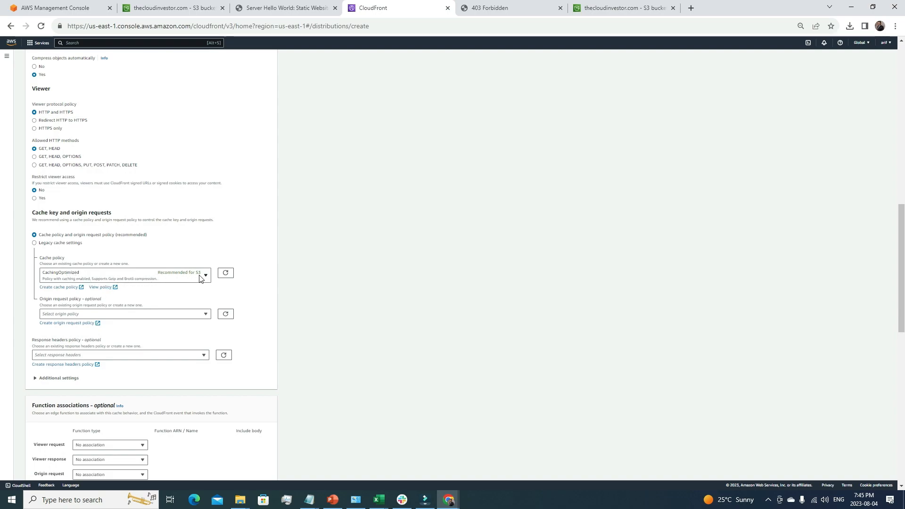
{"action": "mouse_move", "coordinate": [169, 319]}
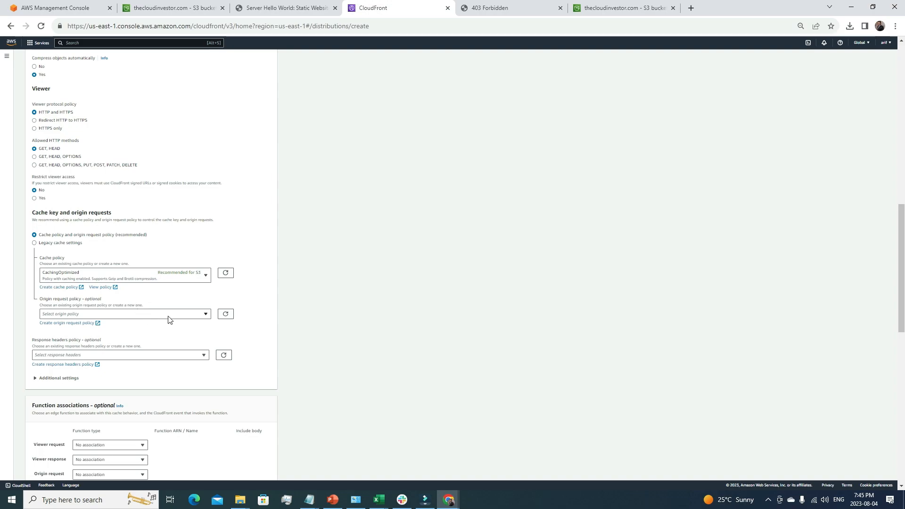
{"action": "left_click", "coordinate": [124, 313]}
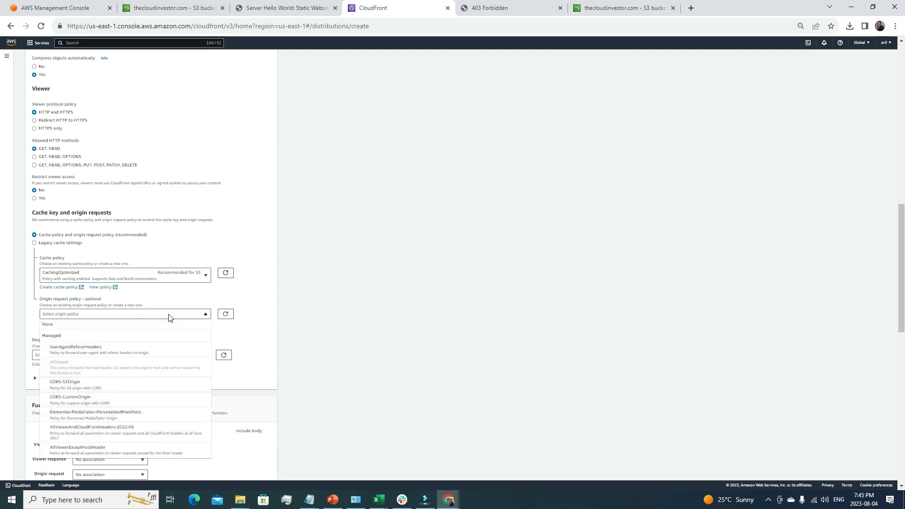
{"action": "mouse_move", "coordinate": [136, 370]}
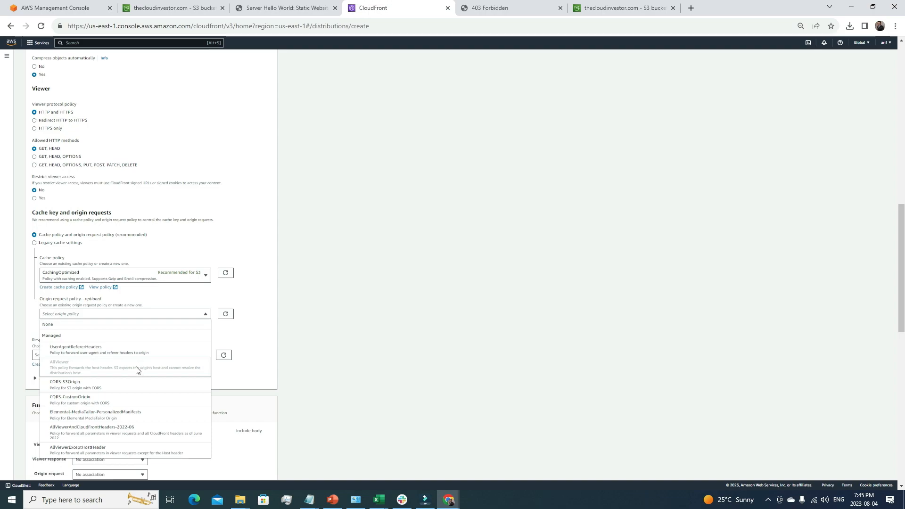
{"action": "mouse_move", "coordinate": [109, 384]}
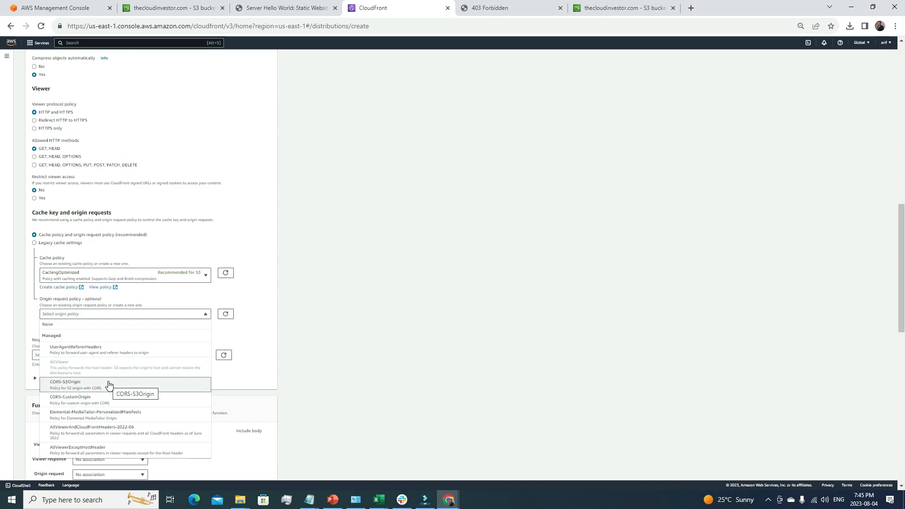
{"action": "mouse_move", "coordinate": [87, 350]}
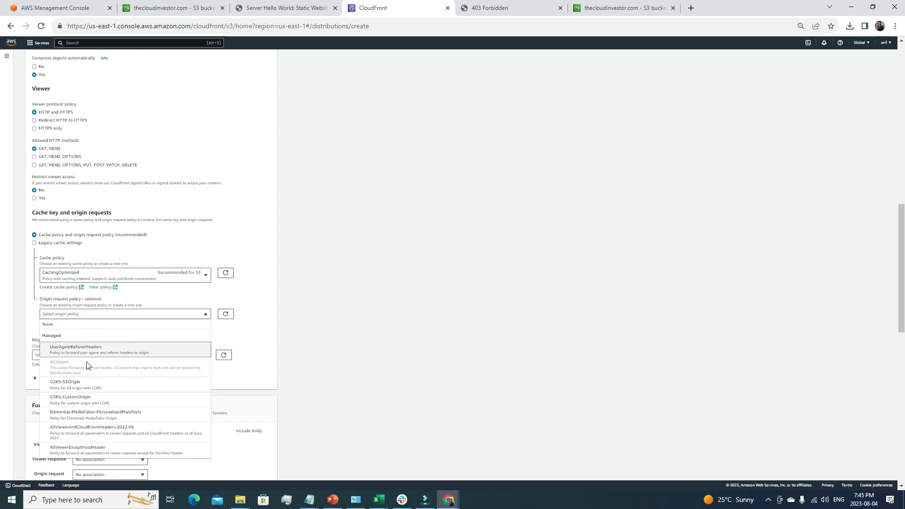
{"action": "mouse_move", "coordinate": [98, 388]}
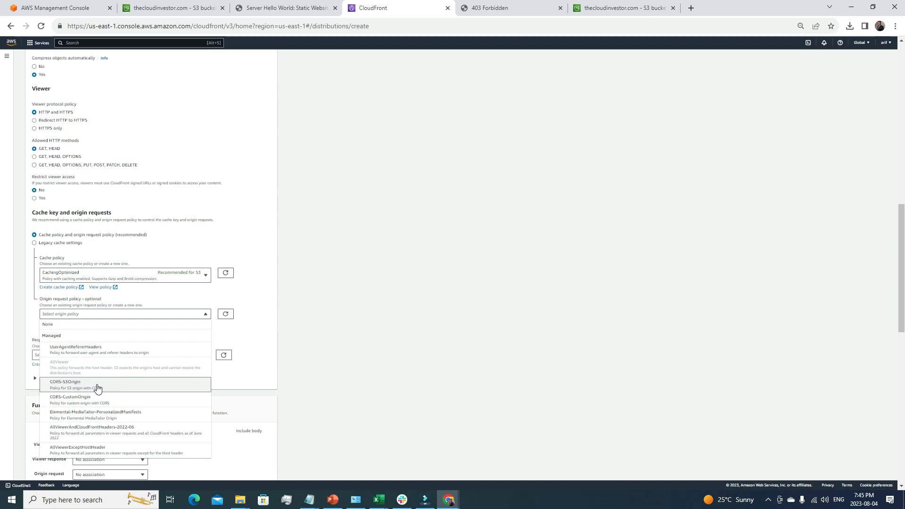
{"action": "left_click", "coordinate": [65, 382]}
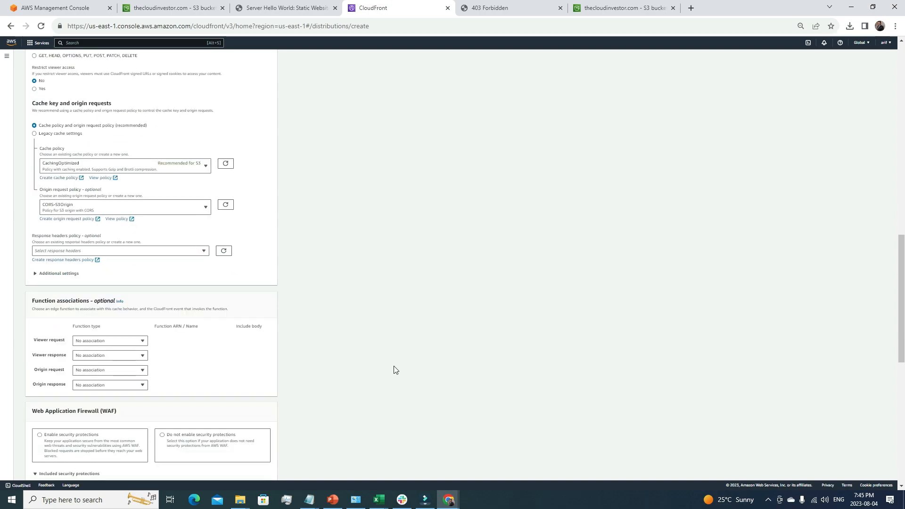
{"action": "left_click", "coordinate": [56, 273]}
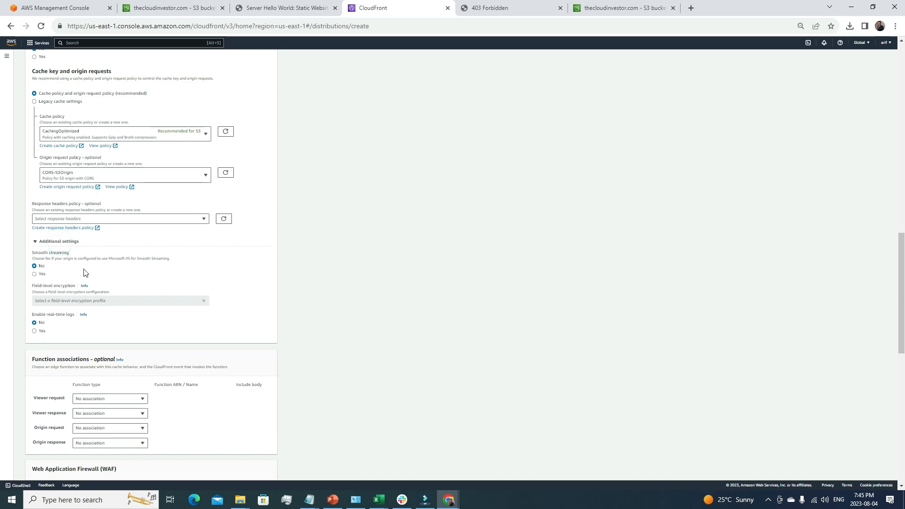
{"action": "mouse_move", "coordinate": [390, 326]}
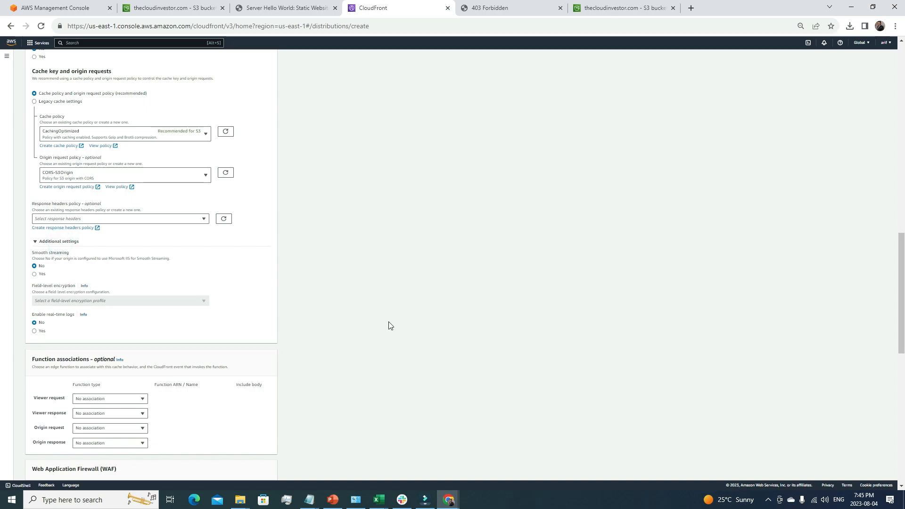
{"action": "scroll", "scroll_direction": "down", "scroll_amount": 3}
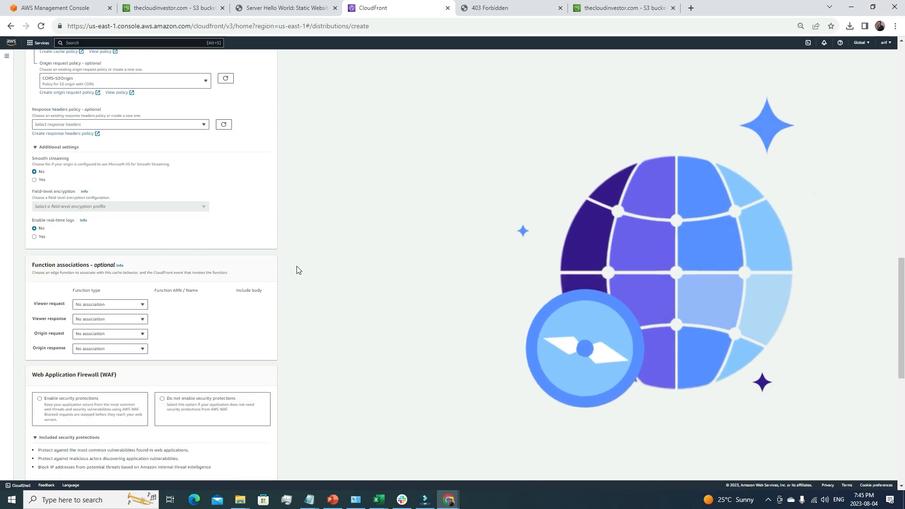
{"action": "mouse_move", "coordinate": [315, 305]}
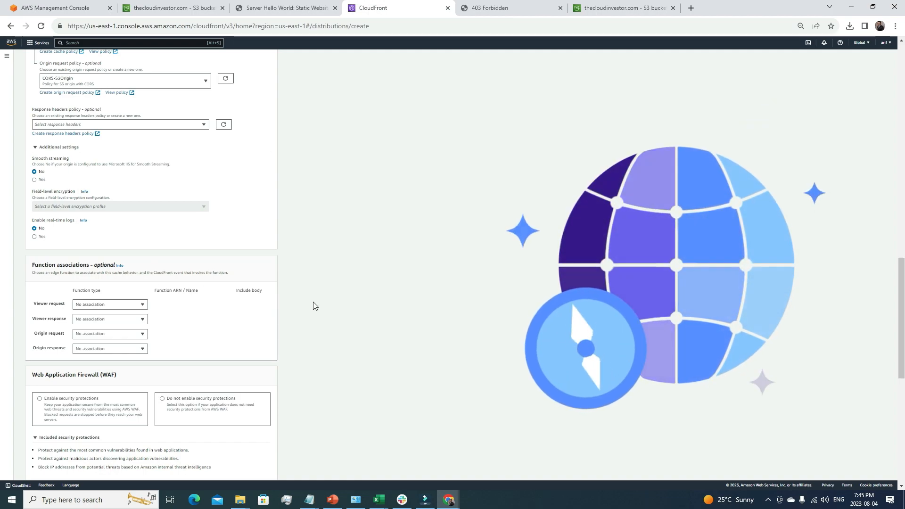
{"action": "scroll", "scroll_direction": "down", "scroll_amount": 3}
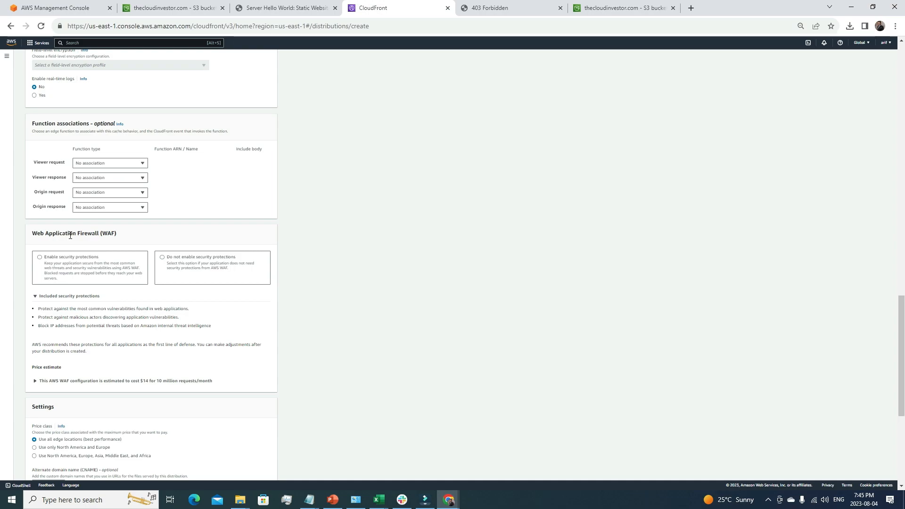
{"action": "mouse_move", "coordinate": [107, 237]}
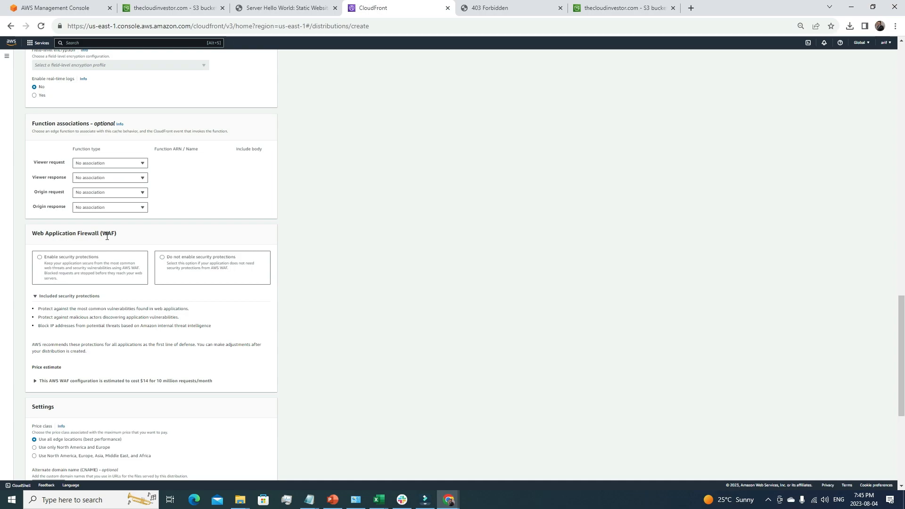
{"action": "mouse_move", "coordinate": [52, 244]}
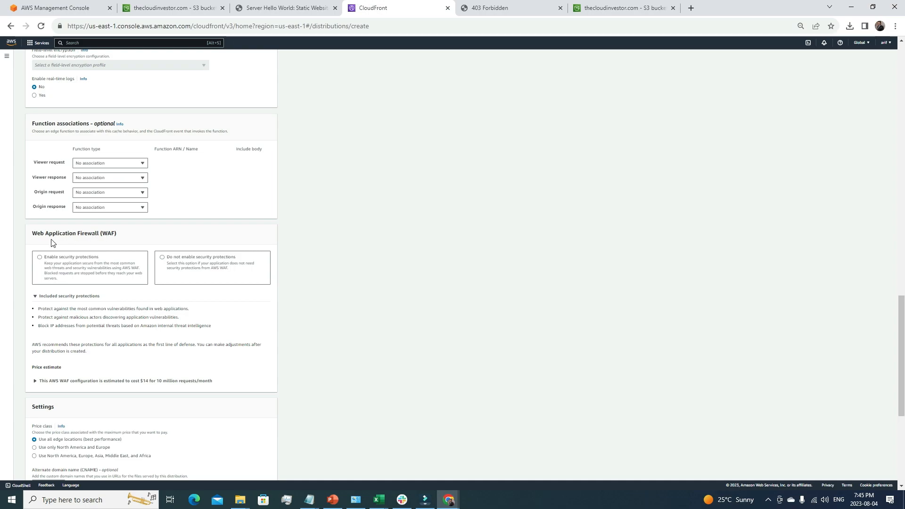
{"action": "mouse_move", "coordinate": [117, 246]}
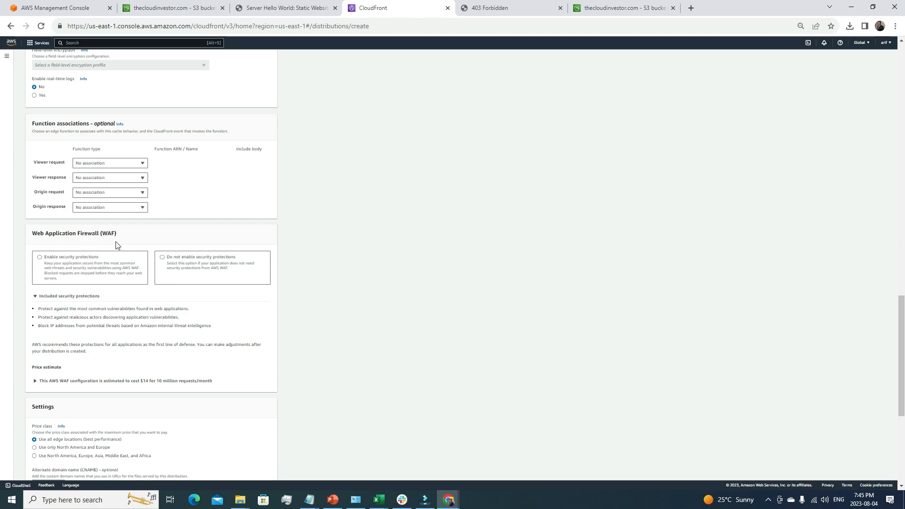
{"action": "mouse_move", "coordinate": [98, 244]}
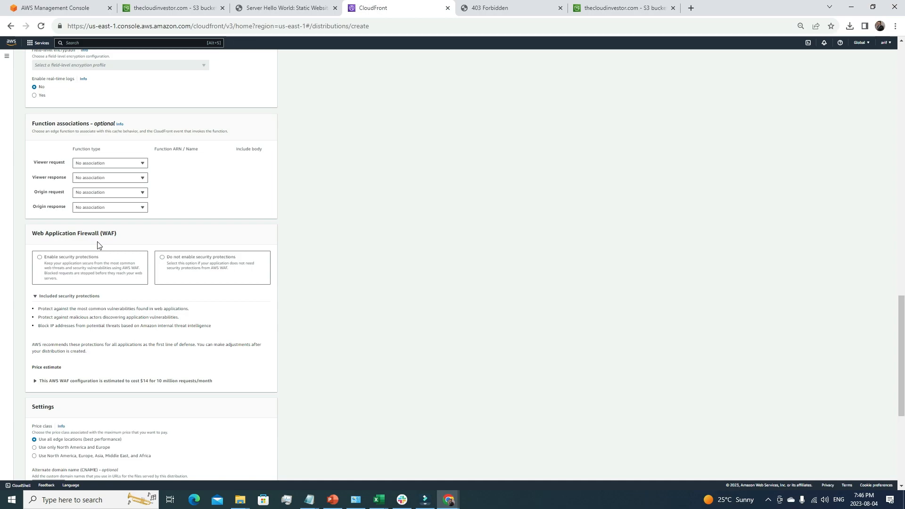
{"action": "mouse_move", "coordinate": [102, 240]}
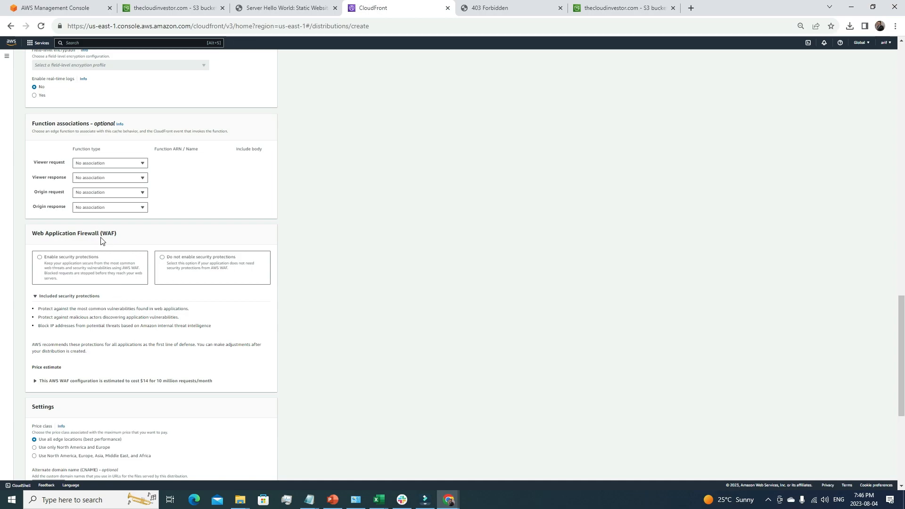
{"action": "mouse_move", "coordinate": [104, 272]}
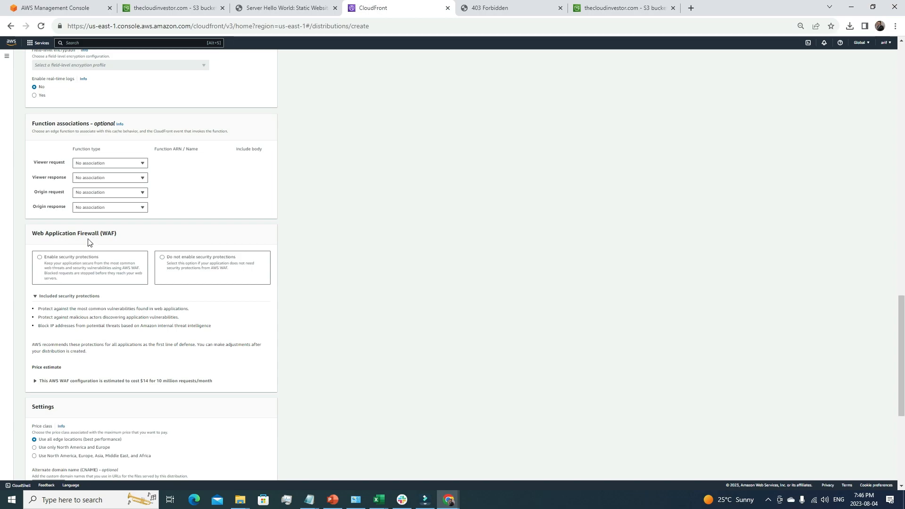
{"action": "mouse_move", "coordinate": [78, 248]}
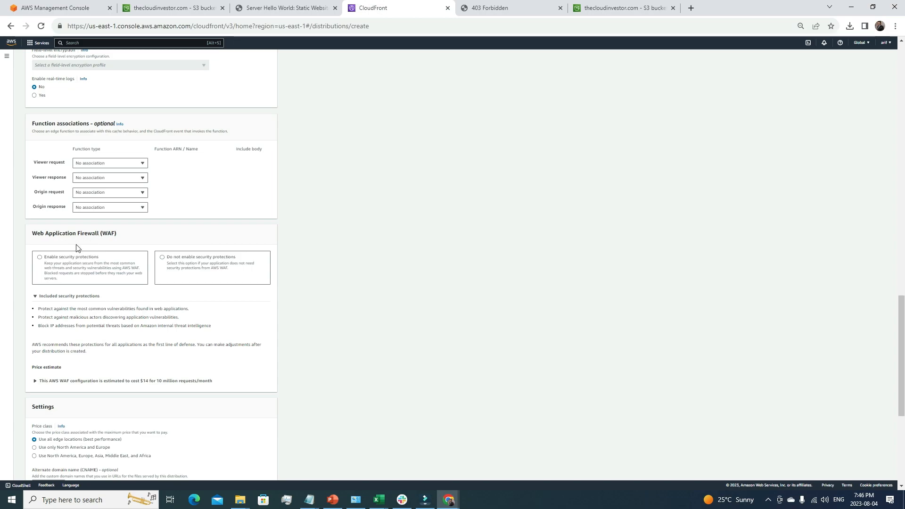
{"action": "mouse_move", "coordinate": [182, 270]}
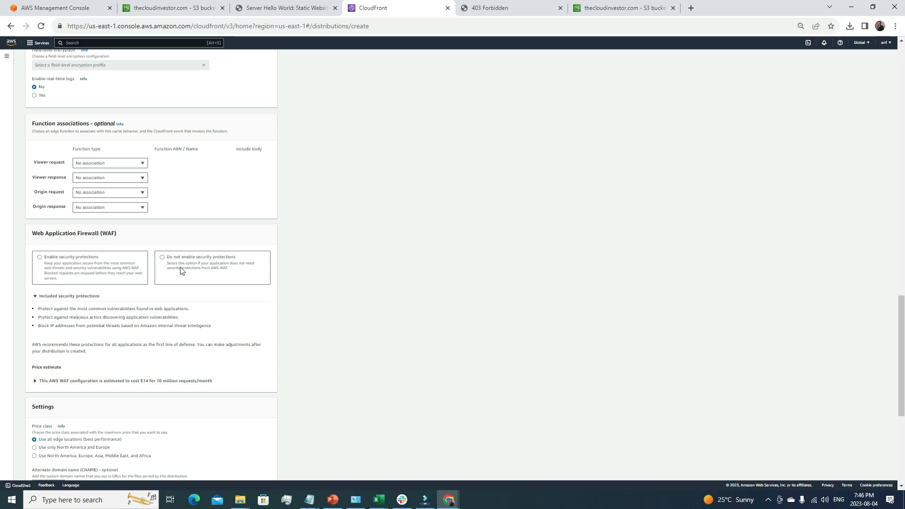
{"action": "scroll", "scroll_direction": "down", "scroll_amount": 3}
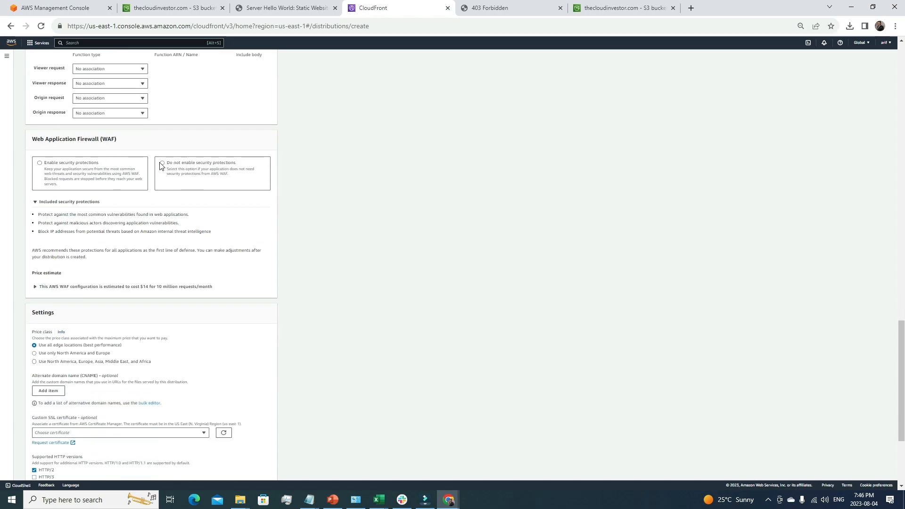
{"action": "left_click", "coordinate": [163, 163]}
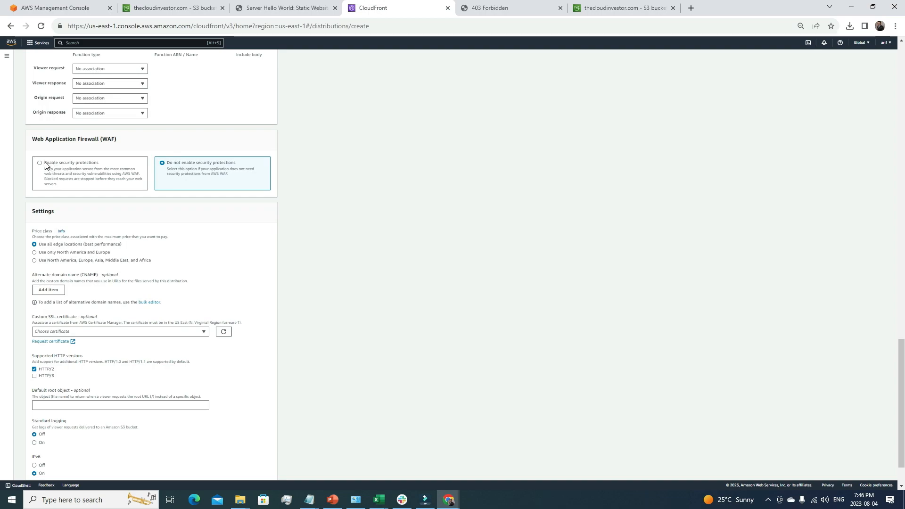
{"action": "mouse_move", "coordinate": [51, 254]}
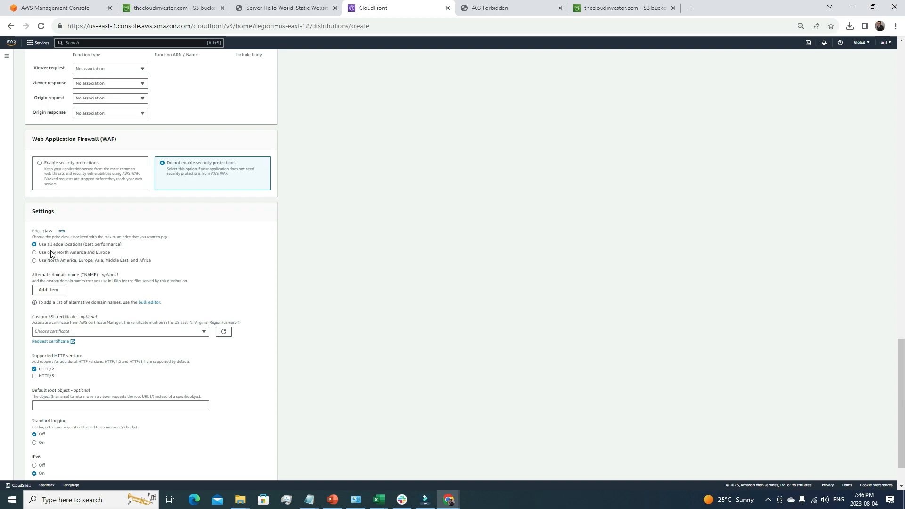
{"action": "mouse_move", "coordinate": [62, 253]}
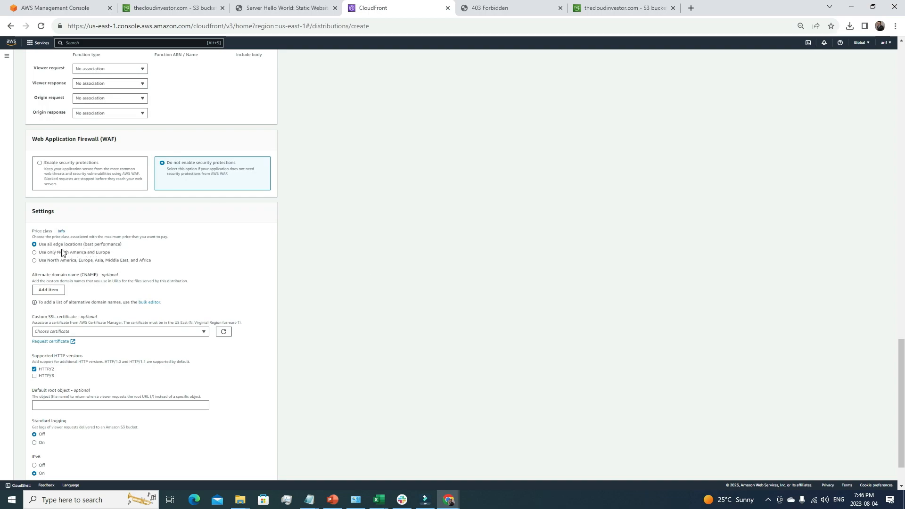
{"action": "mouse_move", "coordinate": [67, 253]}
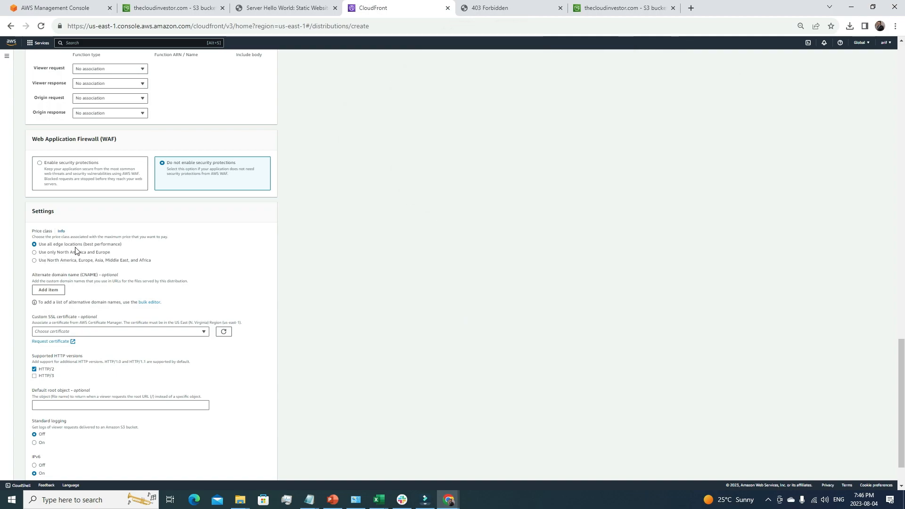
{"action": "mouse_move", "coordinate": [215, 283]}
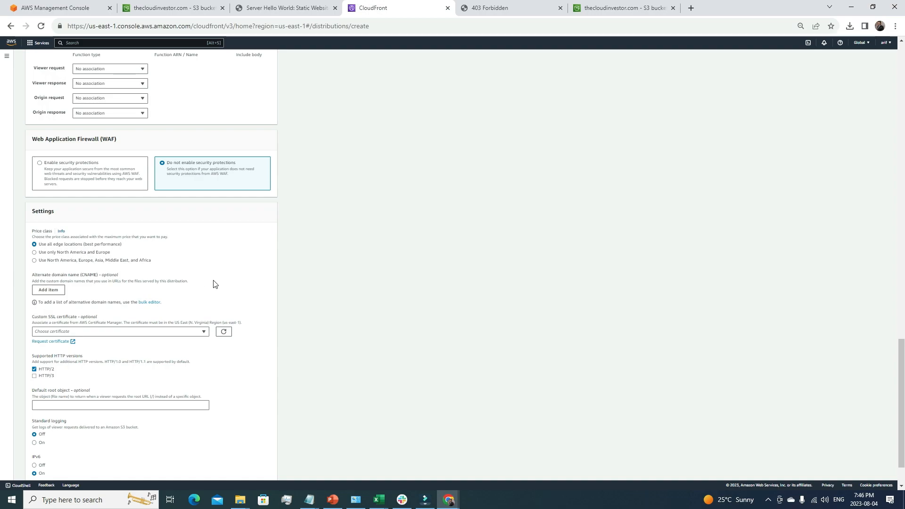
{"action": "mouse_move", "coordinate": [53, 261]}
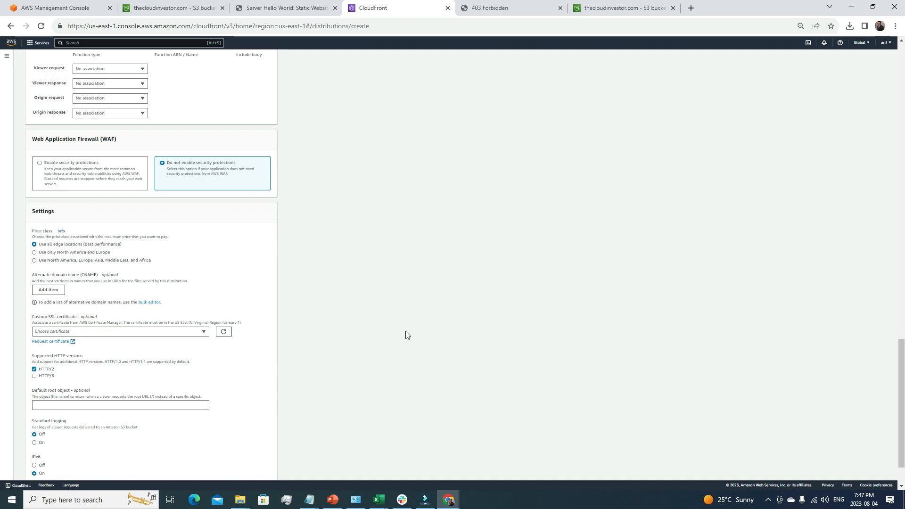
{"action": "mouse_move", "coordinate": [112, 339]}
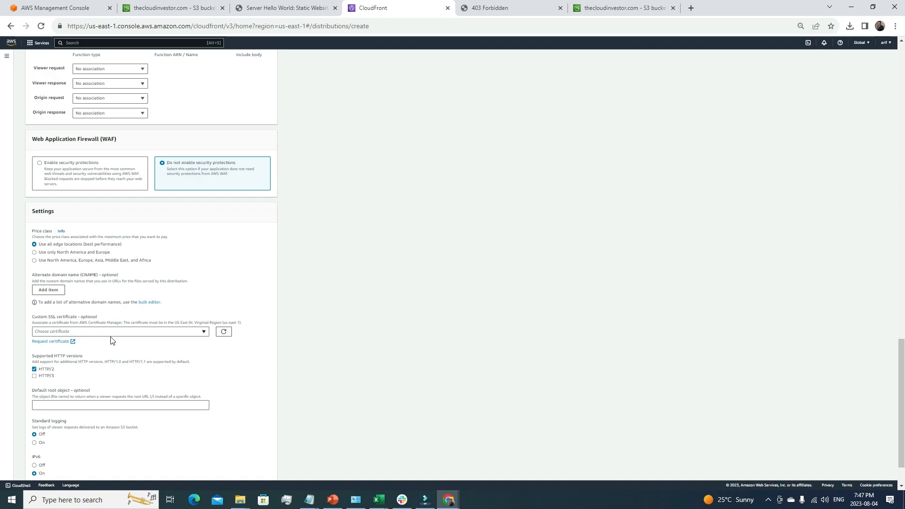
{"action": "mouse_move", "coordinate": [156, 335]}
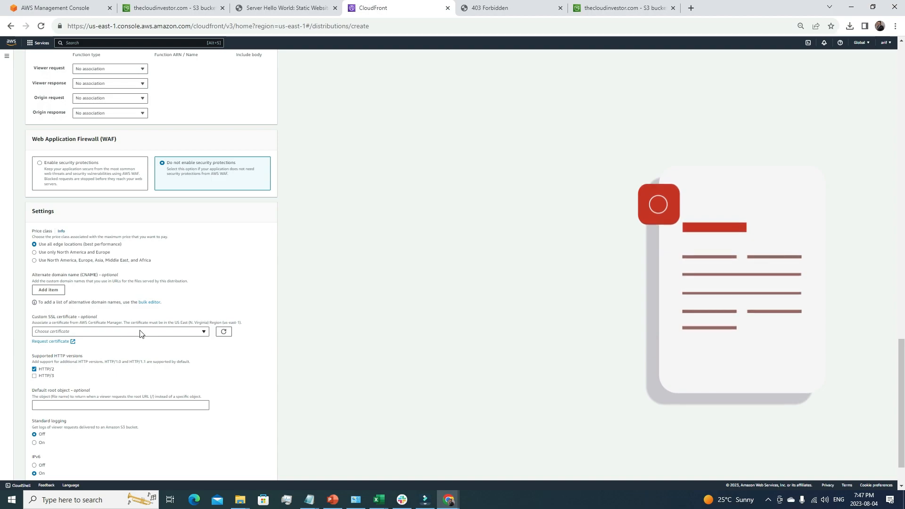
{"action": "left_click", "coordinate": [120, 332]}
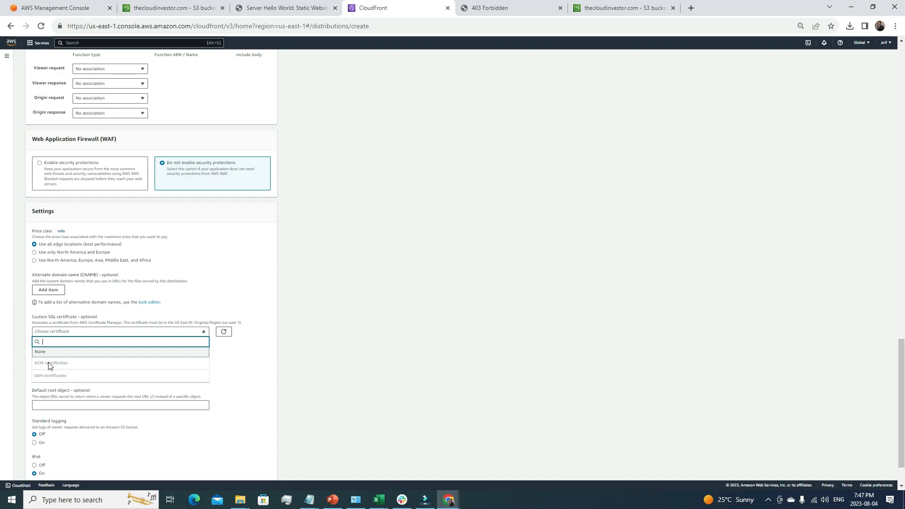
{"action": "left_click", "coordinate": [376, 398]}
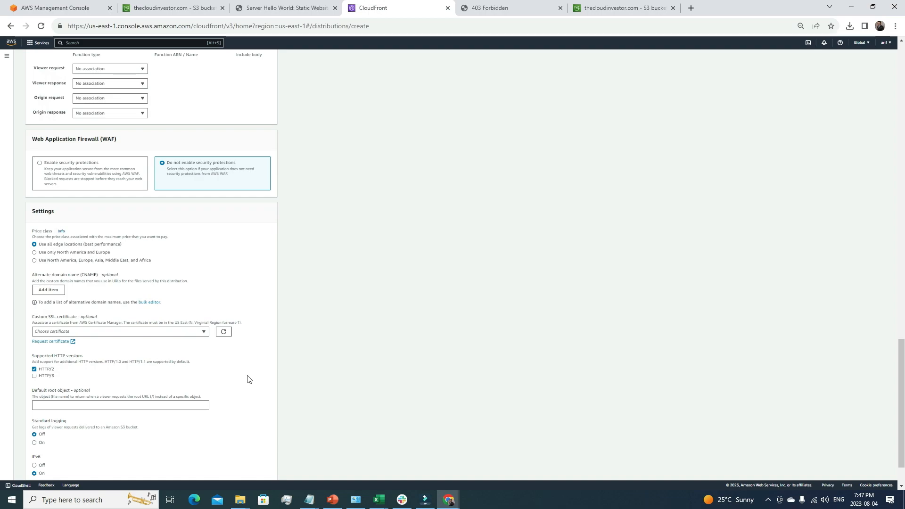
{"action": "mouse_move", "coordinate": [347, 378]}
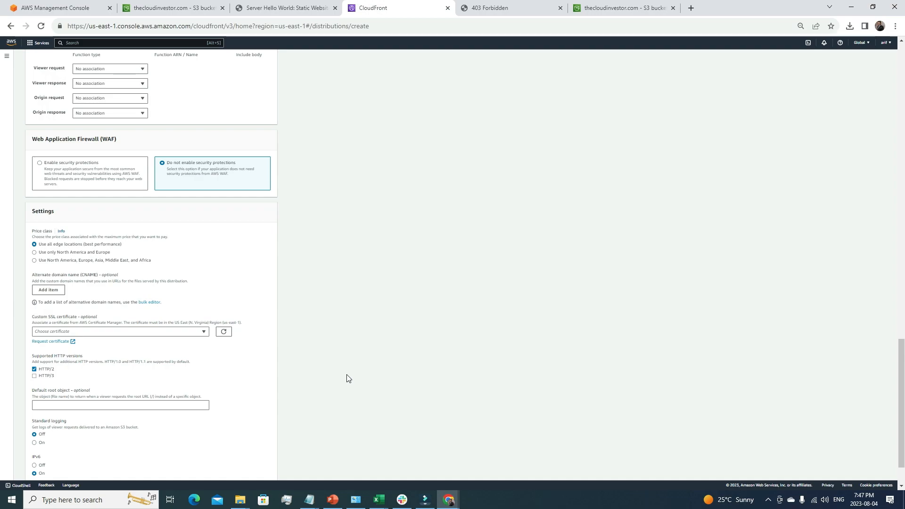
{"action": "mouse_move", "coordinate": [352, 347]}
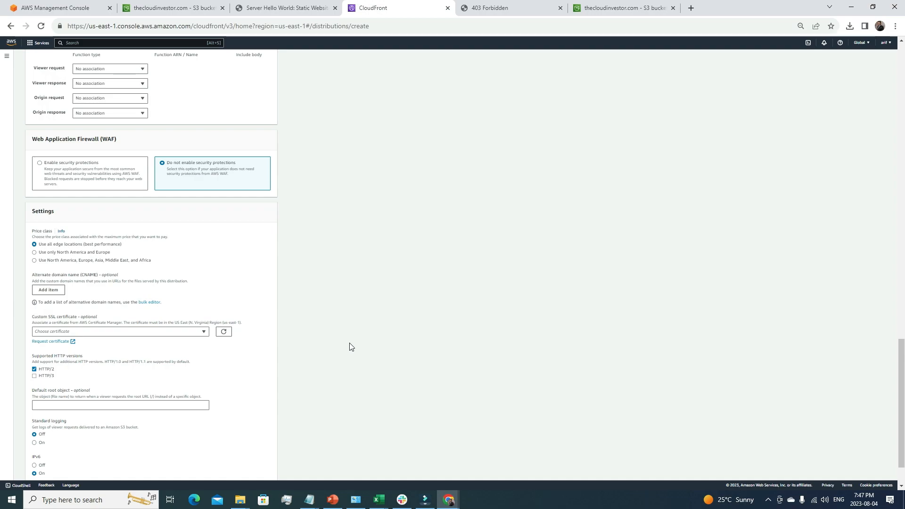
{"action": "mouse_move", "coordinate": [379, 296]}
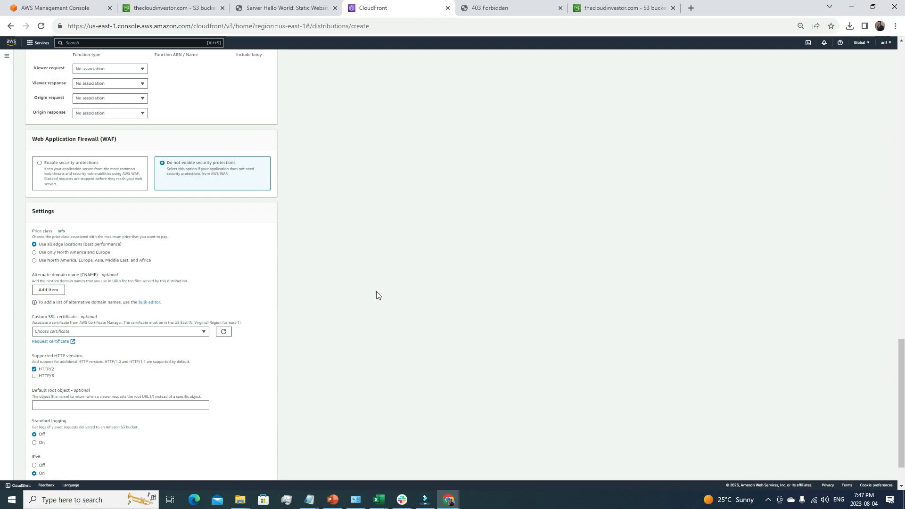
Step: Switch the distribution's IPv6 setting to Off and review the form
{"action": "scroll", "scroll_direction": "down", "scroll_amount": 3}
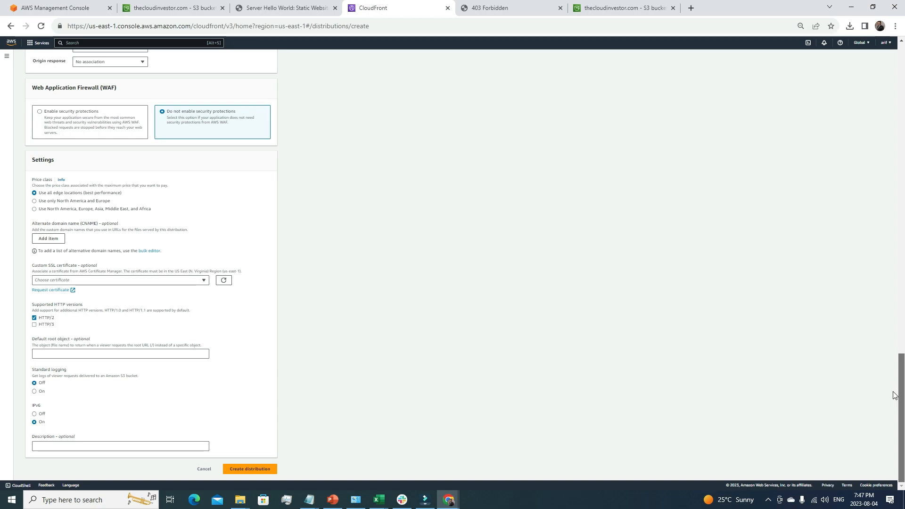
{"action": "mouse_move", "coordinate": [65, 440]}
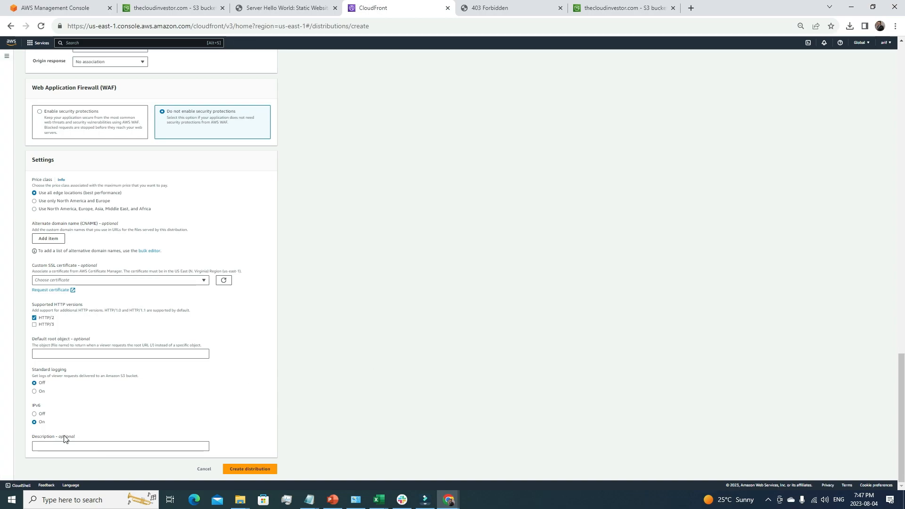
{"action": "mouse_move", "coordinate": [47, 432]}
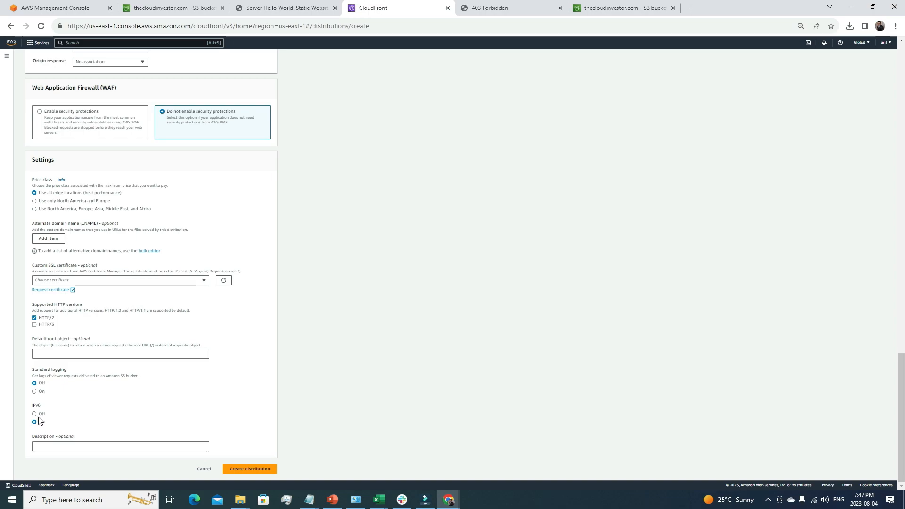
{"action": "left_click", "coordinate": [34, 414]}
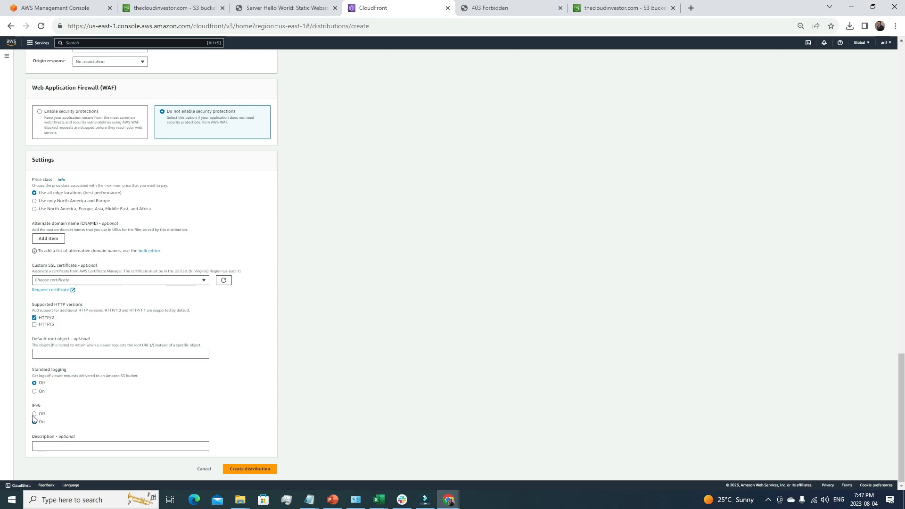
{"action": "left_click", "coordinate": [34, 414]}
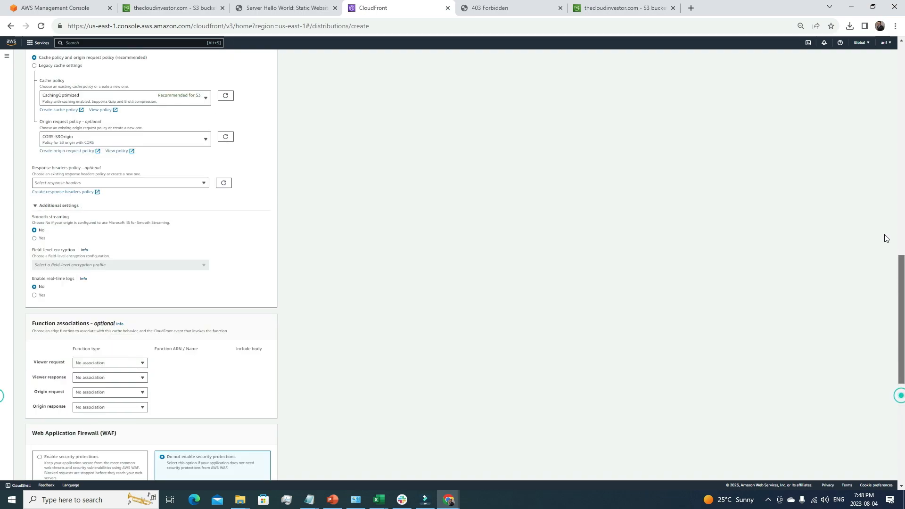
{"action": "scroll", "scroll_direction": "up", "scroll_amount": 3}
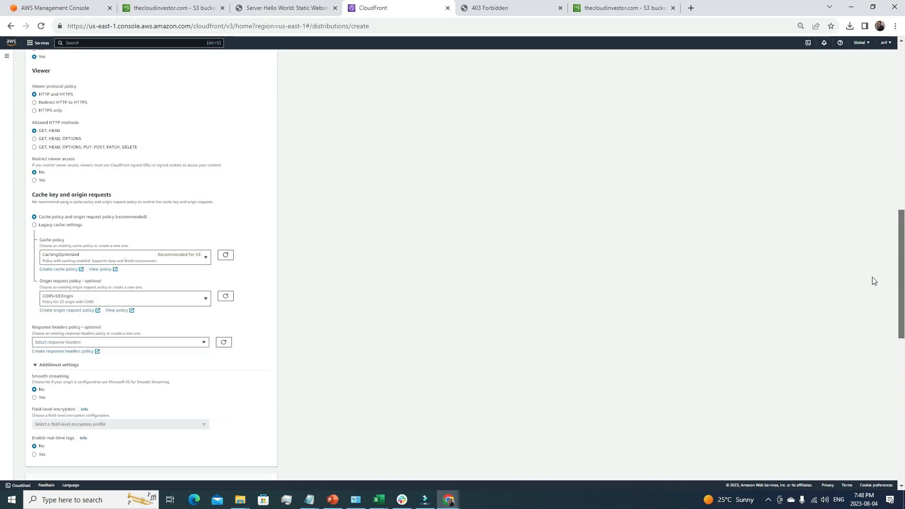
{"action": "scroll", "scroll_direction": "down", "scroll_amount": 3}
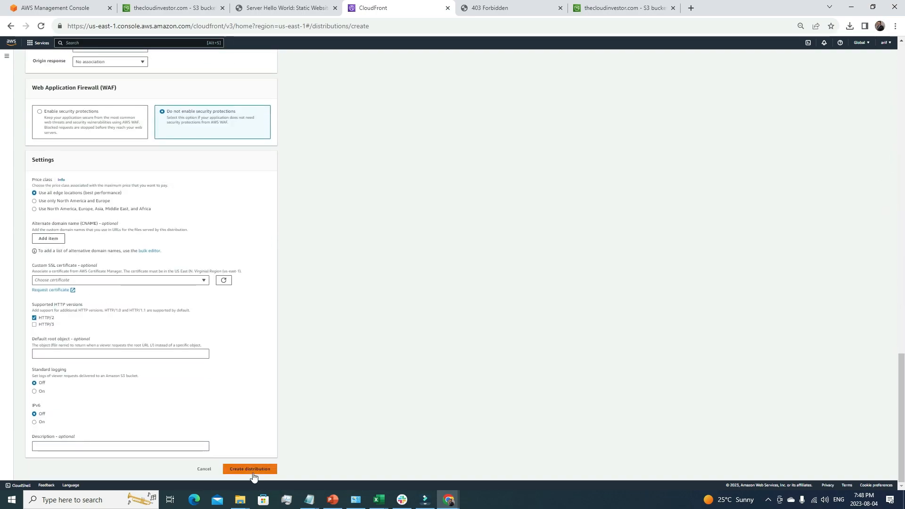
Step: Create the distribution and return to the Distributions list
{"action": "left_click", "coordinate": [250, 469]}
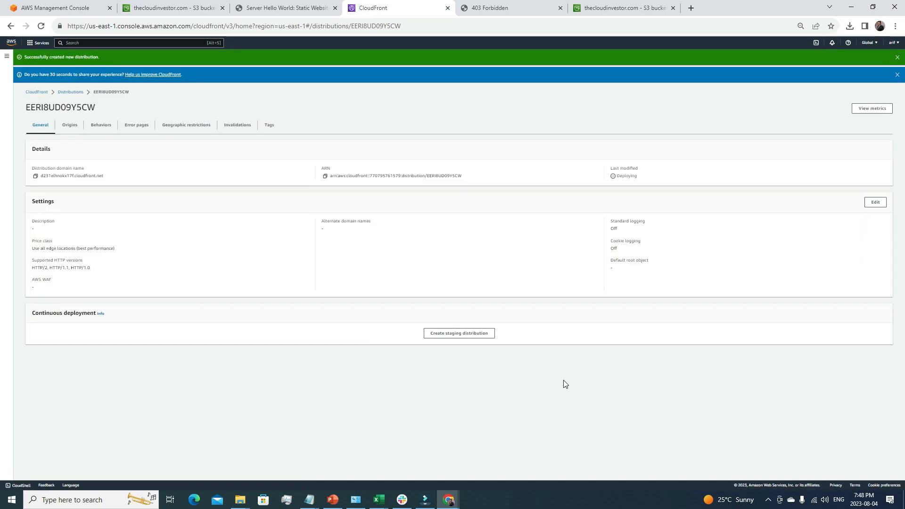
{"action": "mouse_move", "coordinate": [275, 249]}
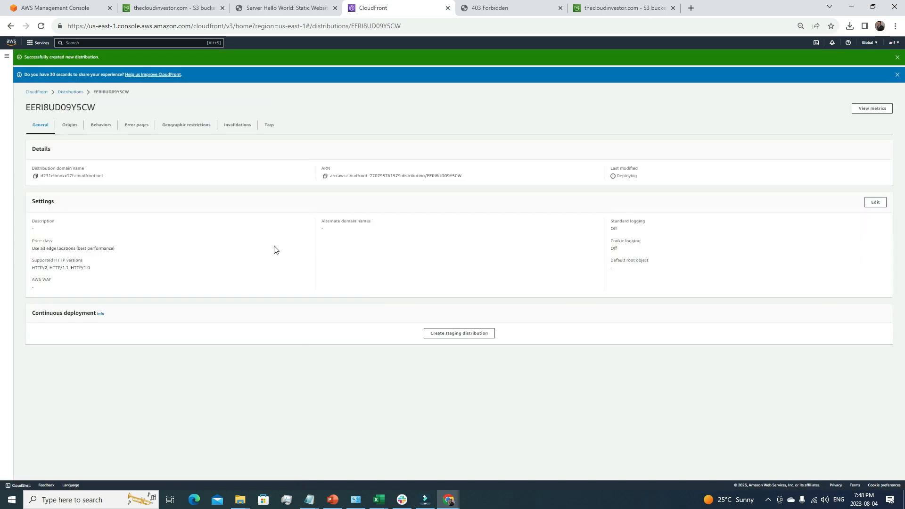
{"action": "left_click", "coordinate": [70, 92]}
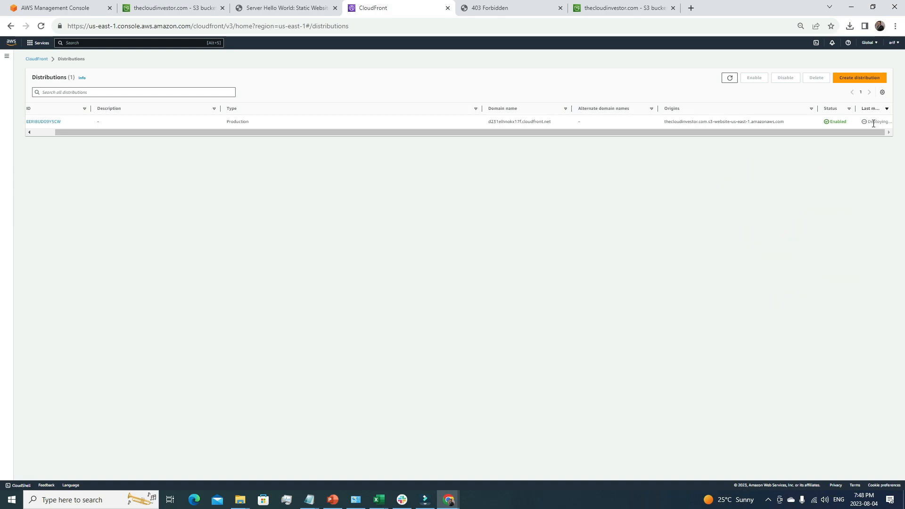
{"action": "left_click", "coordinate": [43, 121]}
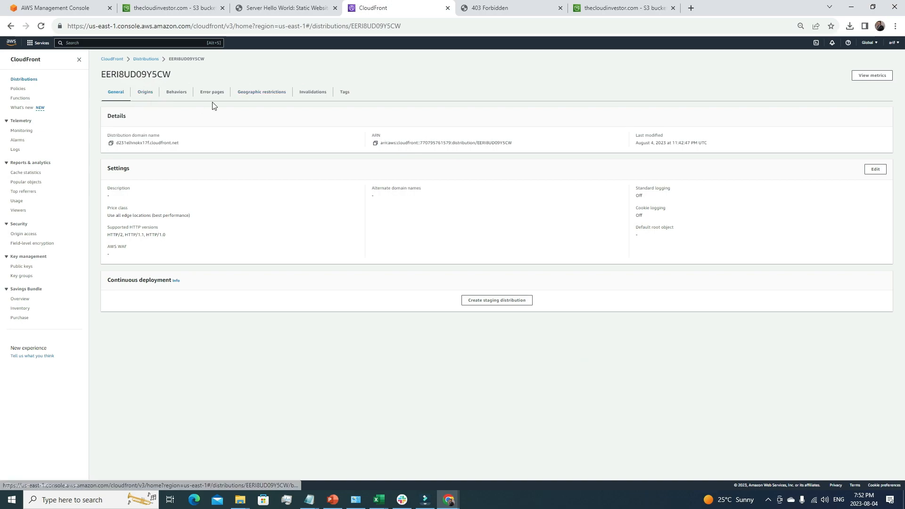
{"action": "left_click", "coordinate": [146, 58]}
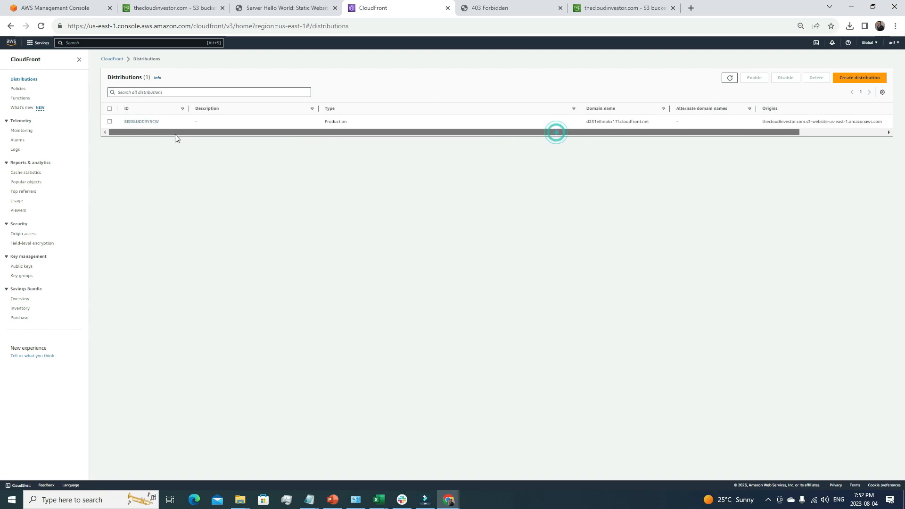
{"action": "left_click", "coordinate": [141, 121]}
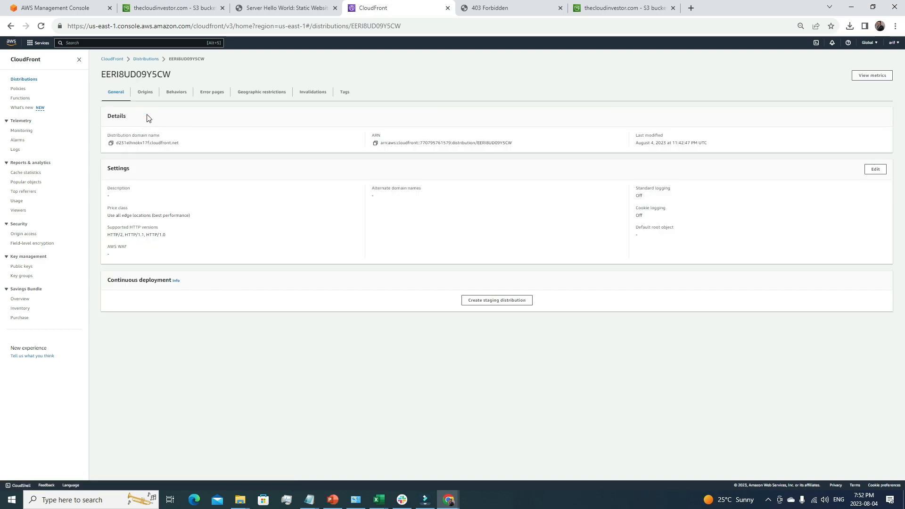
{"action": "mouse_move", "coordinate": [123, 143]}
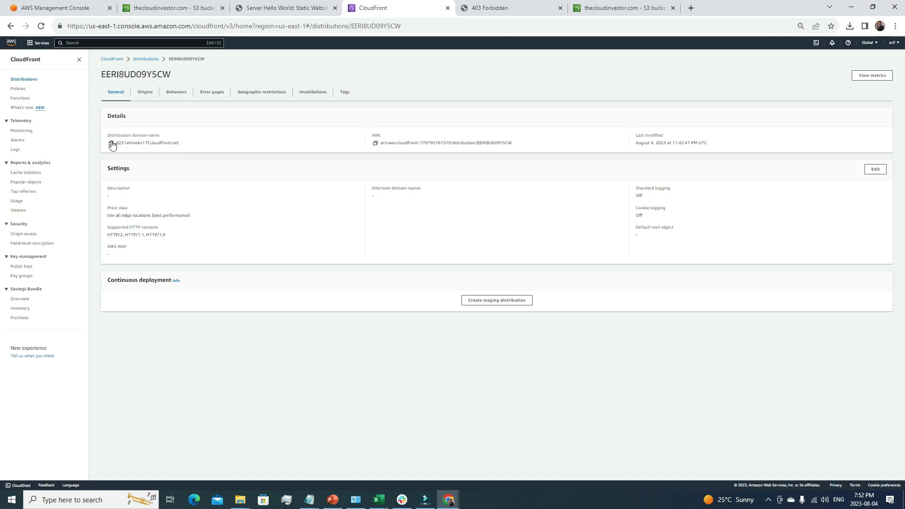
{"action": "mouse_move", "coordinate": [132, 150]}
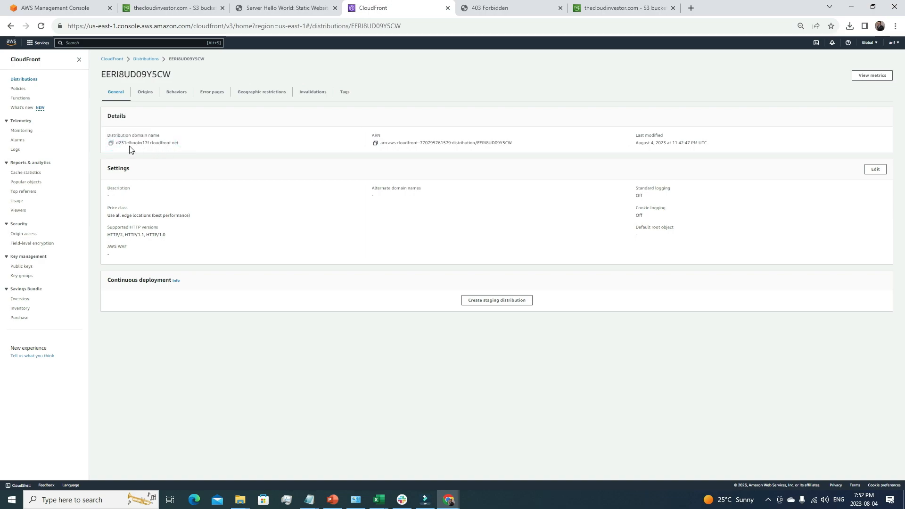
{"action": "mouse_move", "coordinate": [137, 142]}
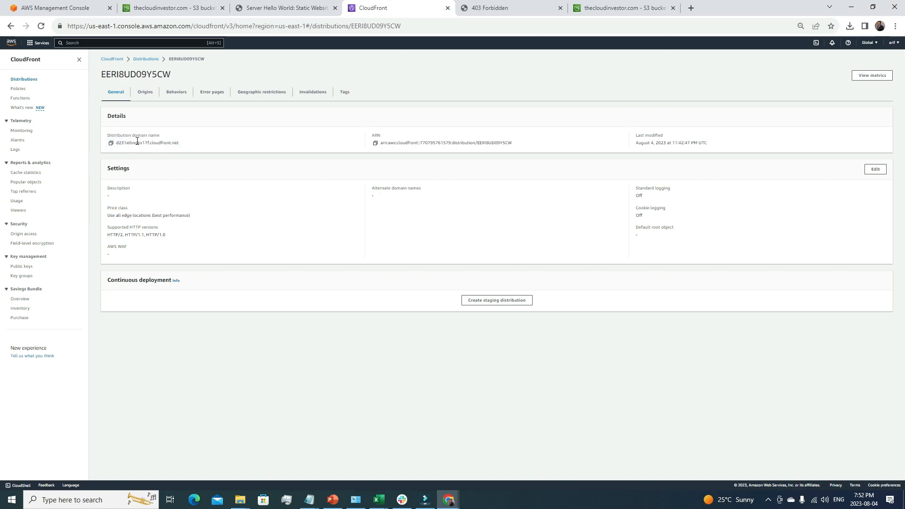
{"action": "left_click", "coordinate": [693, 7]}
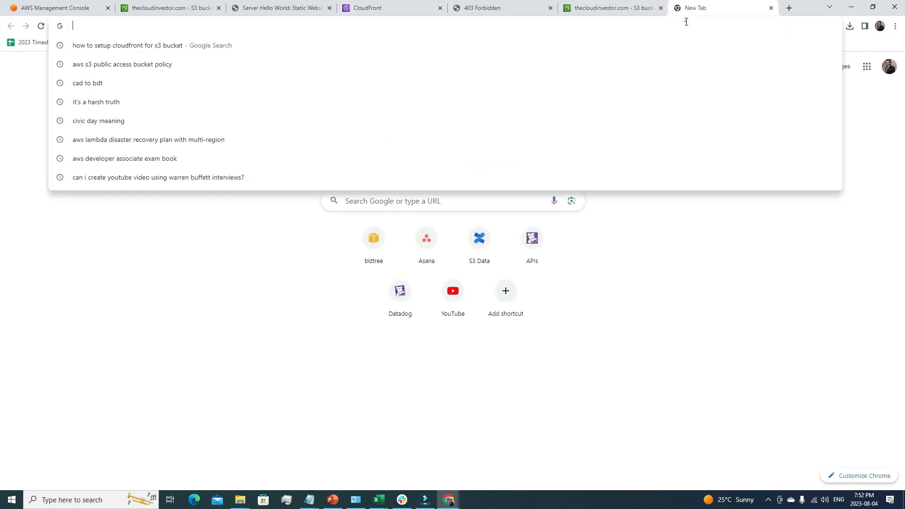
{"action": "type", "text": "https://d231elhnokx17f.cloudfront.net"}
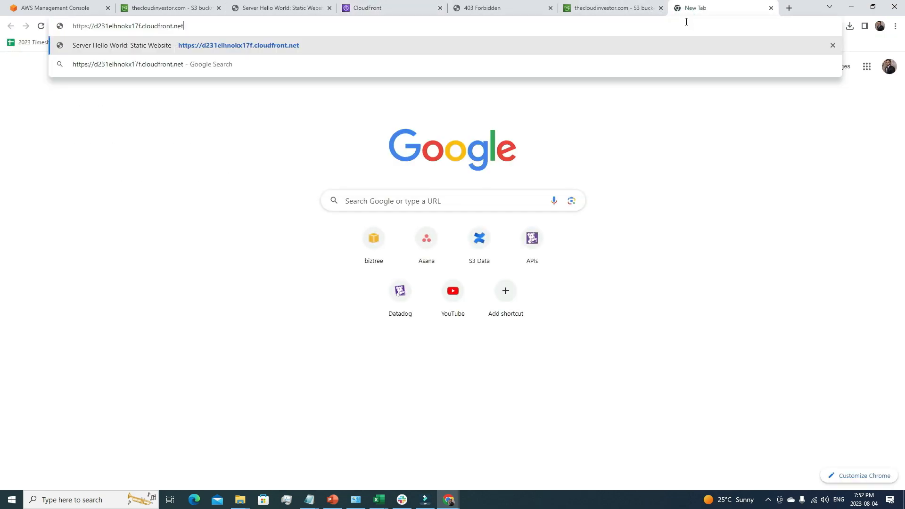